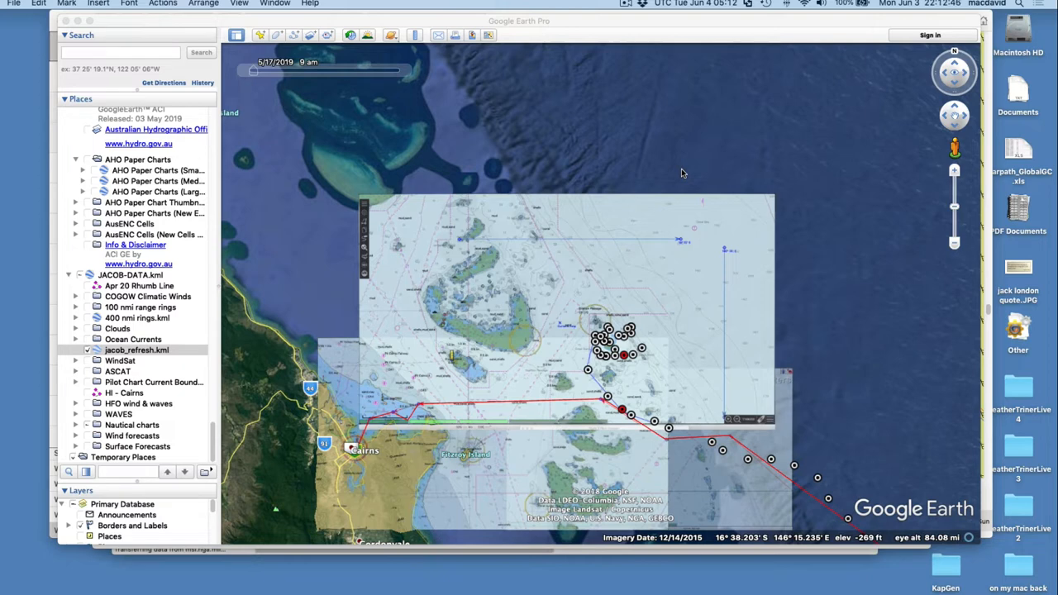
pyautogui.moveTo(645, 259)
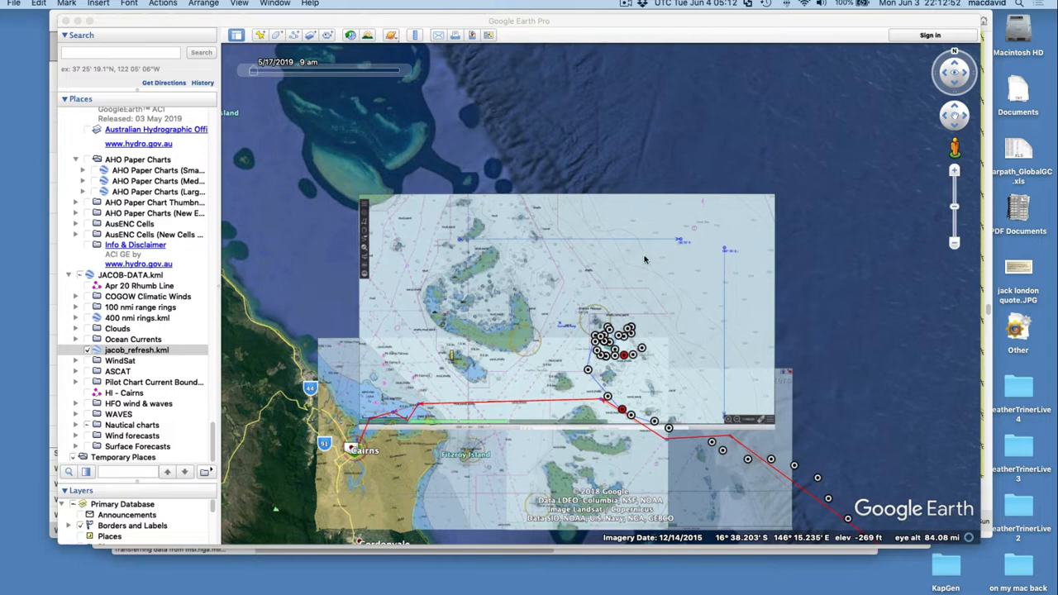
pyautogui.moveTo(659, 332)
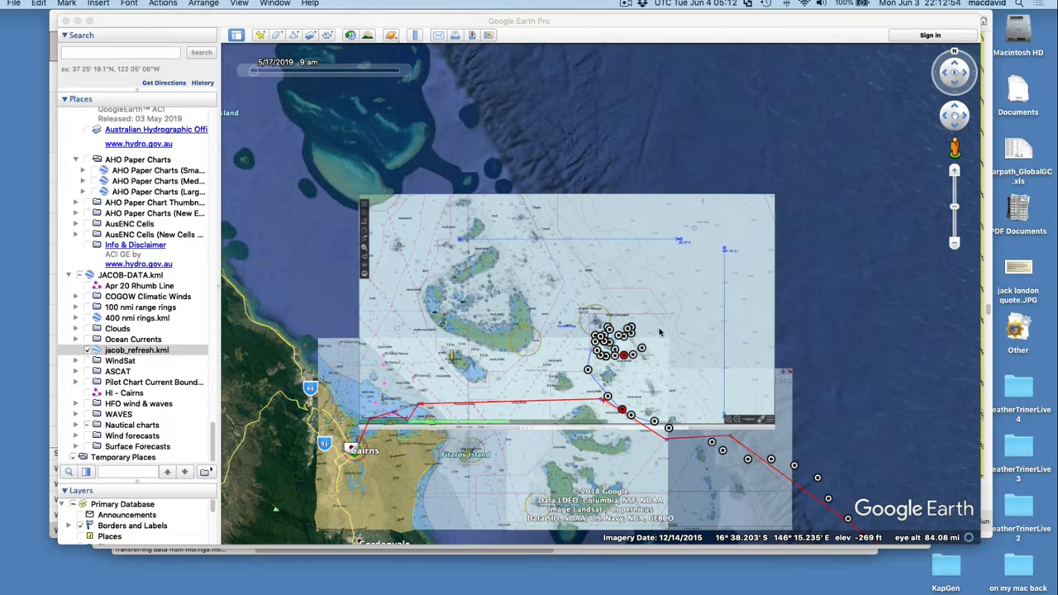
pyautogui.moveTo(632, 320)
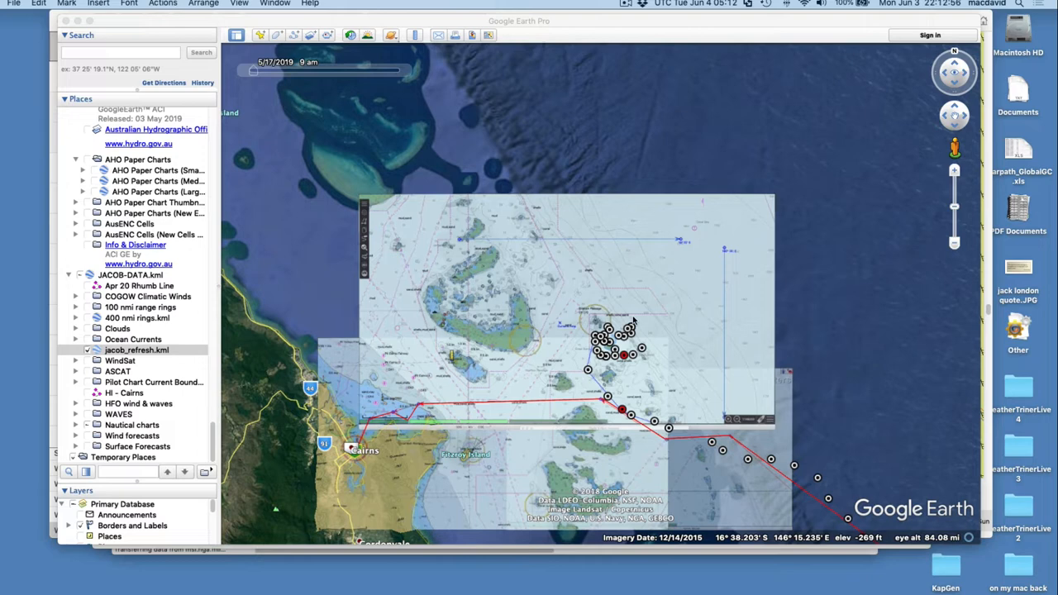
pyautogui.moveTo(676, 362)
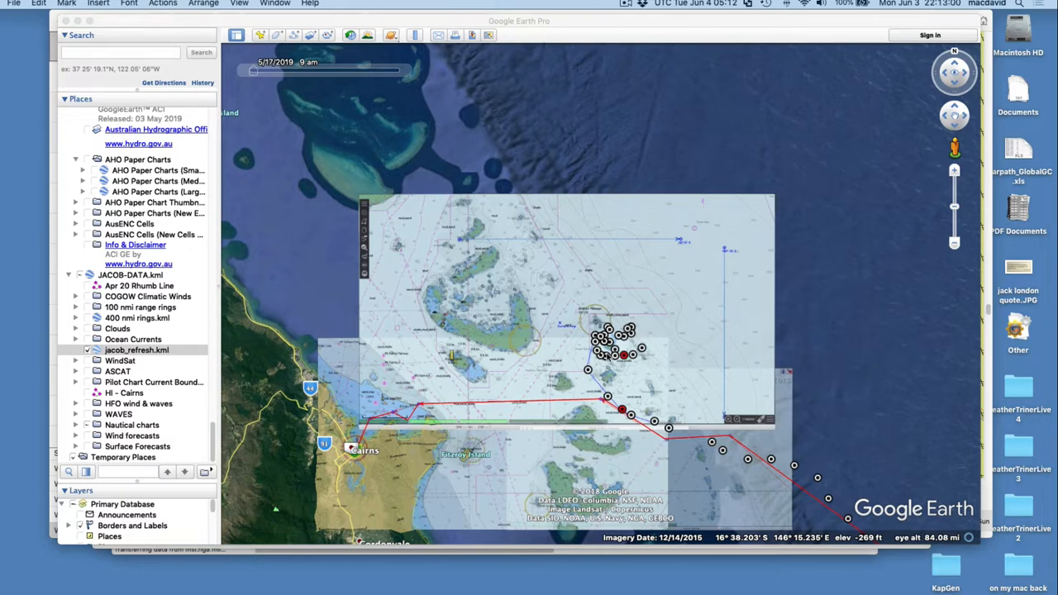
pyautogui.moveTo(510, 347)
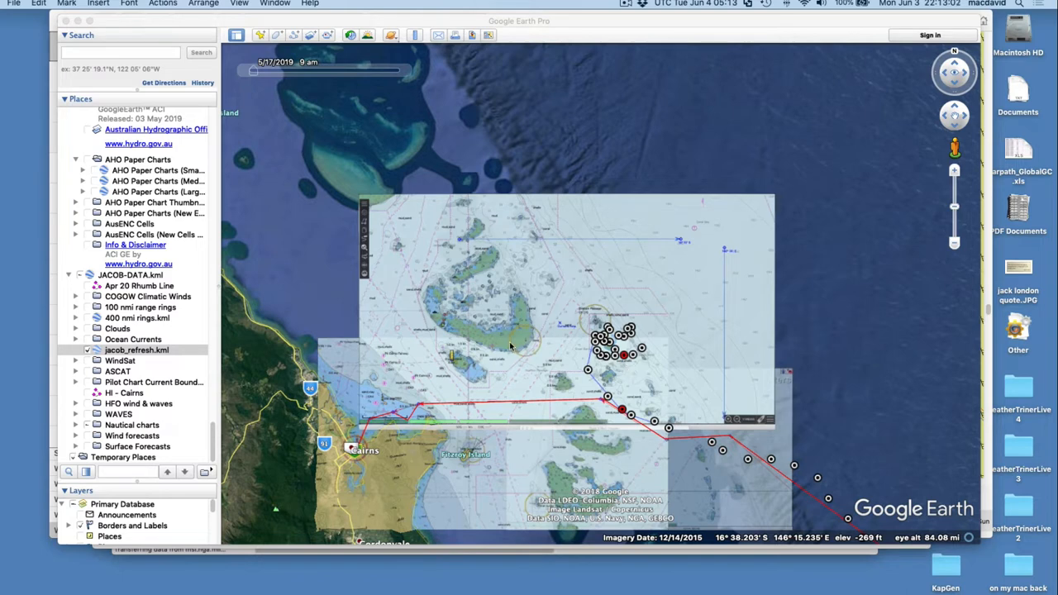
pyautogui.moveTo(661, 303)
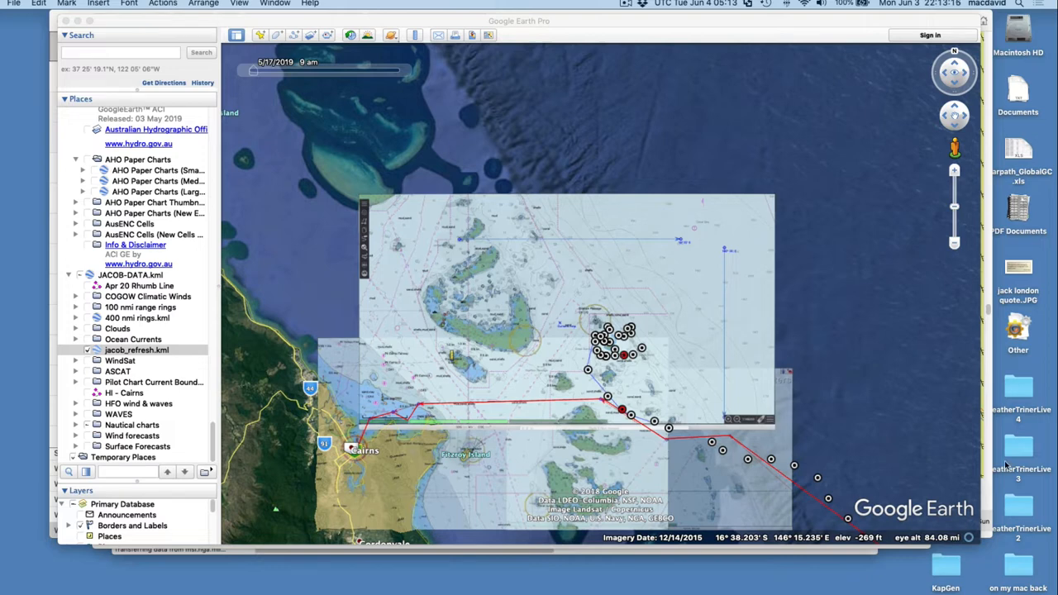
pyautogui.moveTo(561, 404)
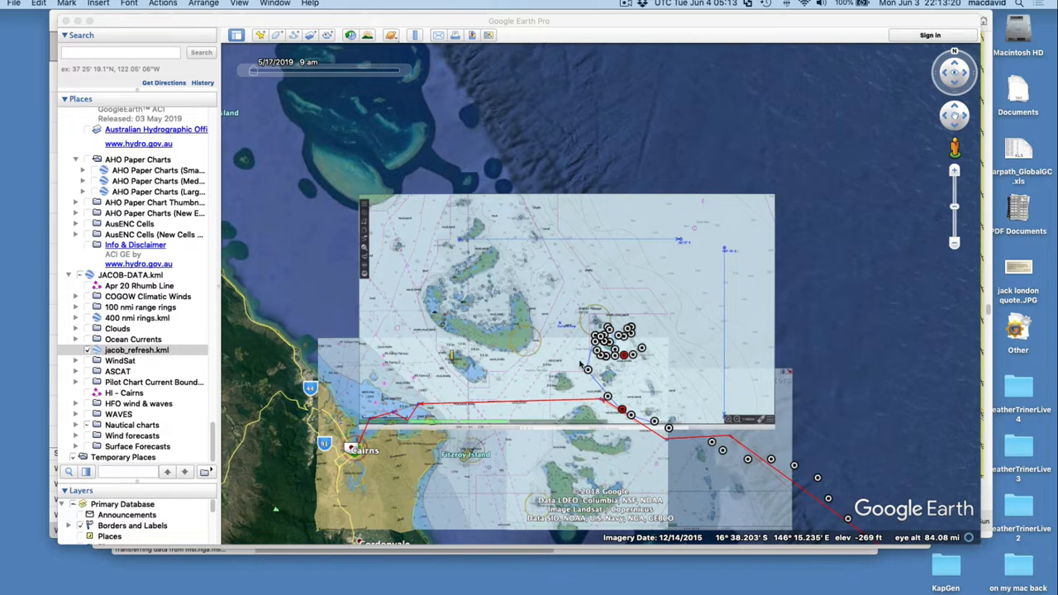
pyautogui.moveTo(603, 378)
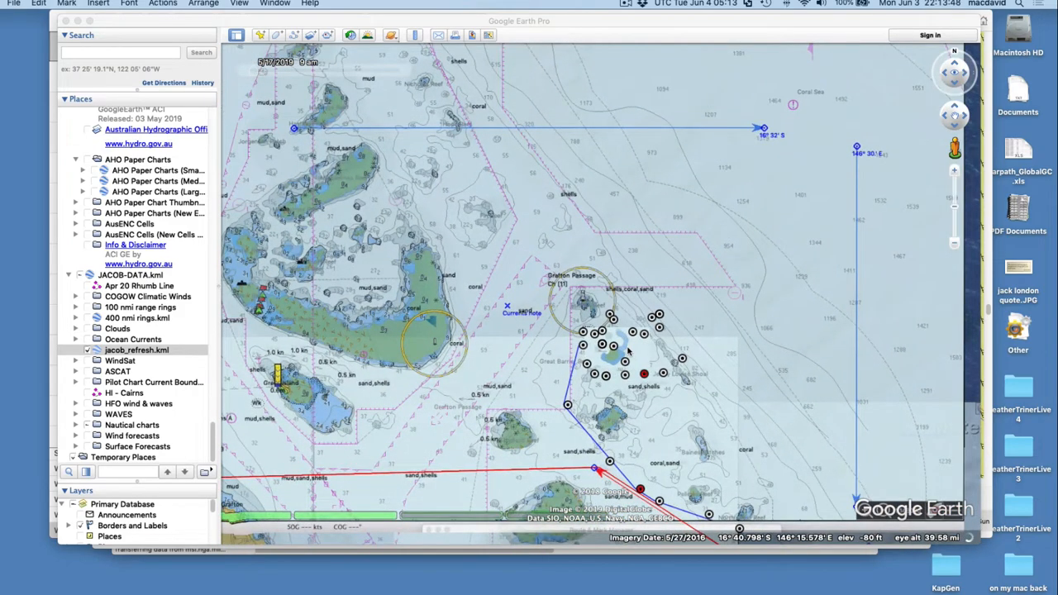
pyautogui.moveTo(648, 302)
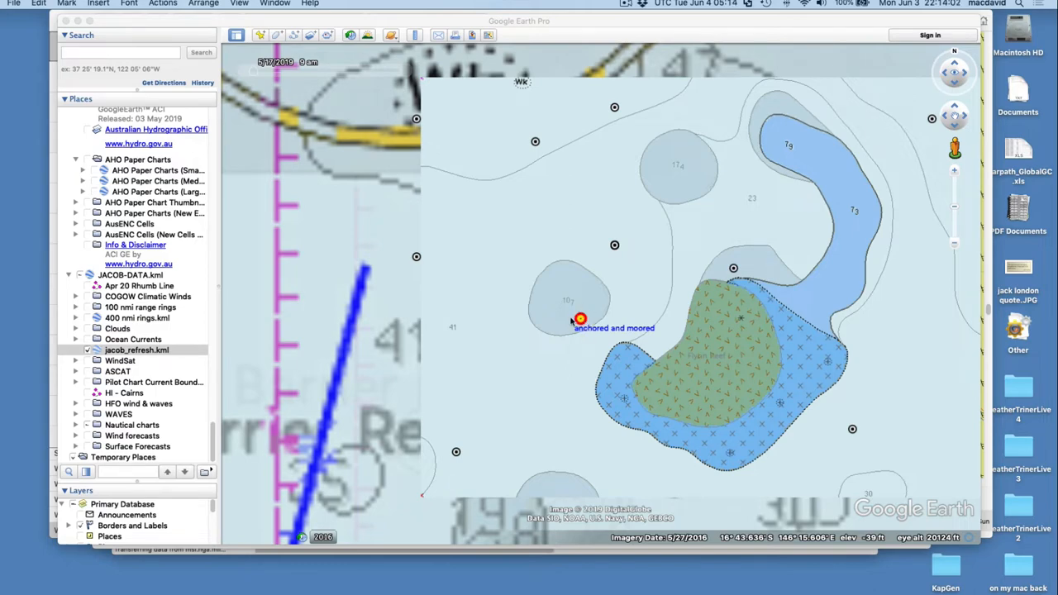
pyautogui.moveTo(707, 327)
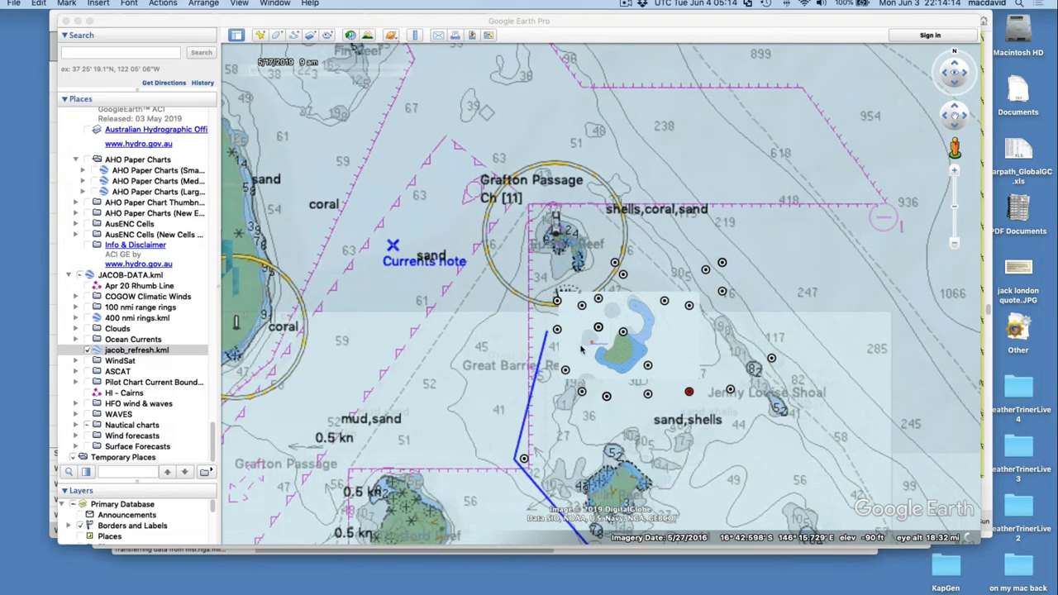
pyautogui.moveTo(594, 343)
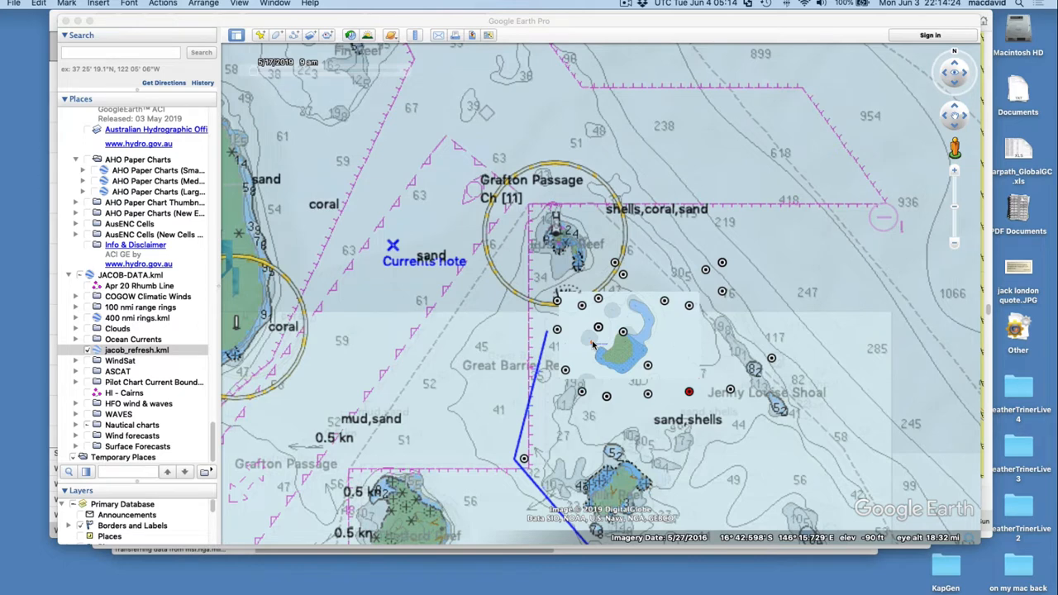
pyautogui.moveTo(722, 267)
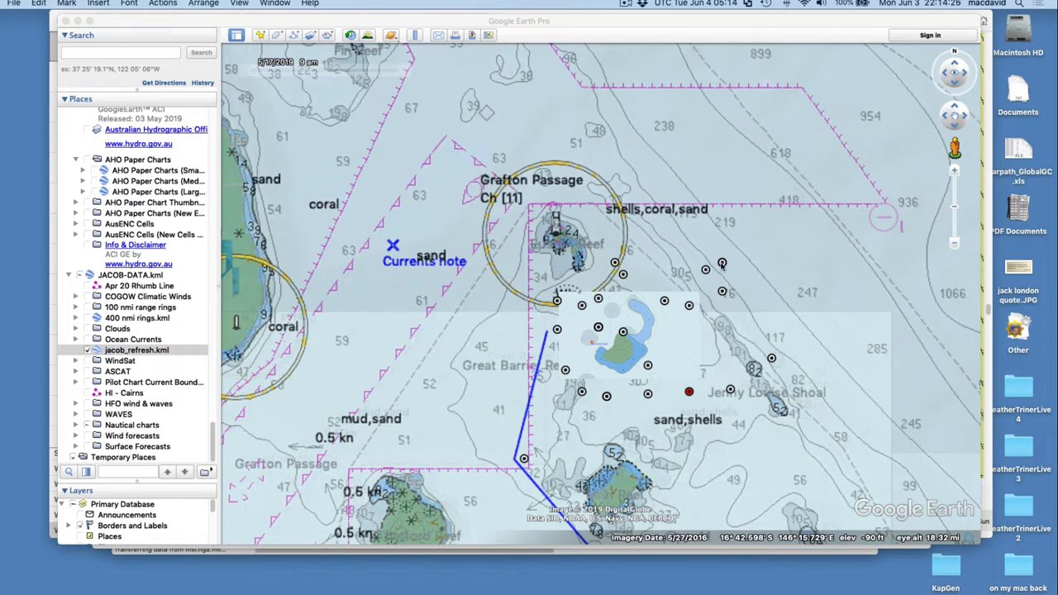
pyautogui.moveTo(591, 347)
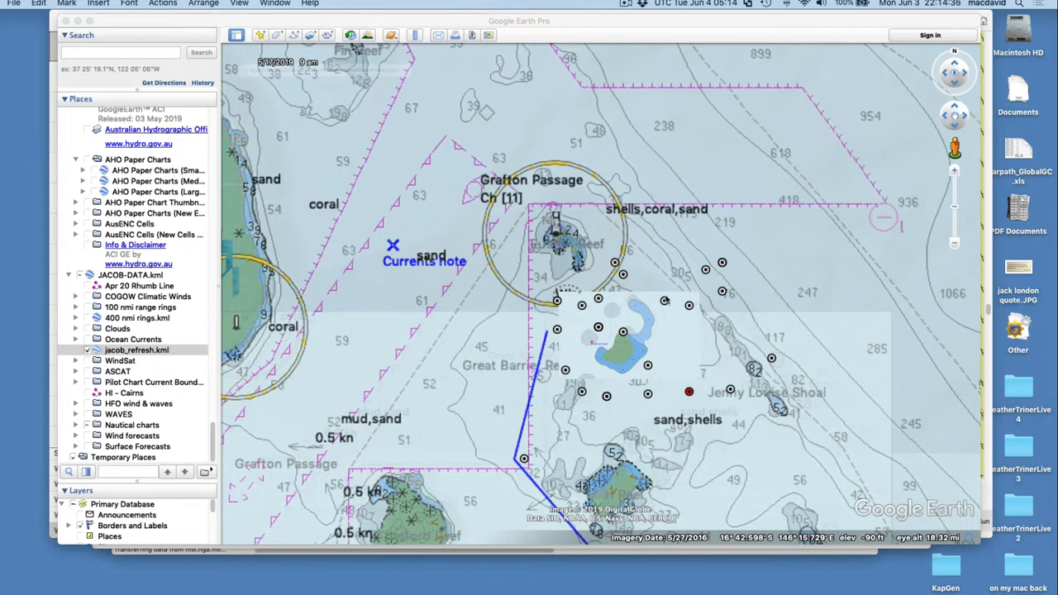
pyautogui.moveTo(584, 344)
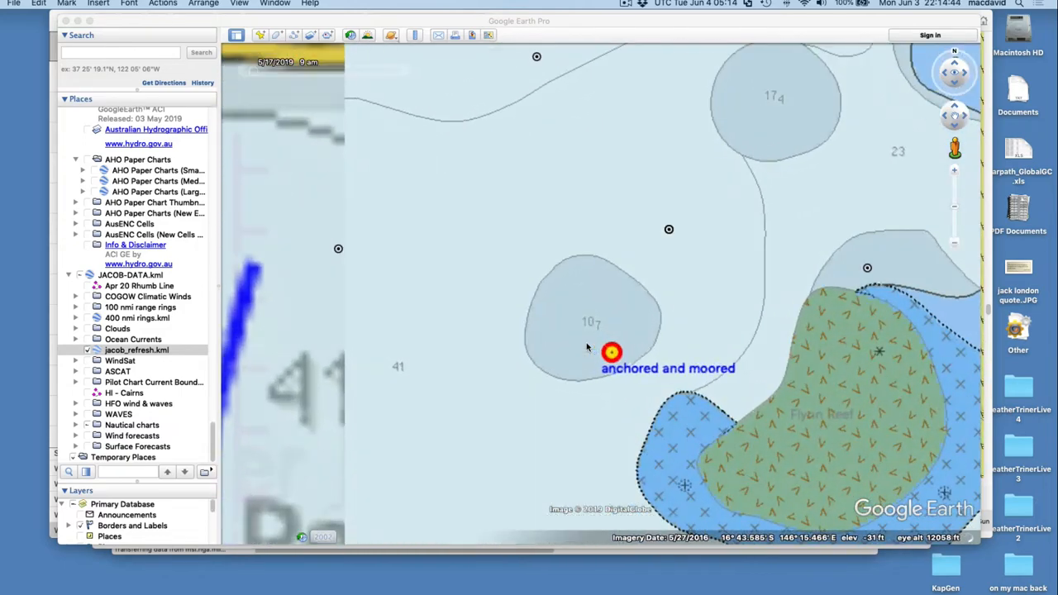
pyautogui.moveTo(554, 316)
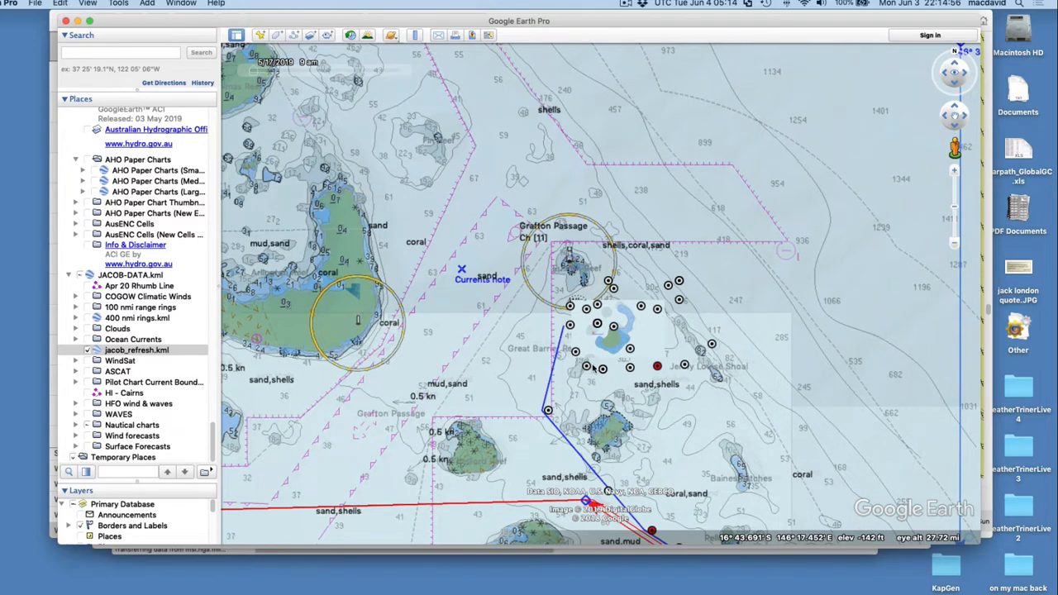
pyautogui.moveTo(598, 319)
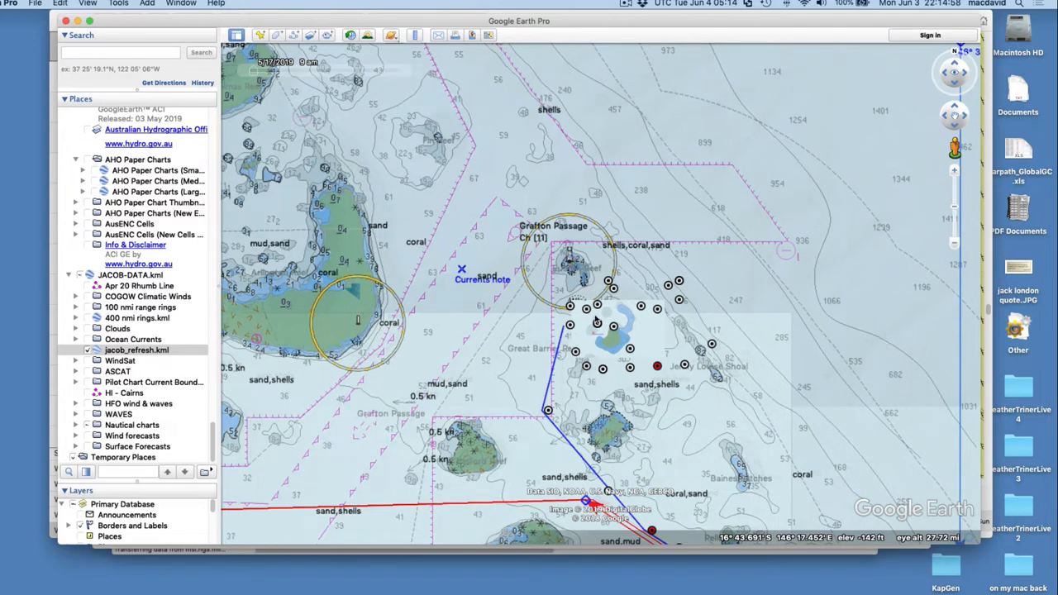
pyautogui.moveTo(585, 353)
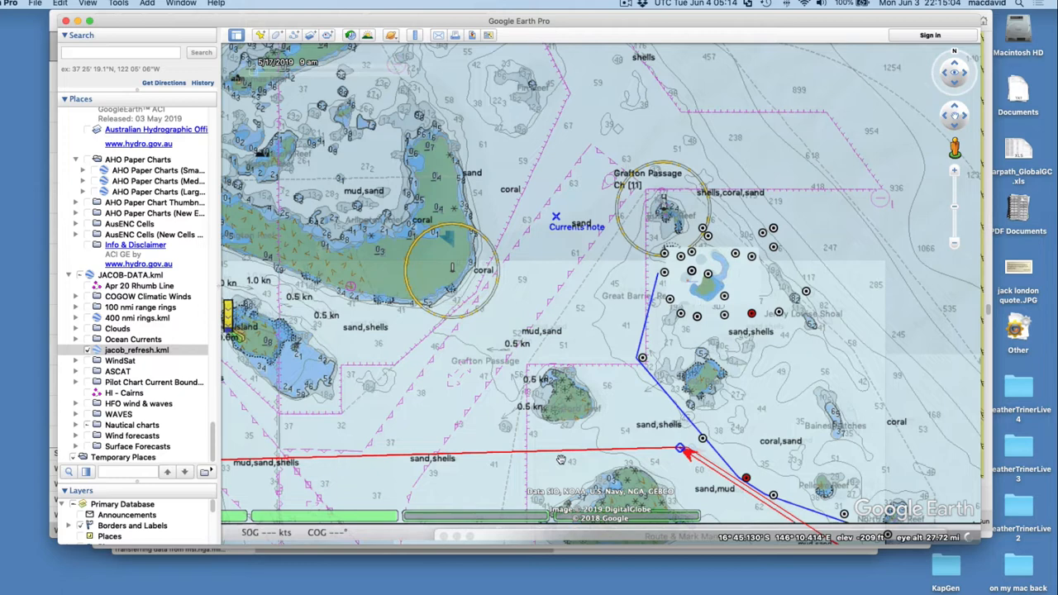
pyautogui.moveTo(704, 290)
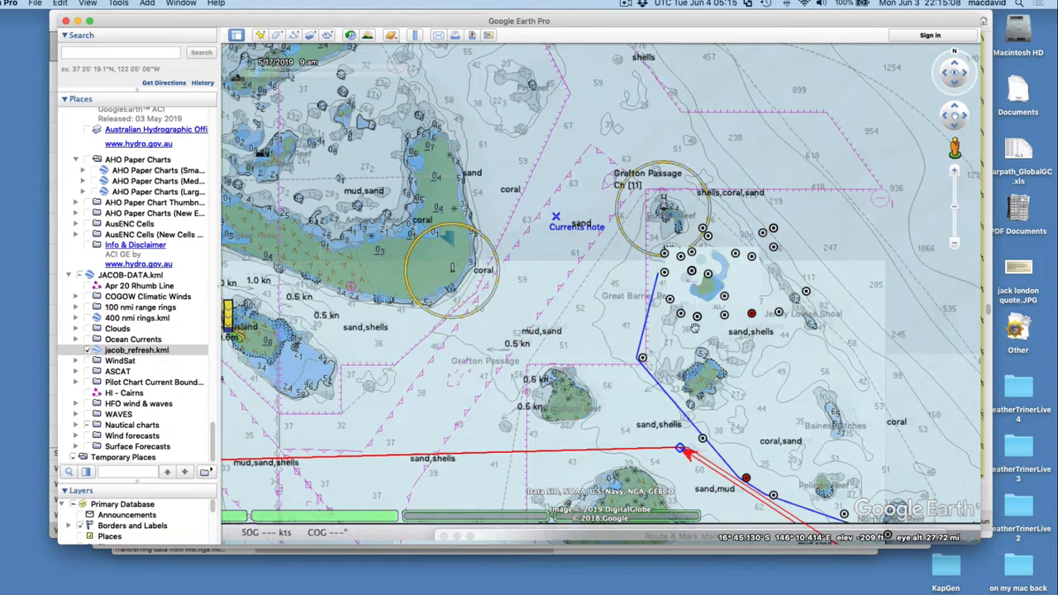
pyautogui.moveTo(665, 234)
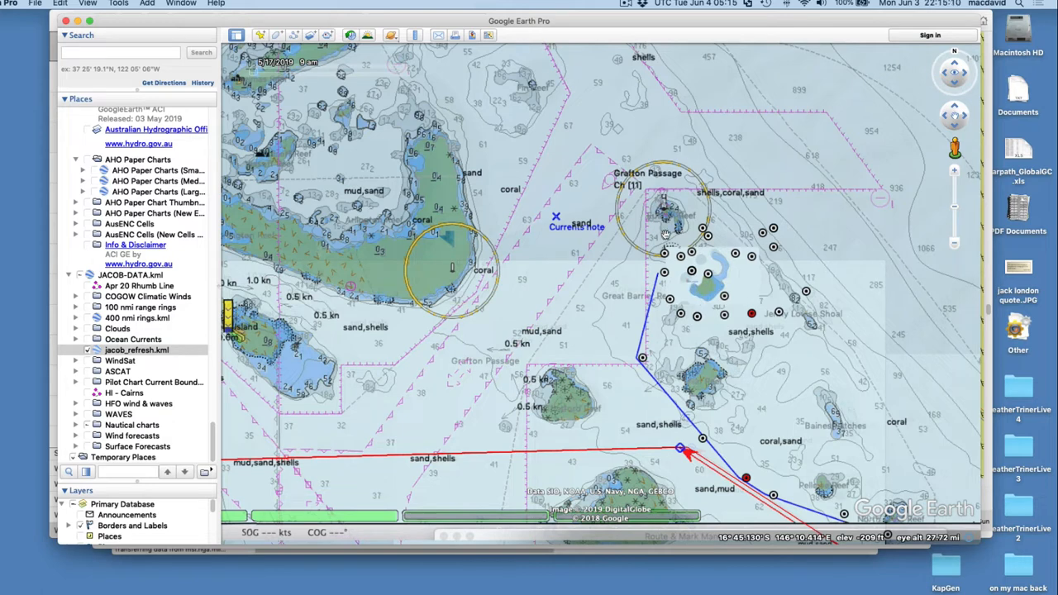
pyautogui.moveTo(692, 300)
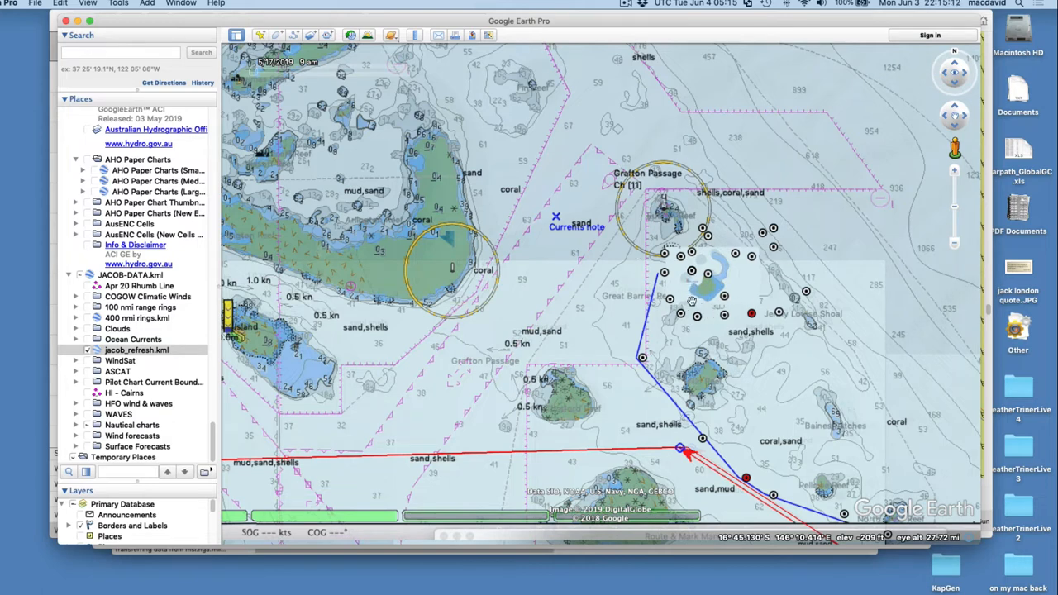
pyautogui.moveTo(661, 386)
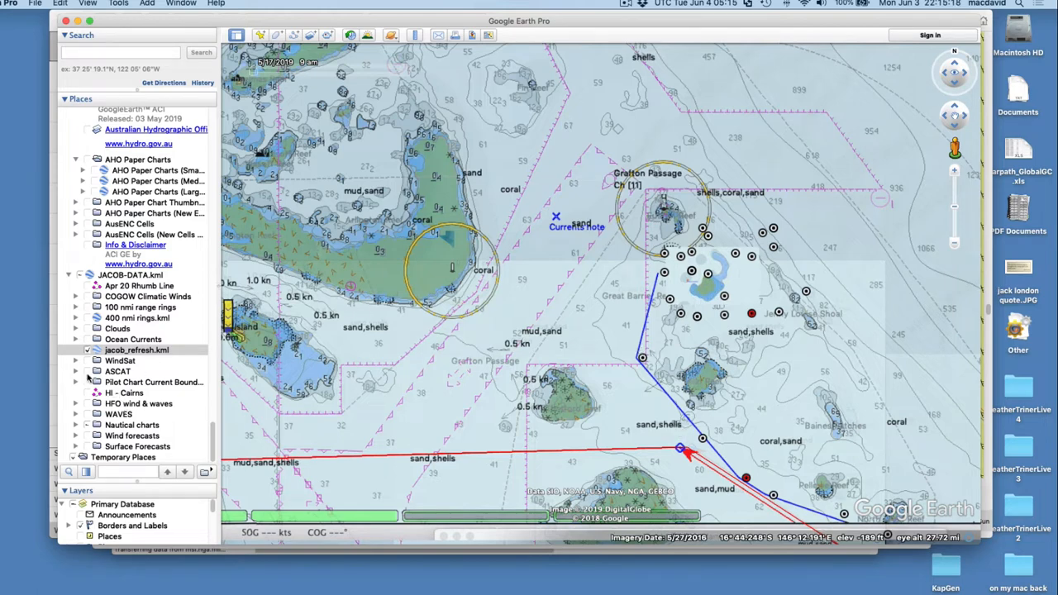
# Show the ASCAT layers and JA-7 WindSat ascending wind barbs, then hide the WindSat barbs.
pyautogui.click(75, 371)
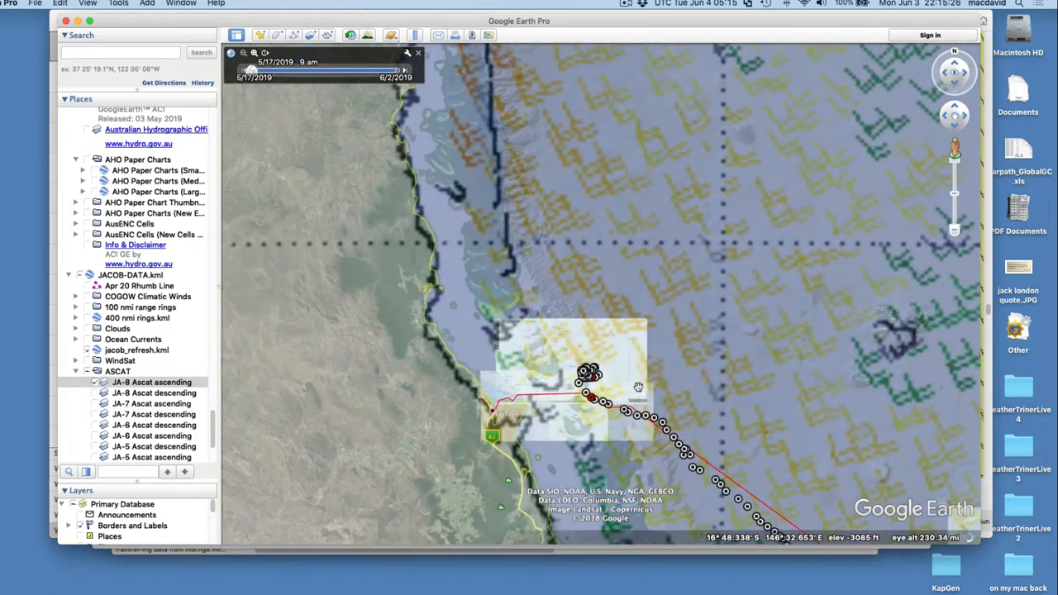
pyautogui.scroll(3)
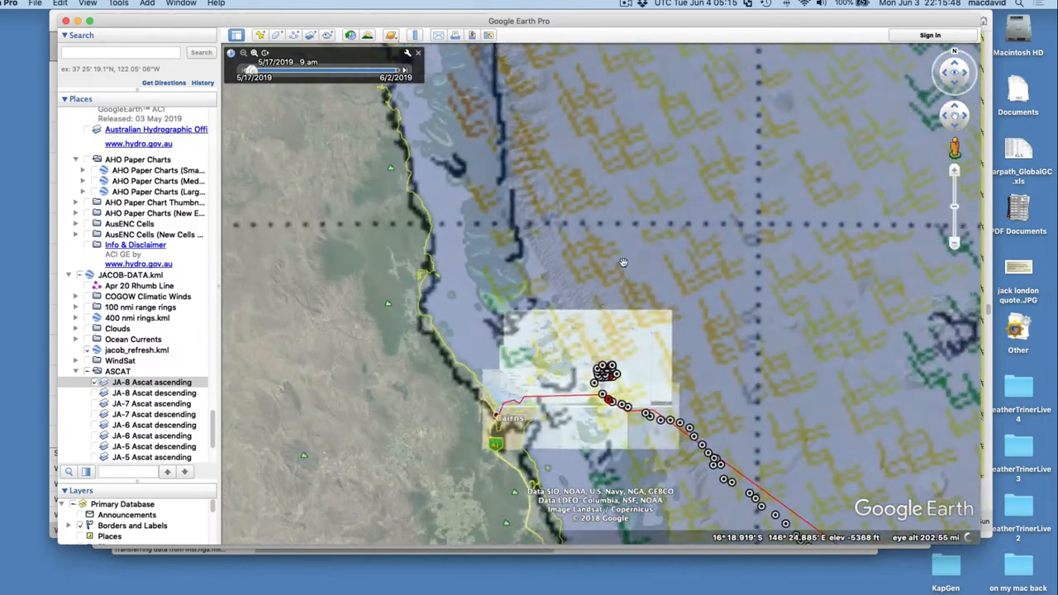
pyautogui.scroll(-3)
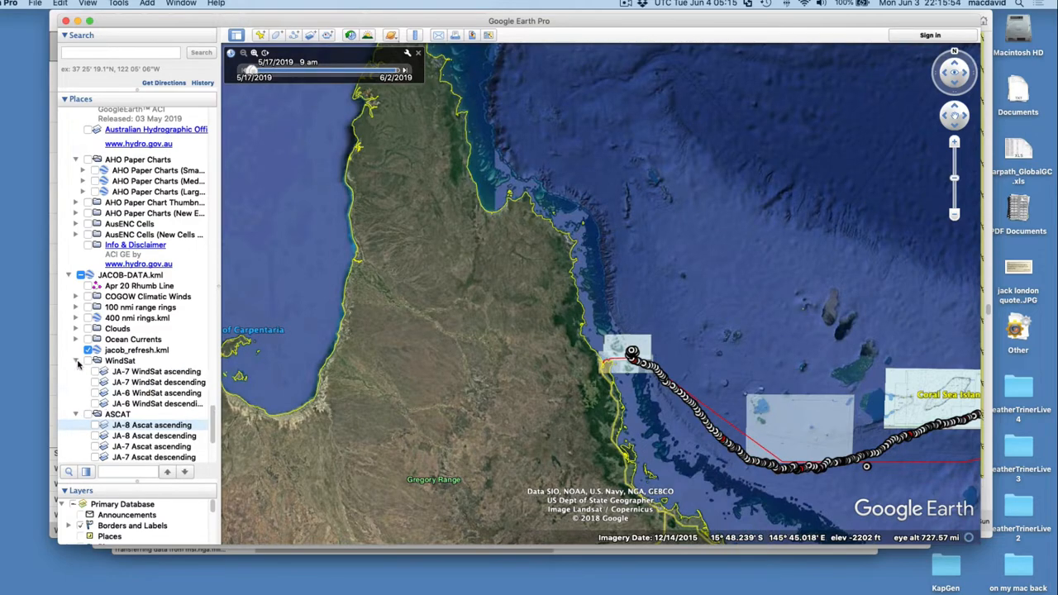
pyautogui.click(89, 360)
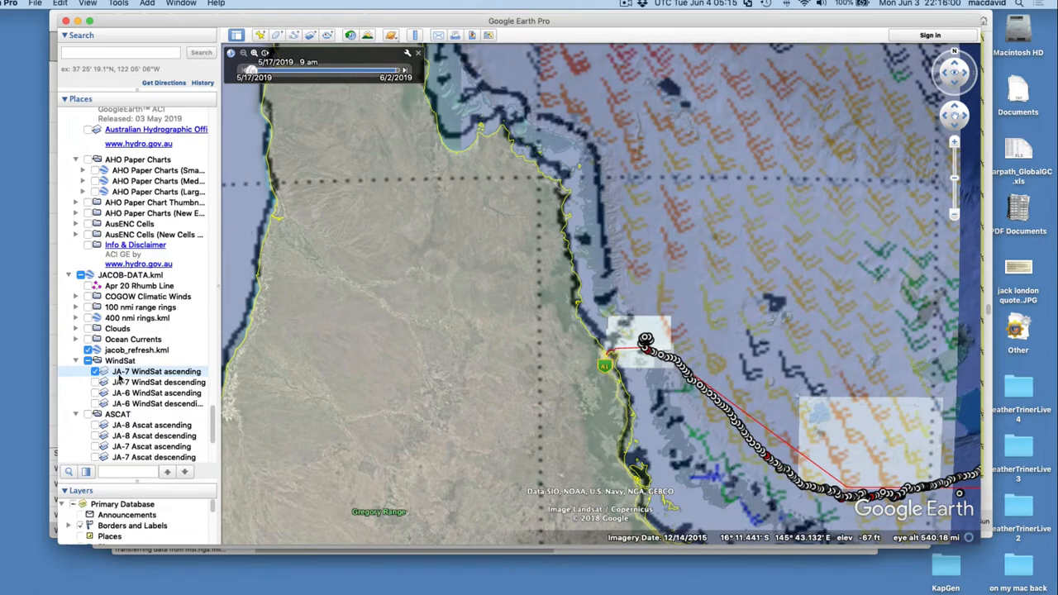
pyautogui.click(97, 371)
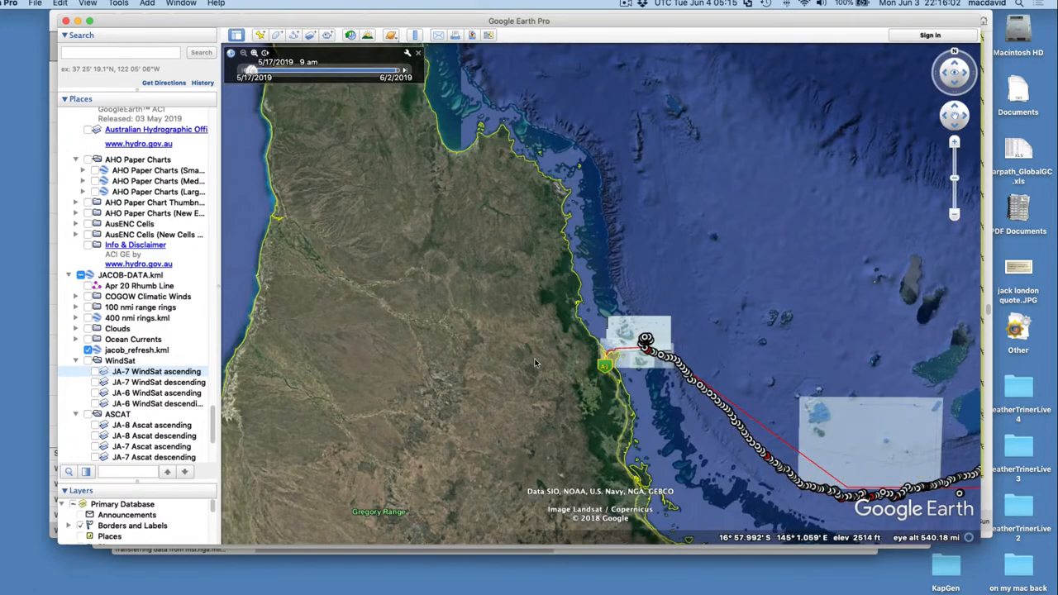
pyautogui.scroll(-3)
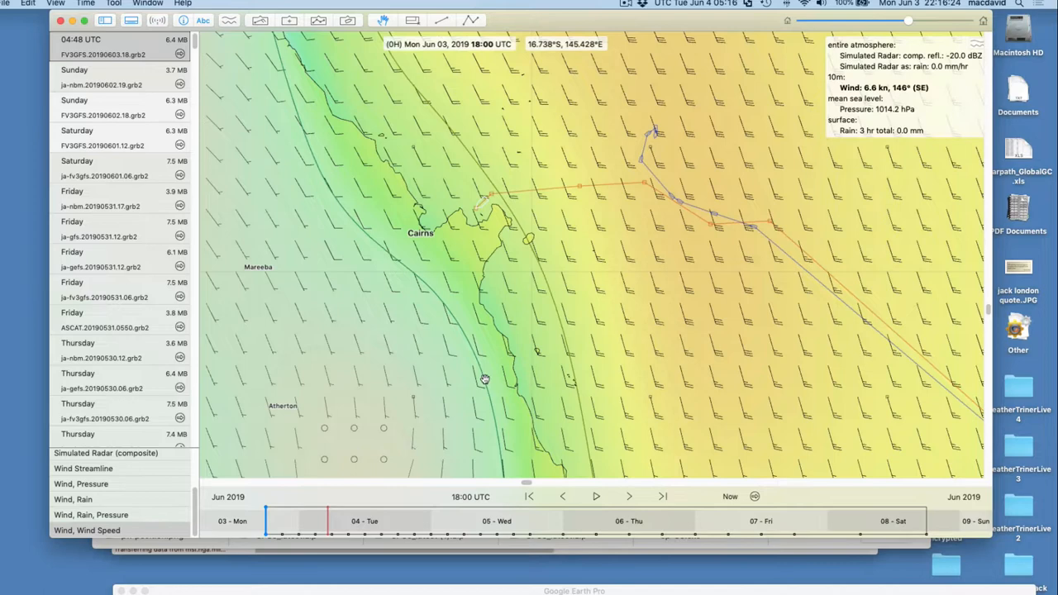
pyautogui.moveTo(586, 296)
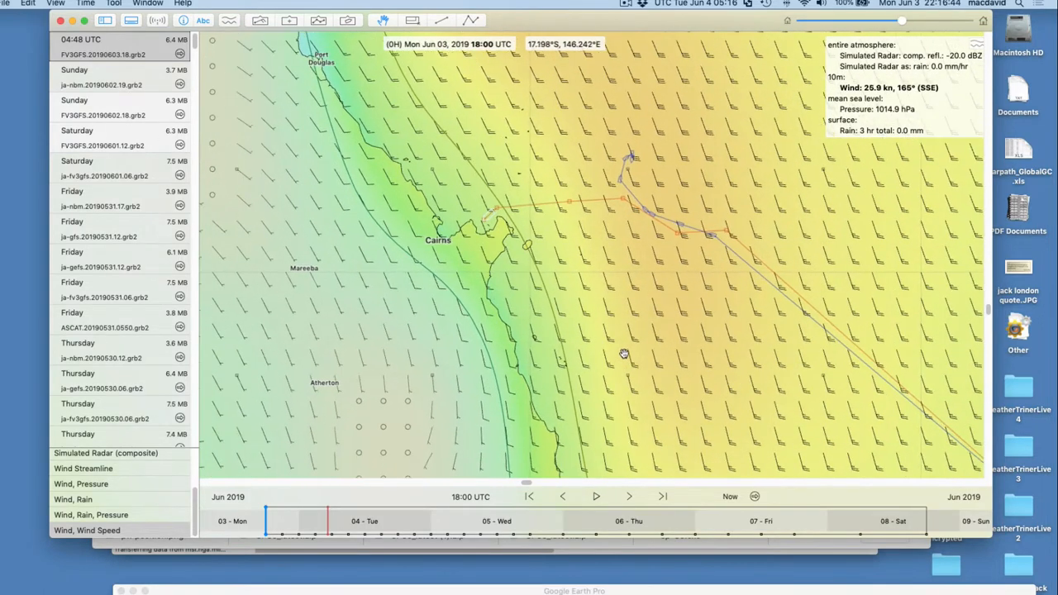
pyautogui.moveTo(647, 338)
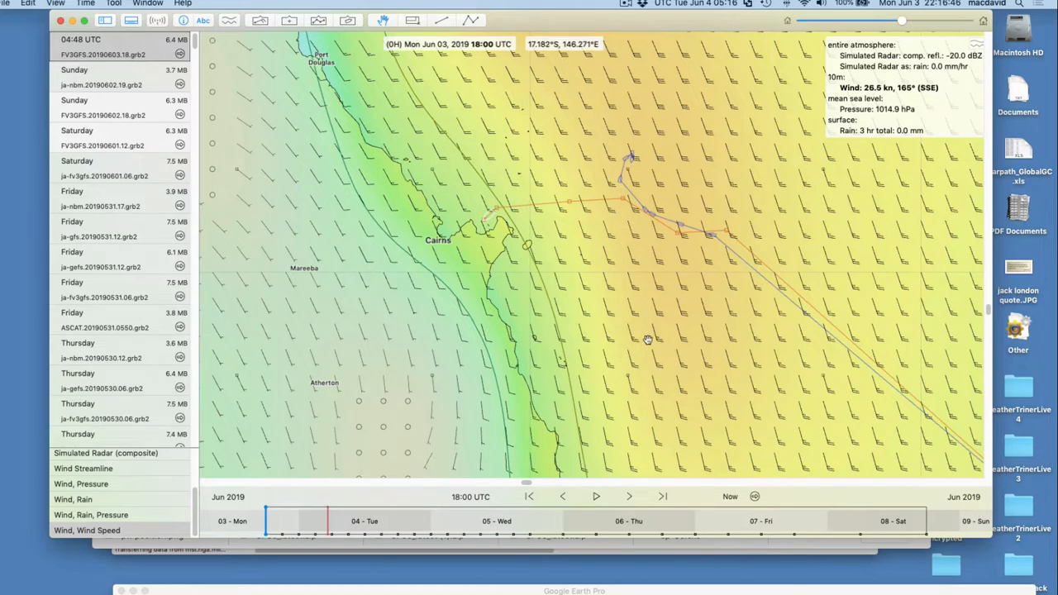
pyautogui.moveTo(555, 300)
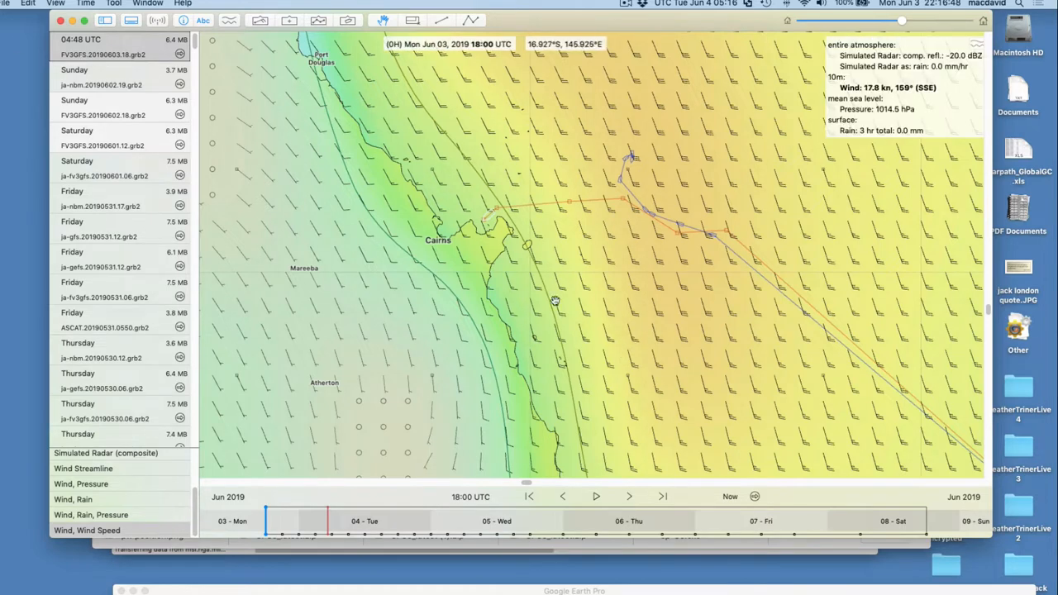
# Centre Cairns and the track, scrub the forecast Tuesday to Friday, then return to Tue 05:00 UTC.
pyautogui.moveTo(554, 300); pyautogui.dragTo(597, 339)
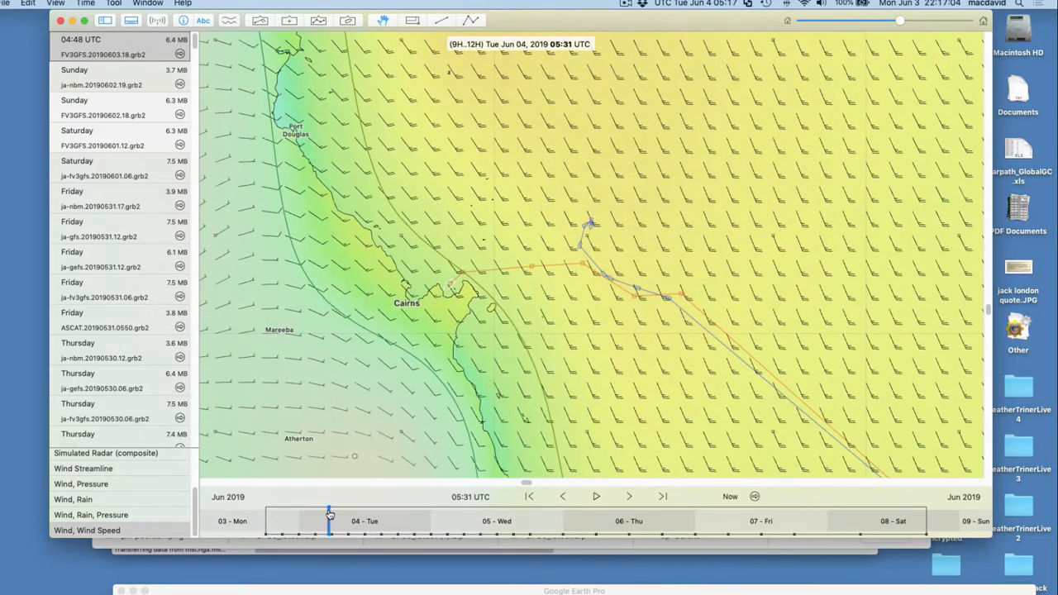
pyautogui.moveTo(328, 514); pyautogui.dragTo(337, 514)
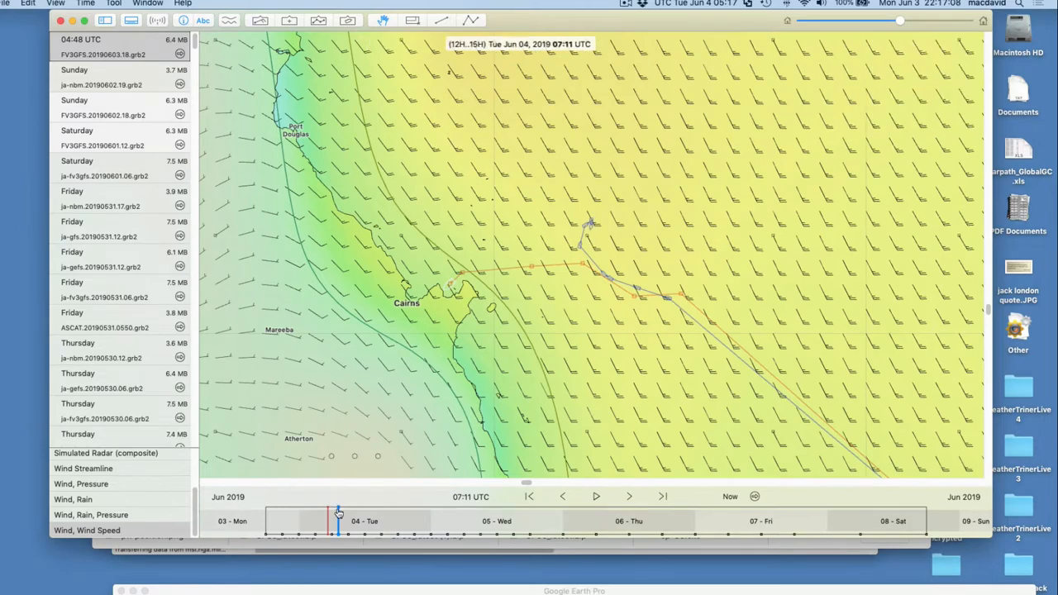
pyautogui.moveTo(337, 510); pyautogui.dragTo(420, 511)
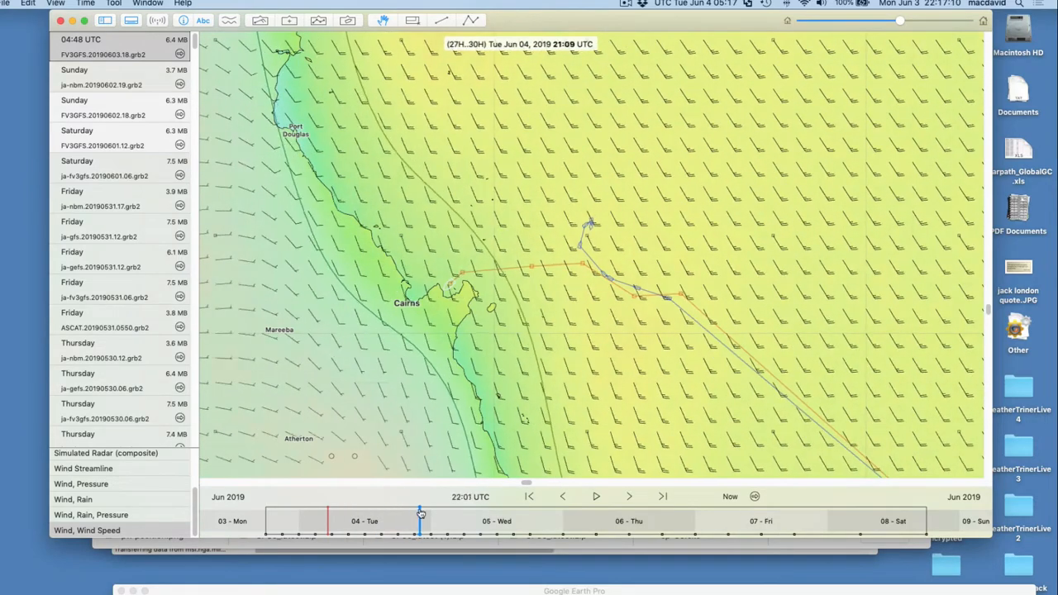
pyautogui.moveTo(421, 512); pyautogui.dragTo(563, 512)
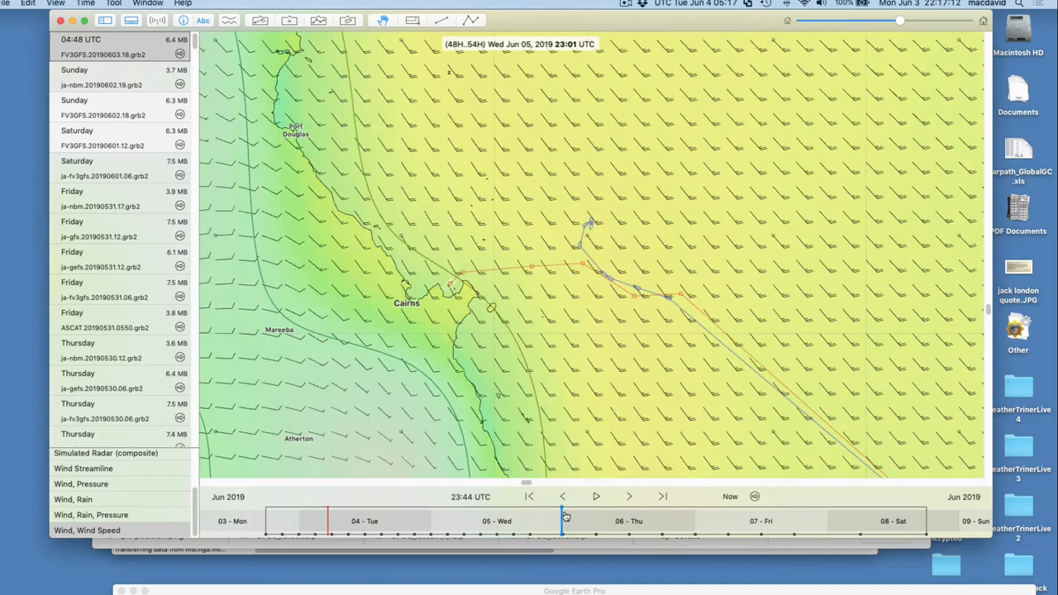
pyautogui.moveTo(562, 531); pyautogui.dragTo(731, 532)
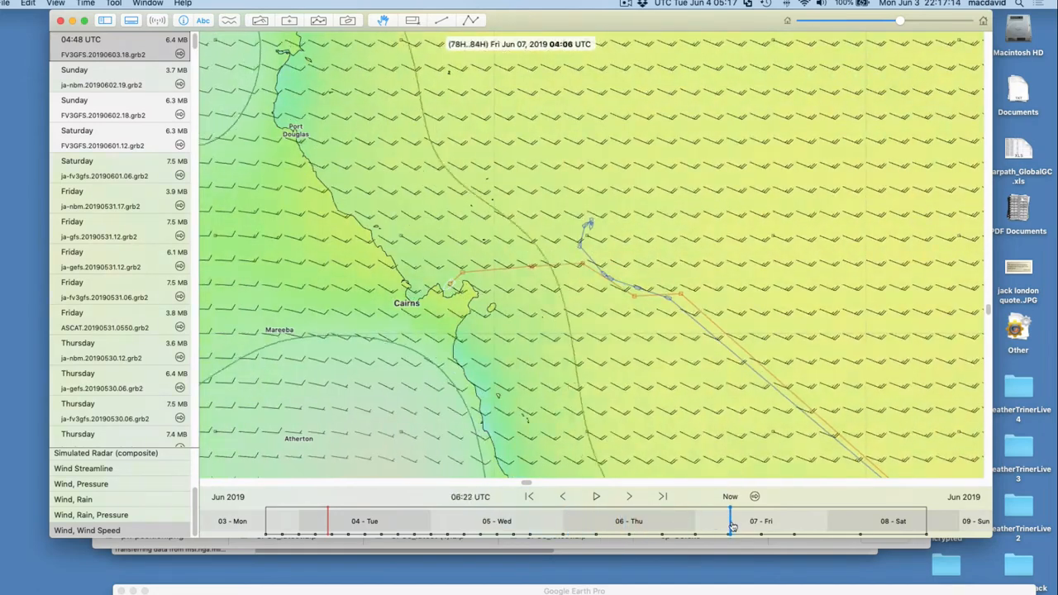
pyautogui.moveTo(729, 527); pyautogui.dragTo(777, 526)
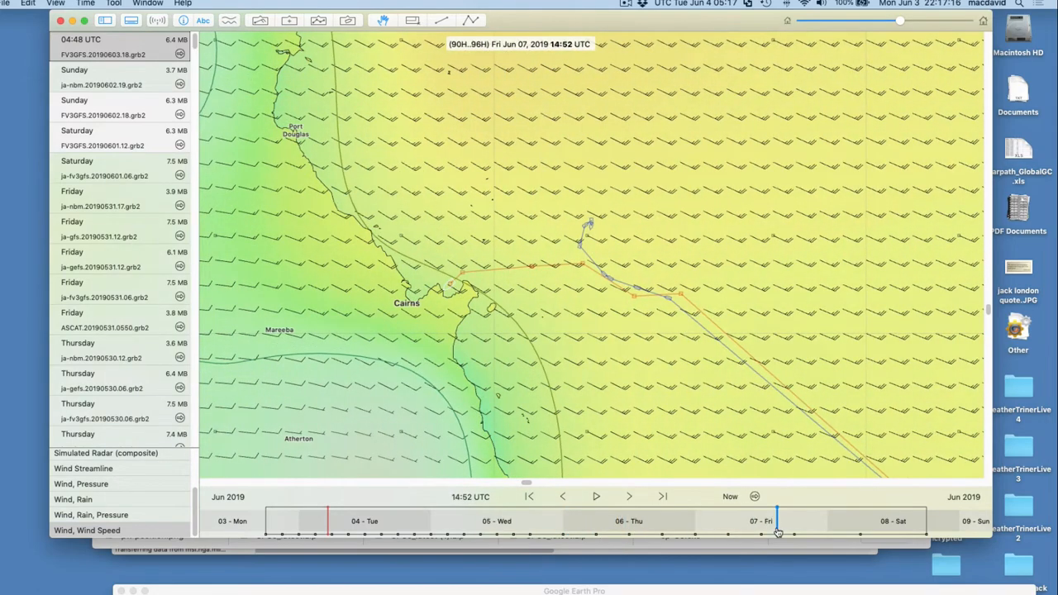
pyautogui.moveTo(776, 525); pyautogui.dragTo(822, 525)
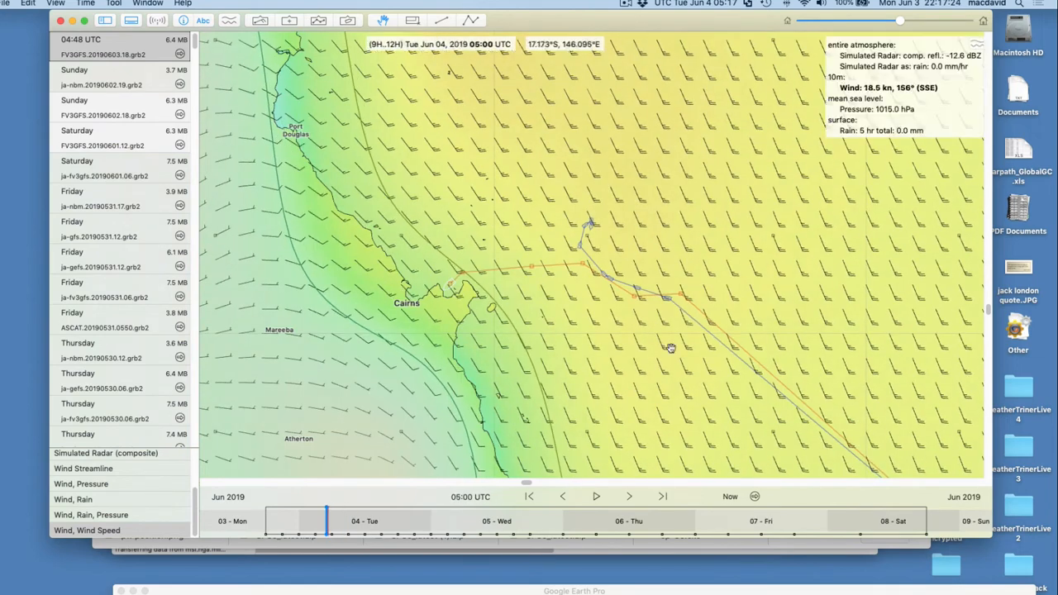
pyautogui.moveTo(607, 228)
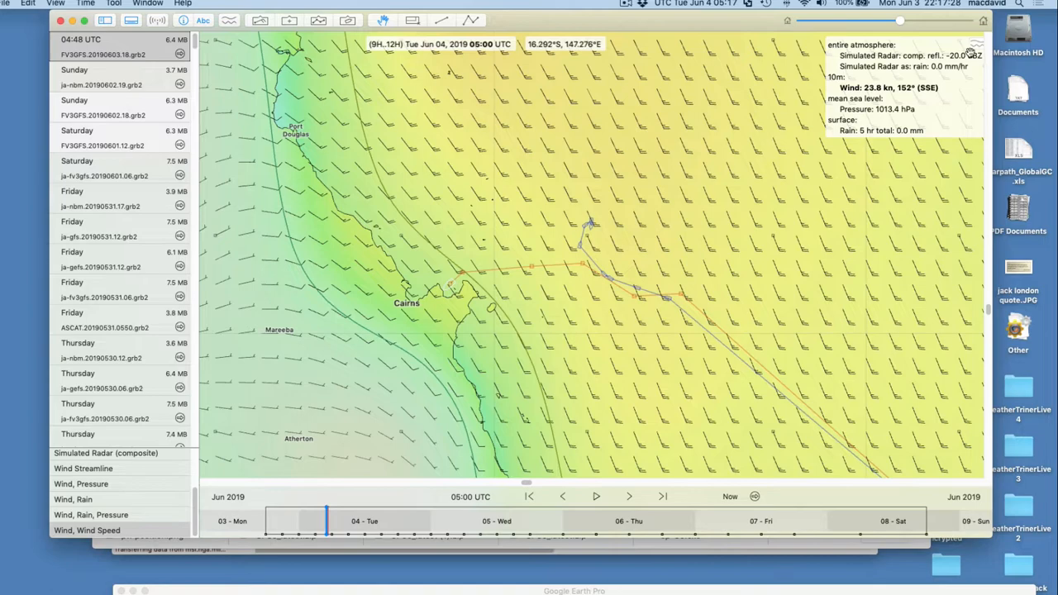
# Open a meteogram at the boat's offshore position and enlarge it to reveal the radar charts.
pyautogui.click(571, 206)
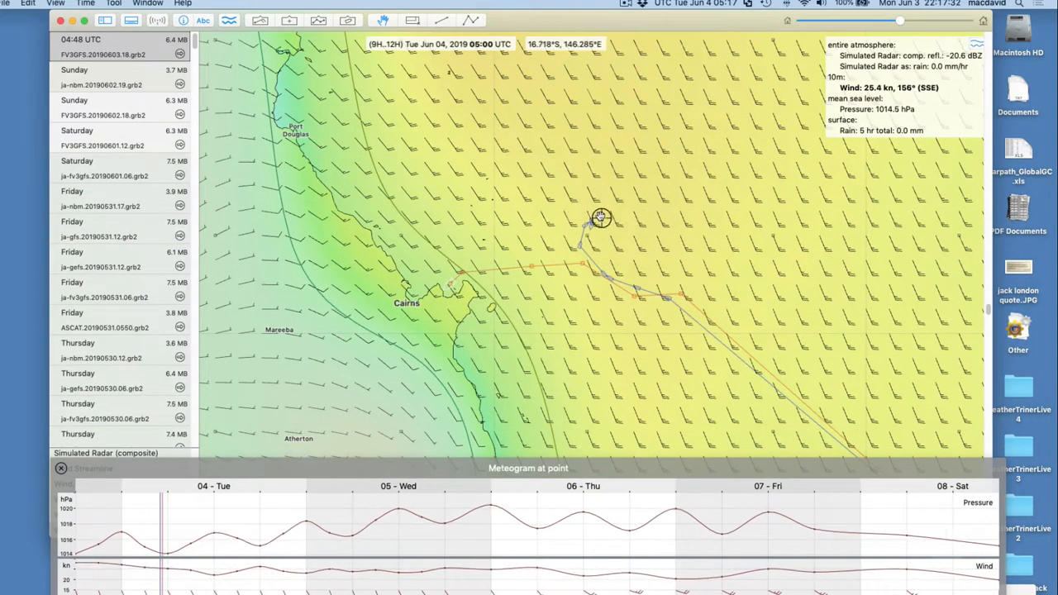
pyautogui.moveTo(527, 467); pyautogui.dragTo(528, 376)
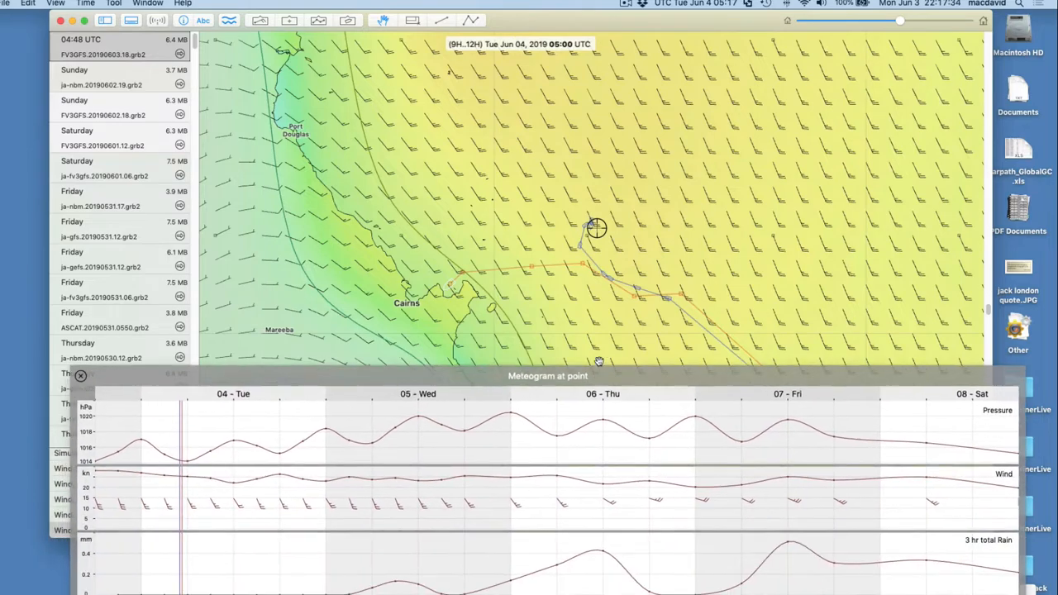
pyautogui.moveTo(548, 375); pyautogui.dragTo(548, 283)
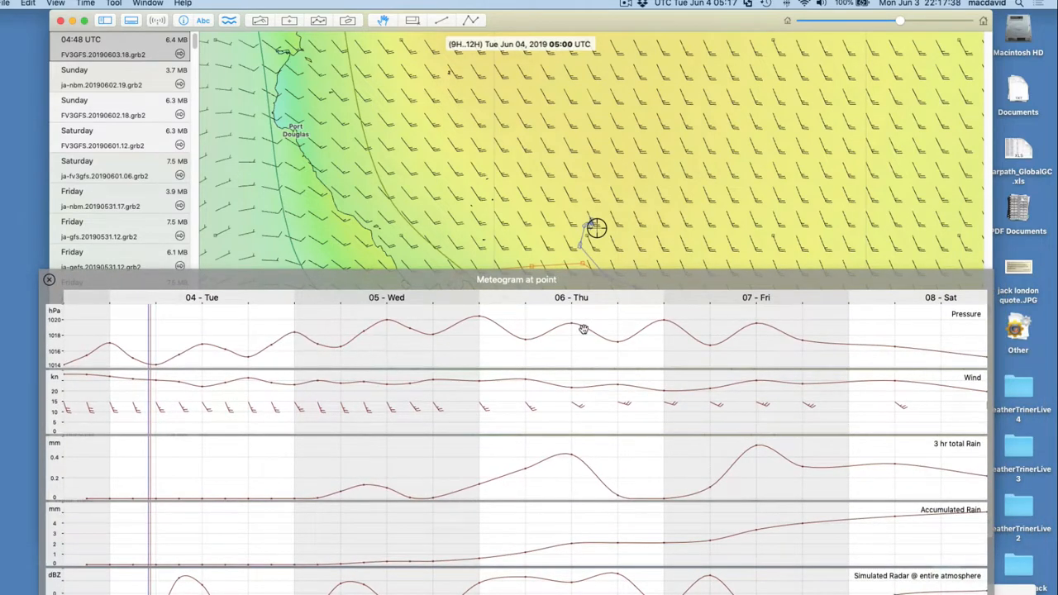
pyautogui.moveTo(788, 337)
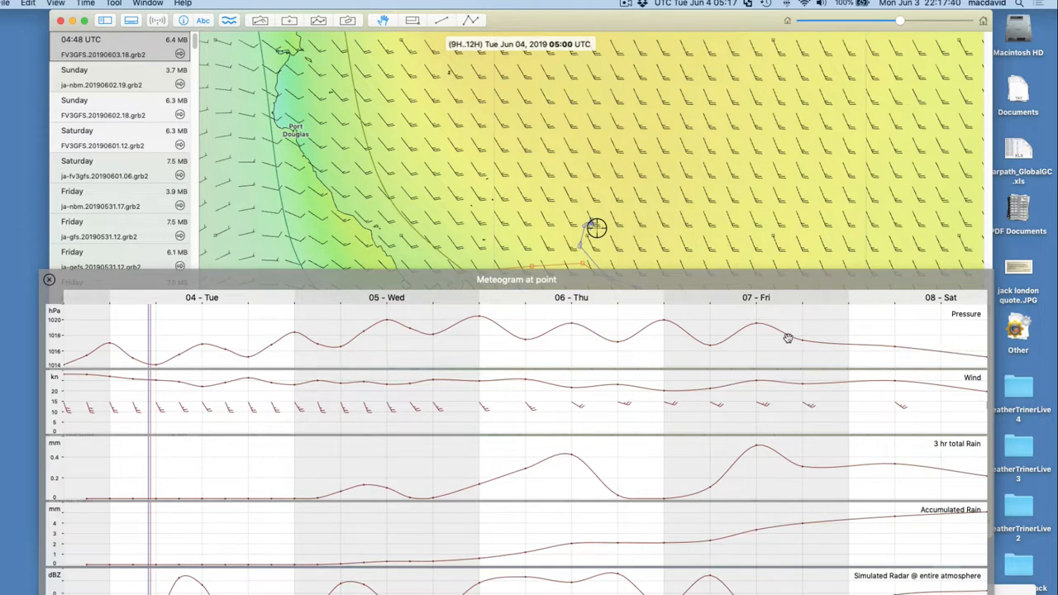
pyautogui.moveTo(878, 379)
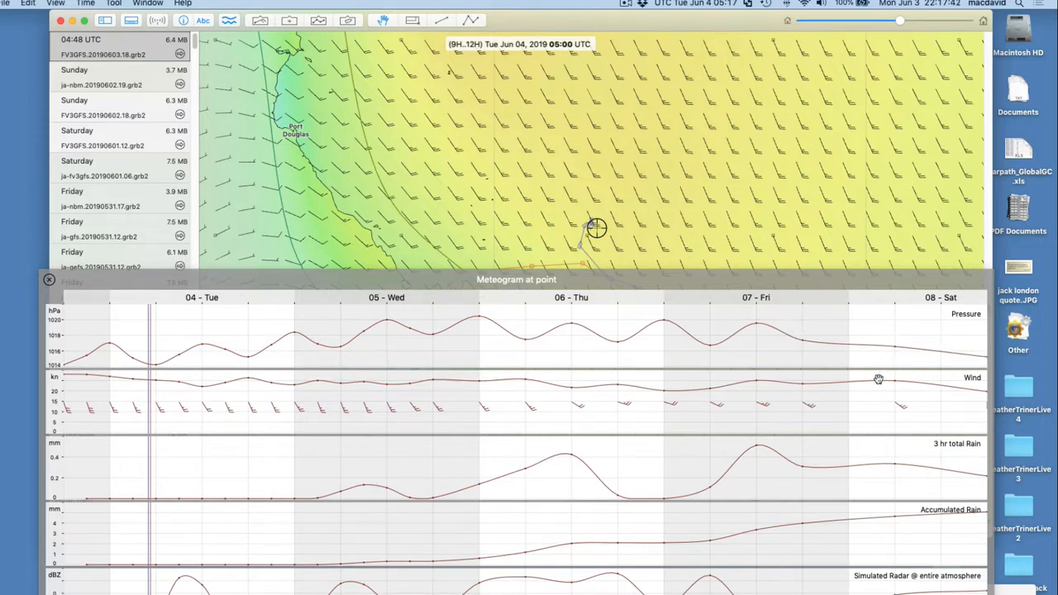
pyautogui.moveTo(805, 383)
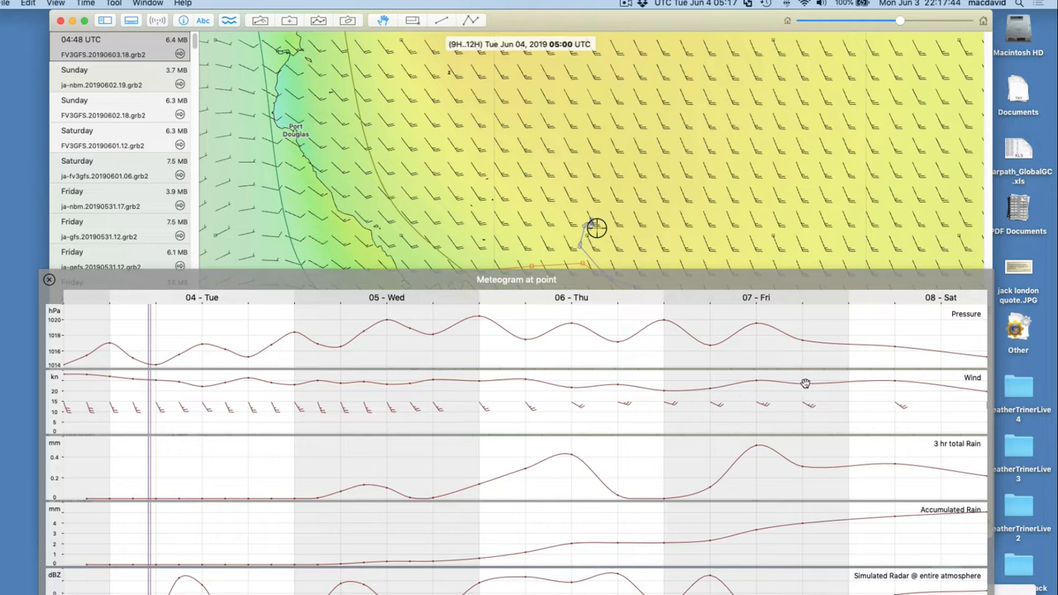
pyautogui.moveTo(851, 347)
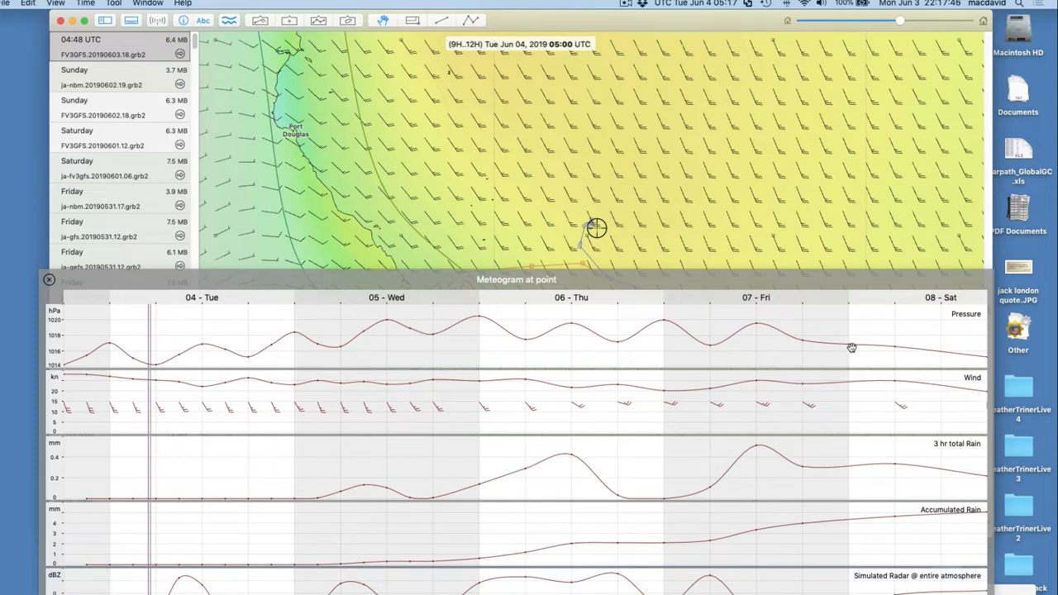
pyautogui.moveTo(339, 348)
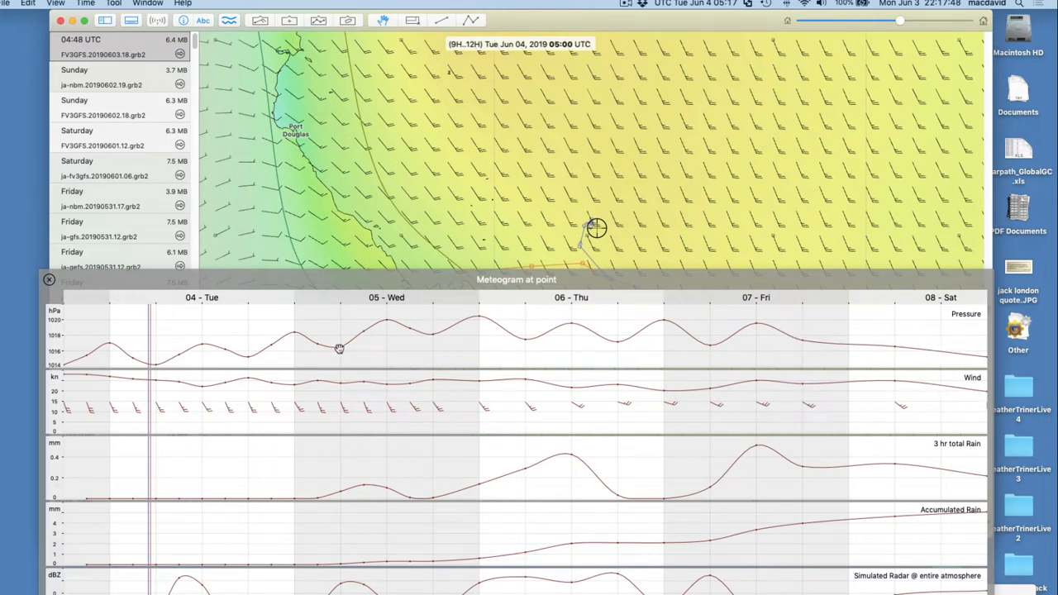
pyautogui.moveTo(668, 336)
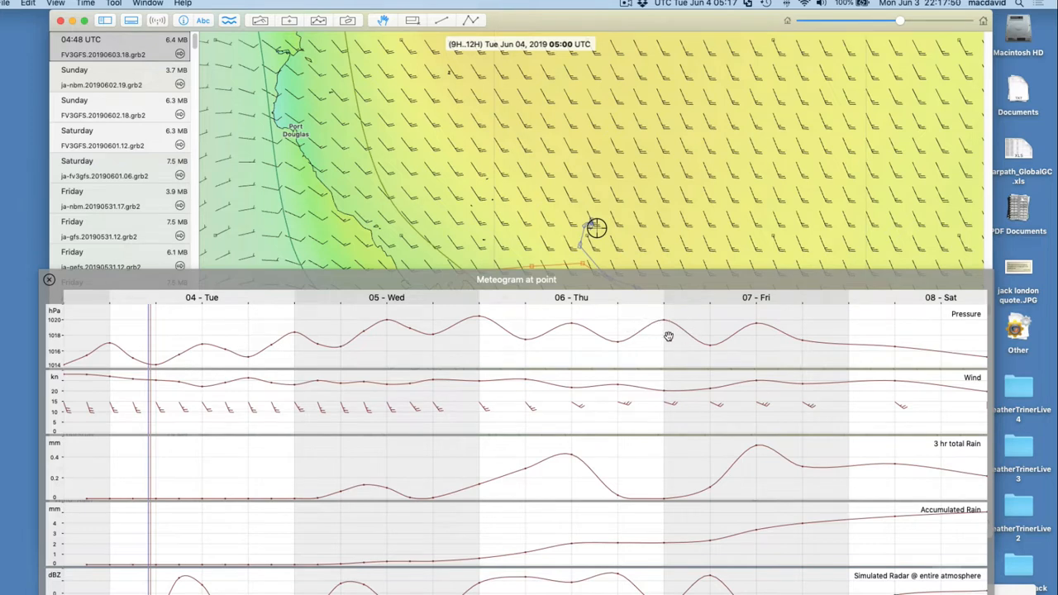
pyautogui.moveTo(948, 345)
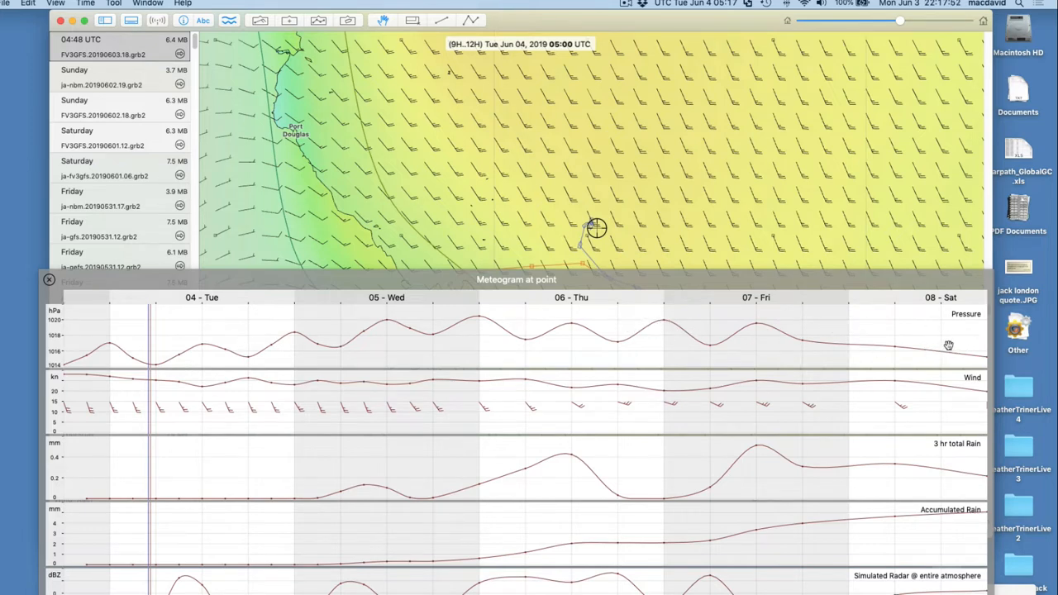
pyautogui.moveTo(442, 412)
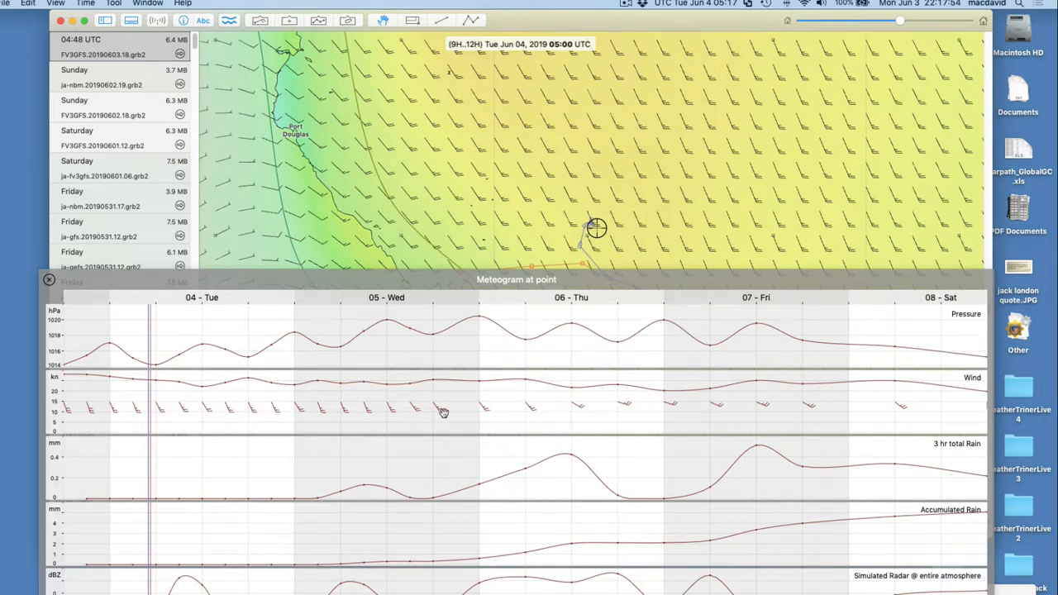
pyautogui.moveTo(595, 227)
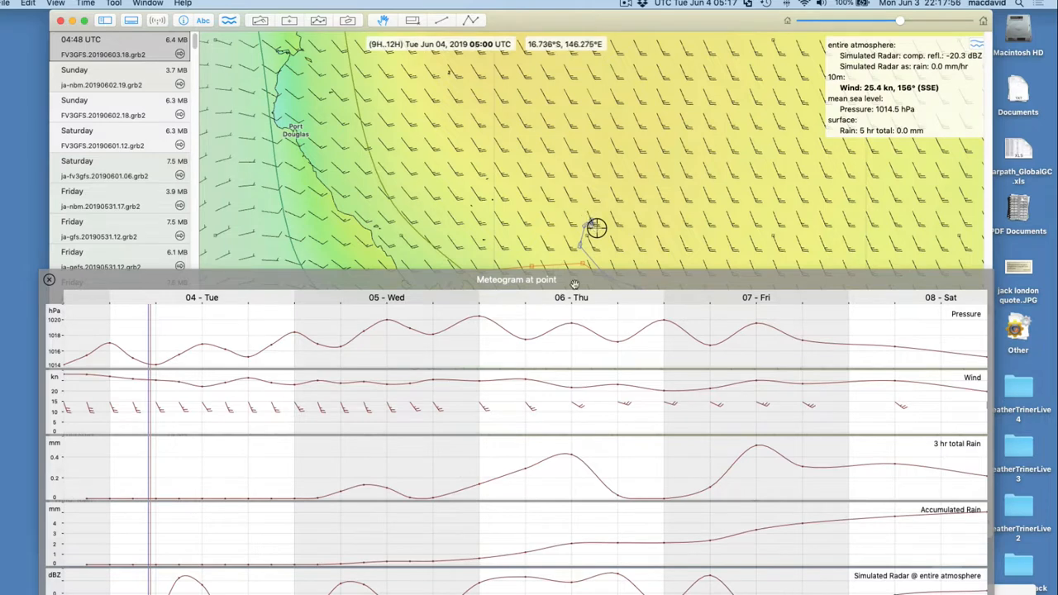
pyautogui.moveTo(109, 416)
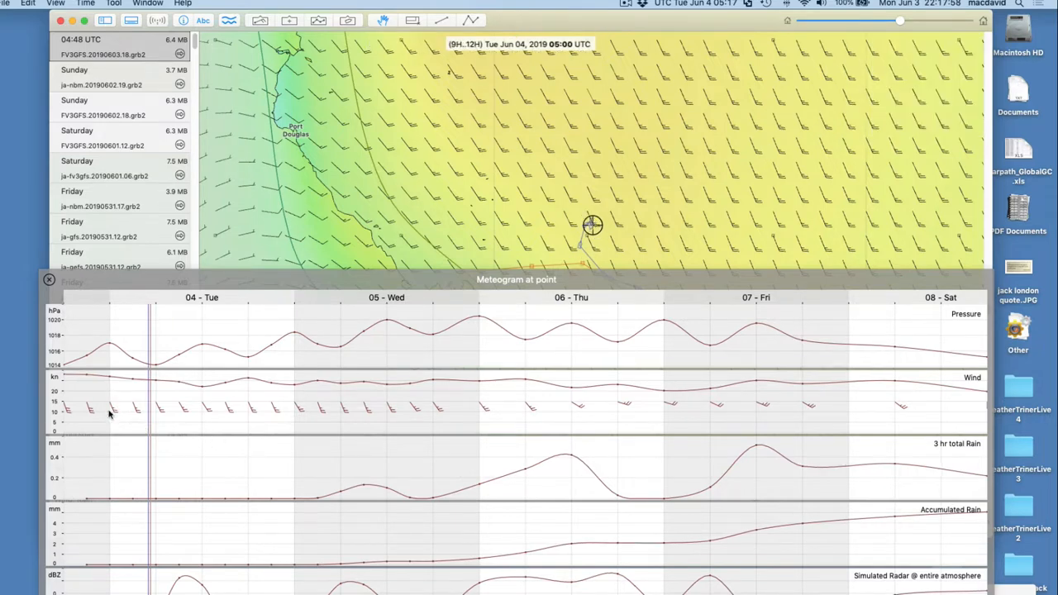
pyautogui.moveTo(68, 396)
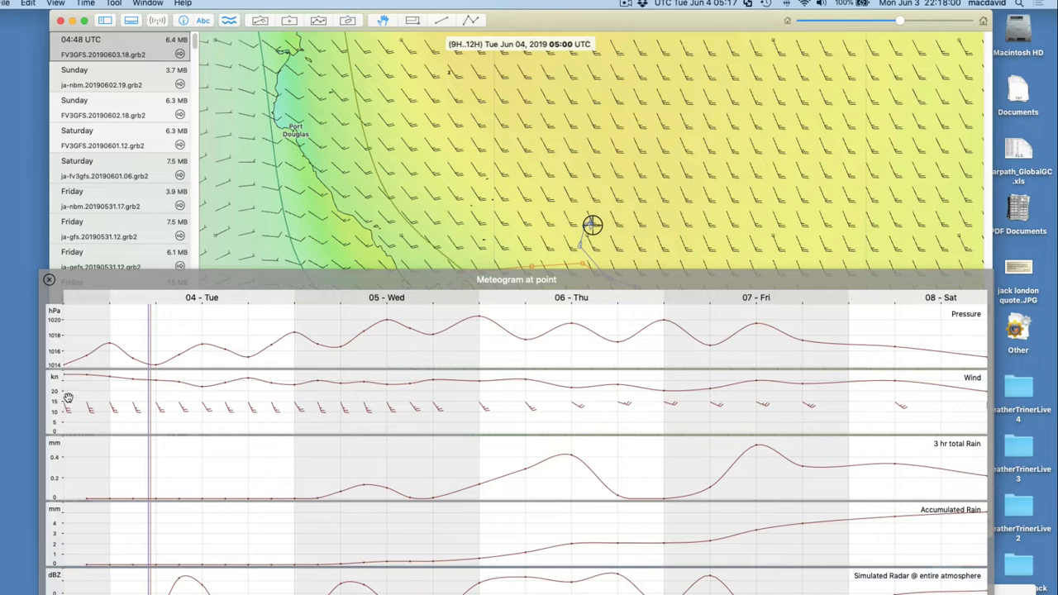
pyautogui.moveTo(404, 399)
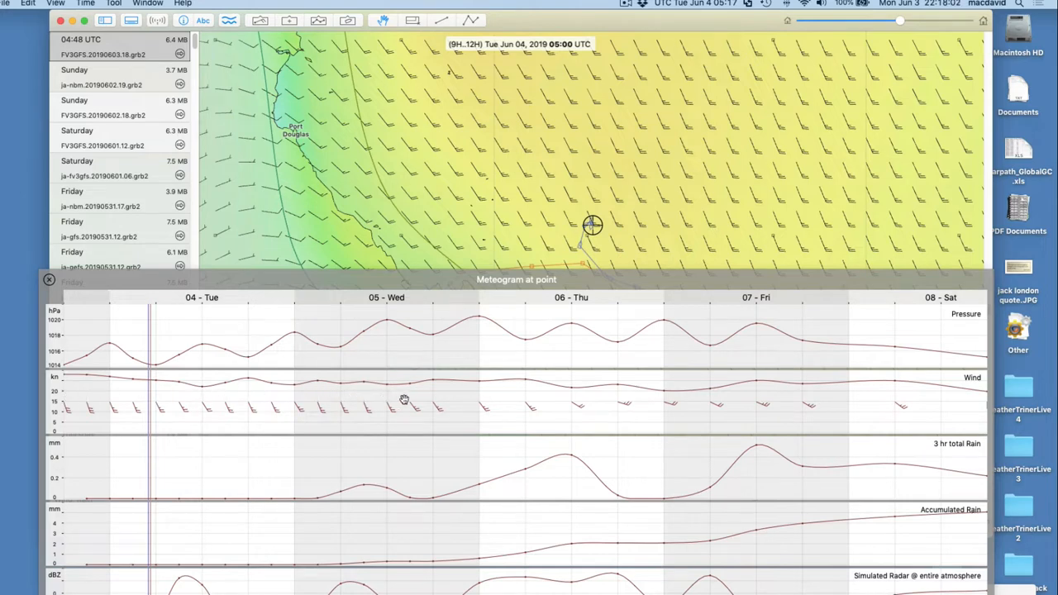
pyautogui.moveTo(559, 403)
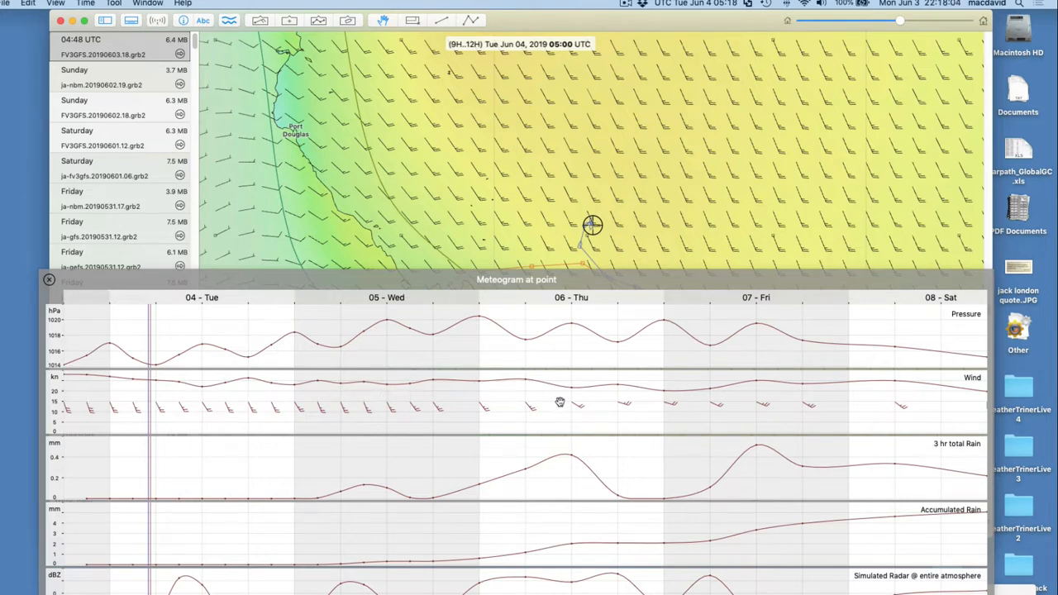
pyautogui.moveTo(669, 400)
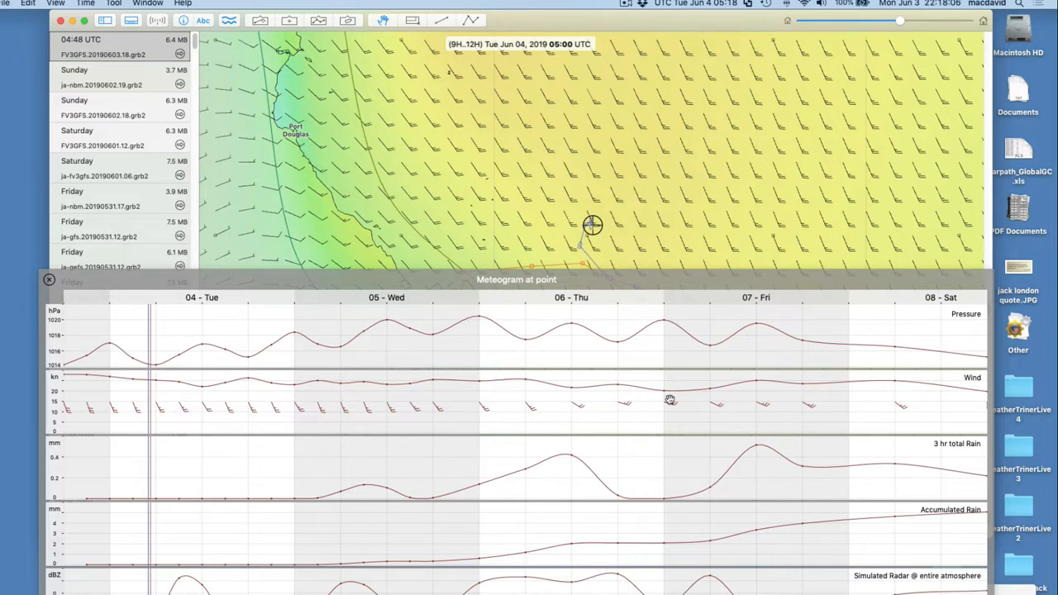
pyautogui.moveTo(801, 396)
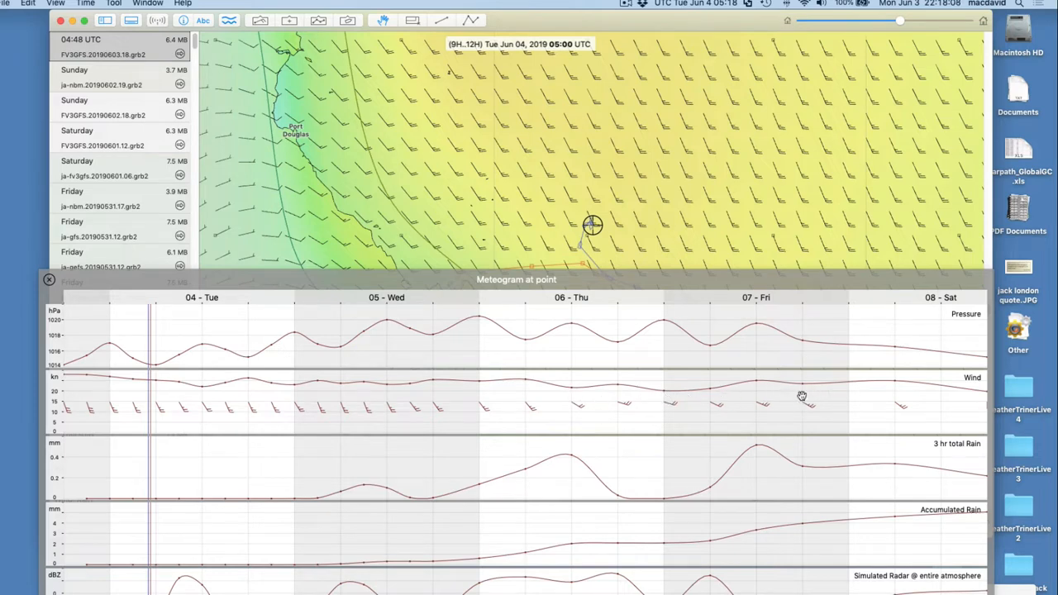
pyautogui.moveTo(390, 413)
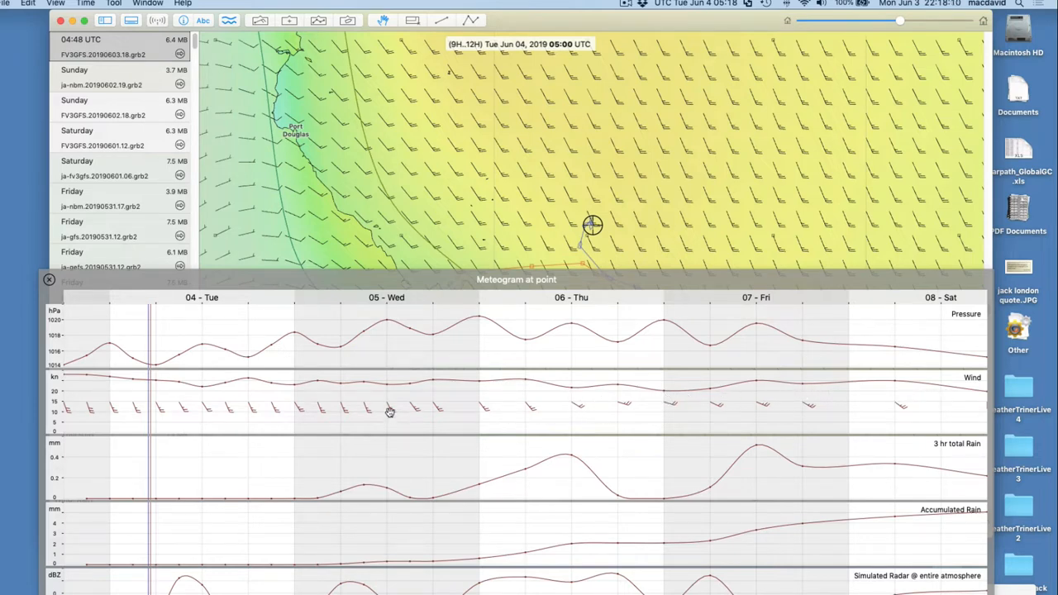
pyautogui.moveTo(547, 423)
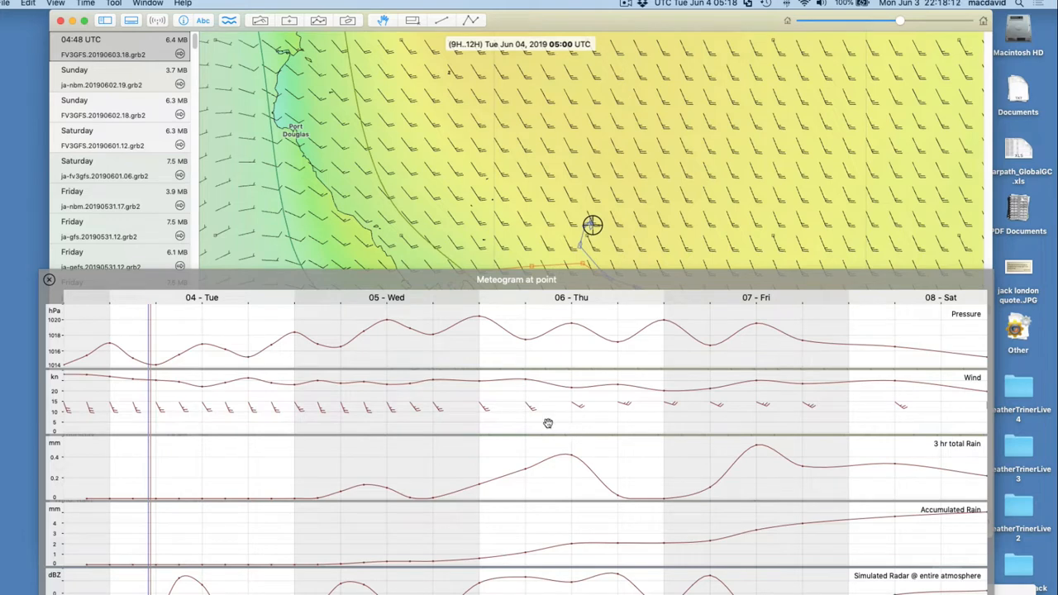
pyautogui.moveTo(517, 279); pyautogui.dragTo(516, 181)
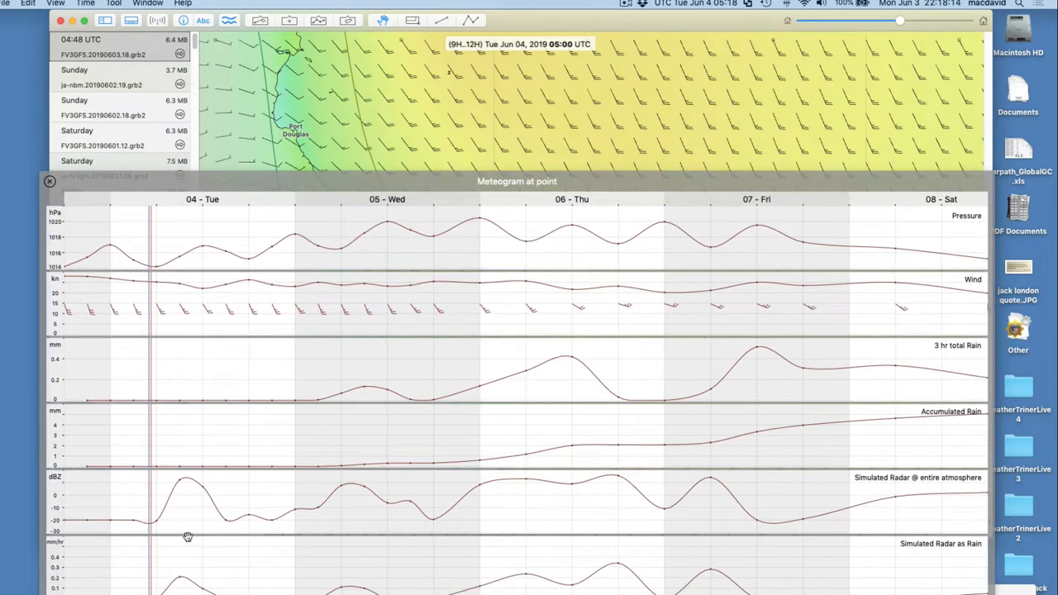
pyautogui.moveTo(522, 480)
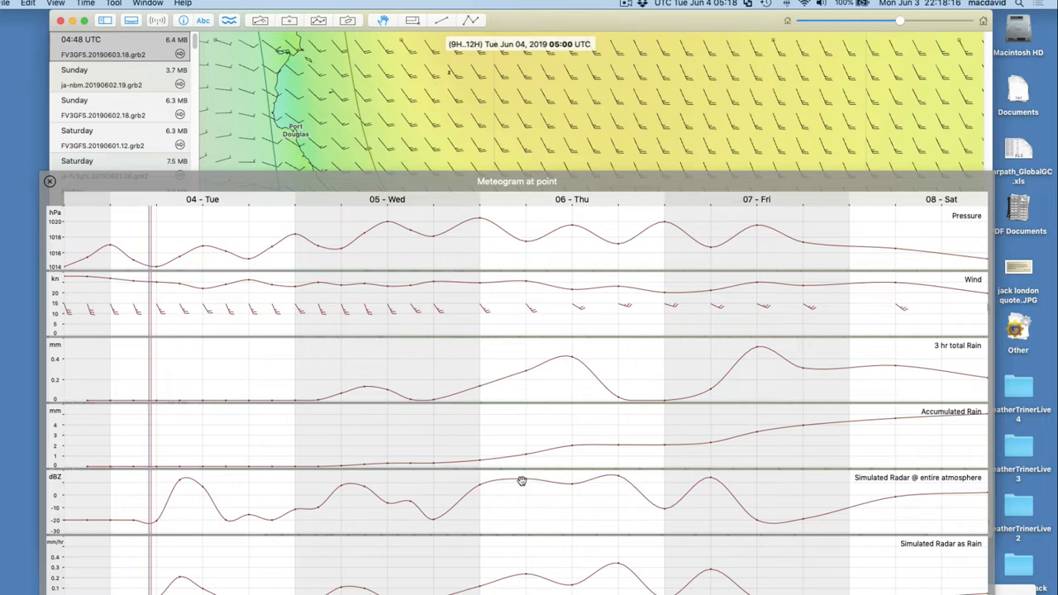
pyautogui.moveTo(517, 181); pyautogui.dragTo(540, 455)
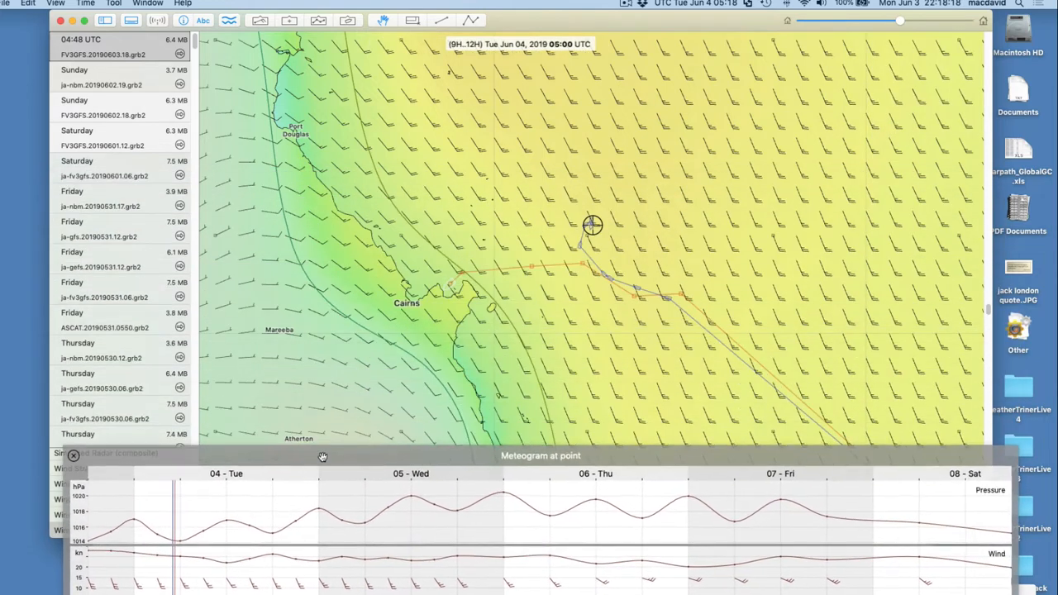
pyautogui.moveTo(322, 455); pyautogui.dragTo(310, 424)
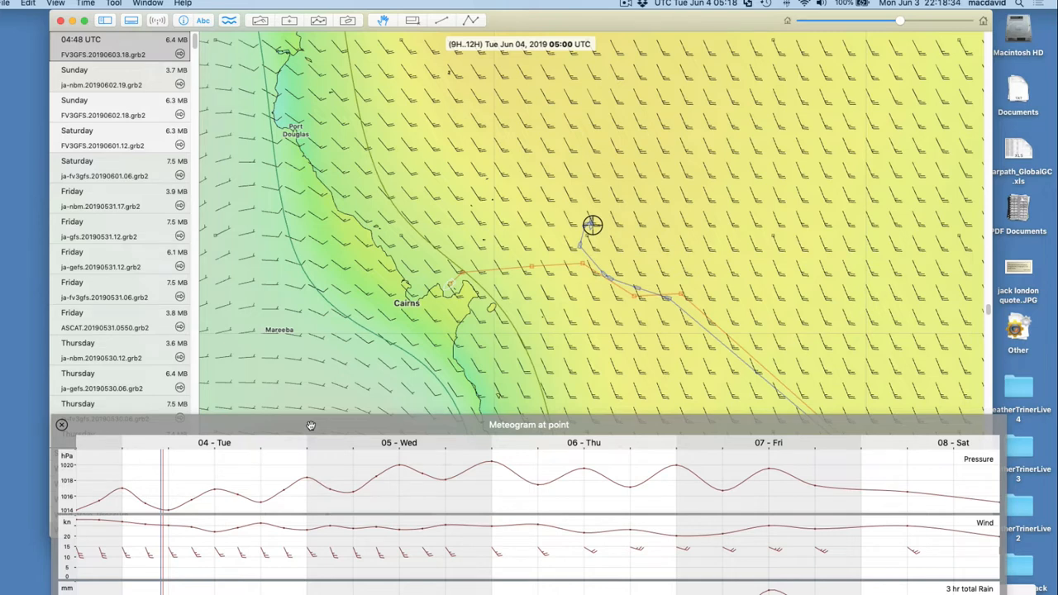
pyautogui.click(591, 225)
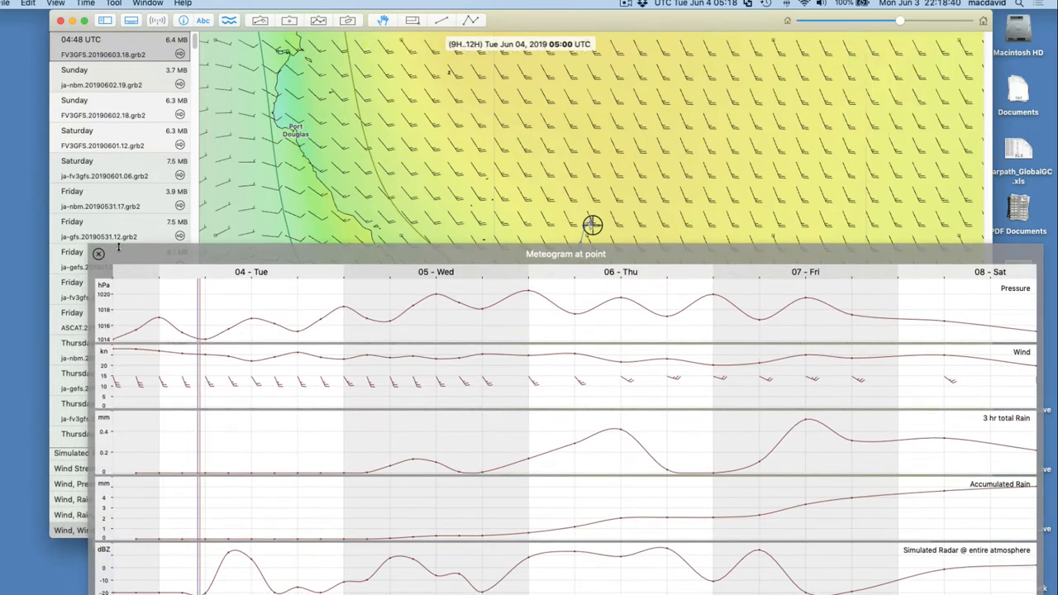
pyautogui.click(98, 253)
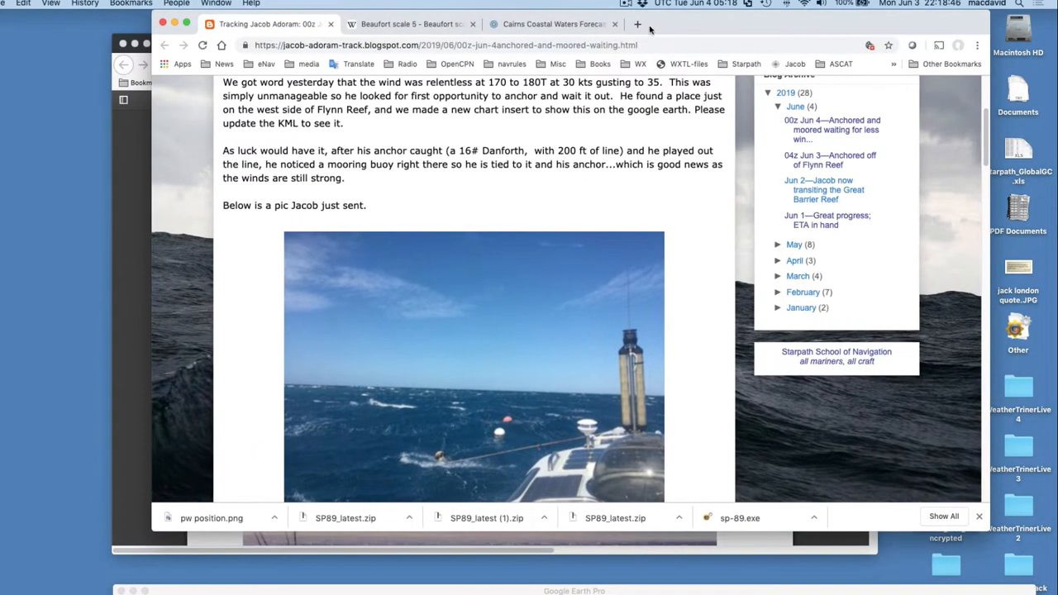
# Scroll the post past the boat photo and caption to the Flynn Reef position chart.
pyautogui.scroll(-3)
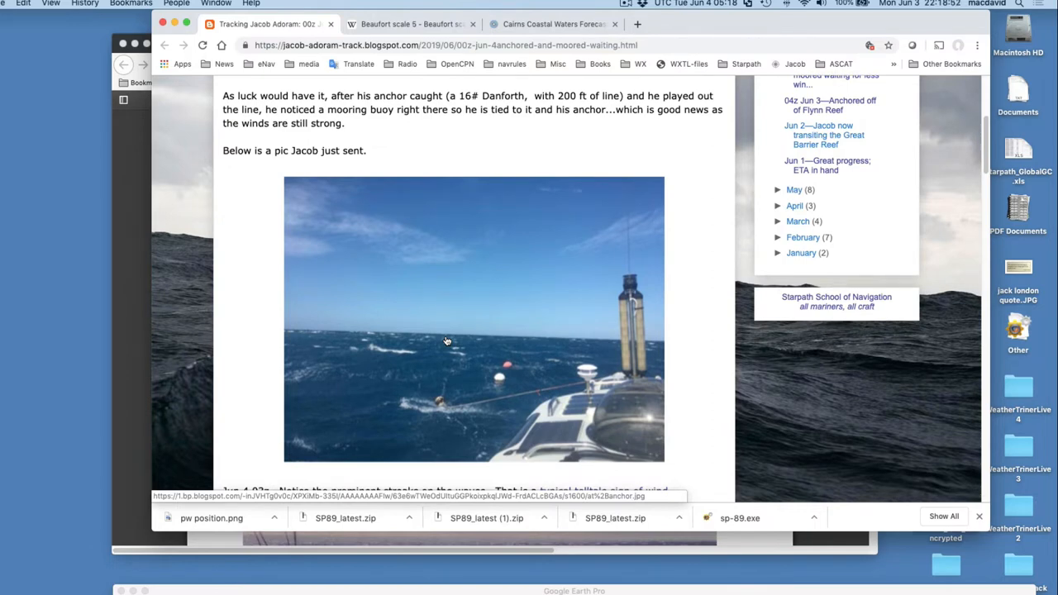
pyautogui.moveTo(620, 427)
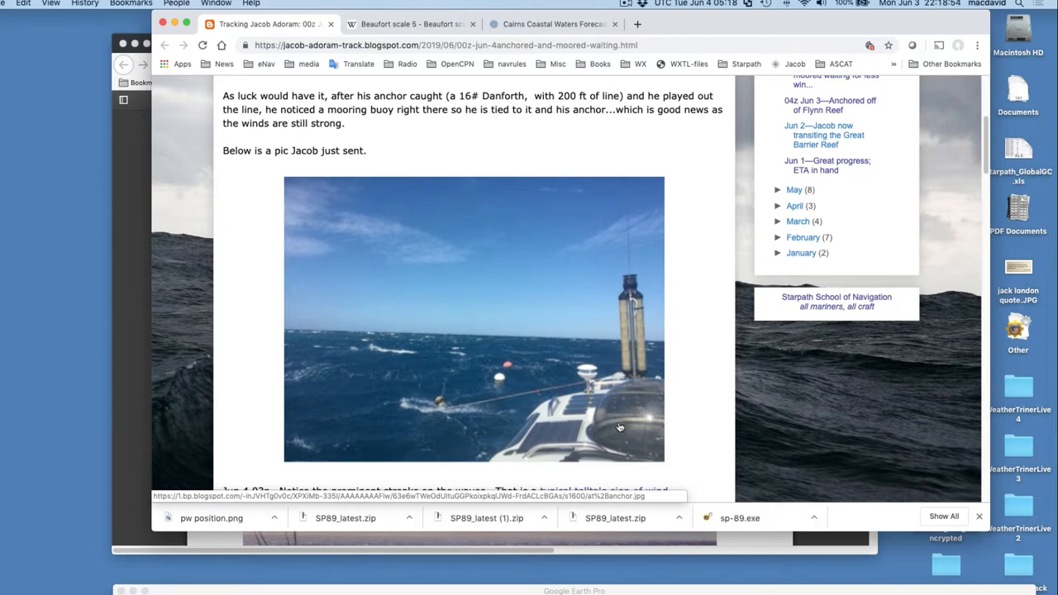
pyautogui.scroll(-3)
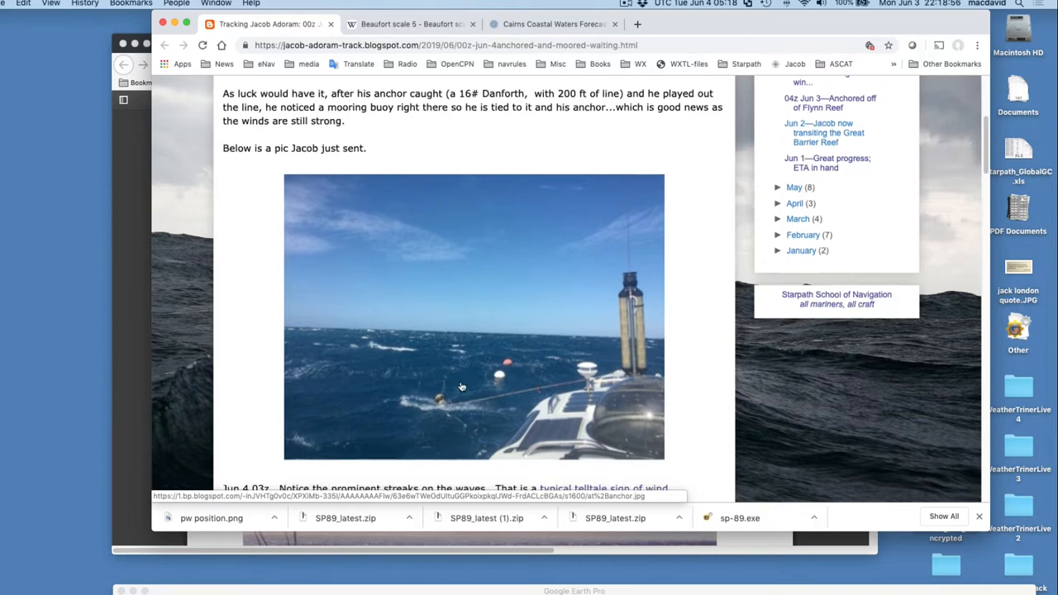
pyautogui.scroll(-3)
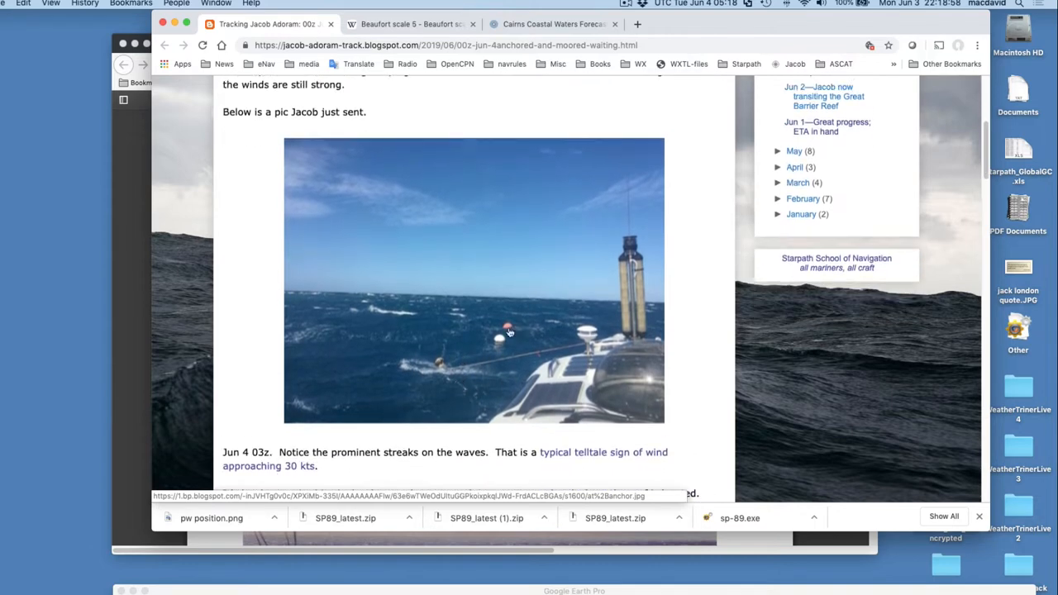
pyautogui.moveTo(482, 351)
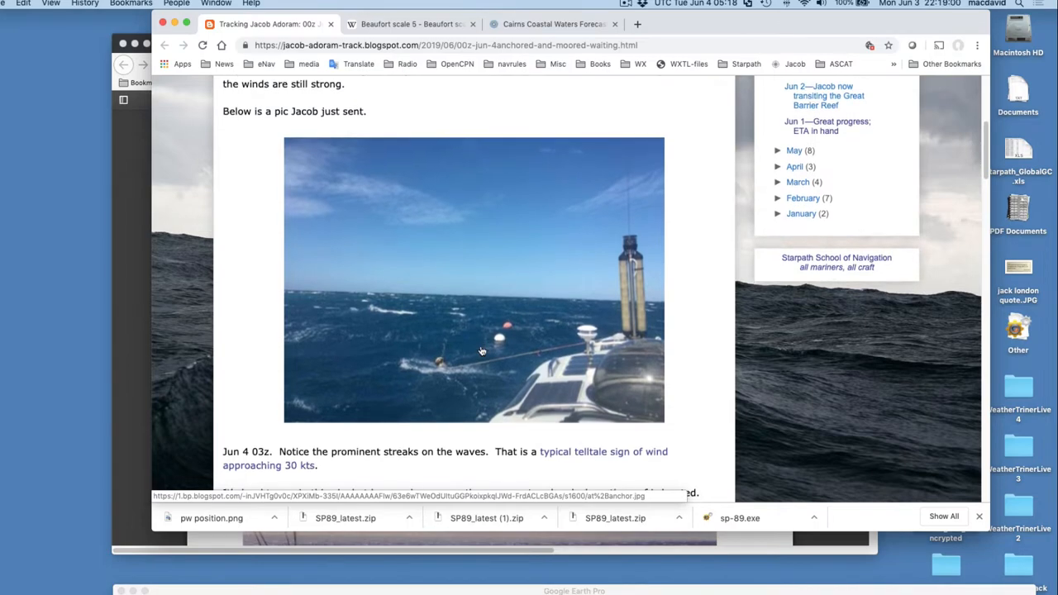
pyautogui.moveTo(464, 314)
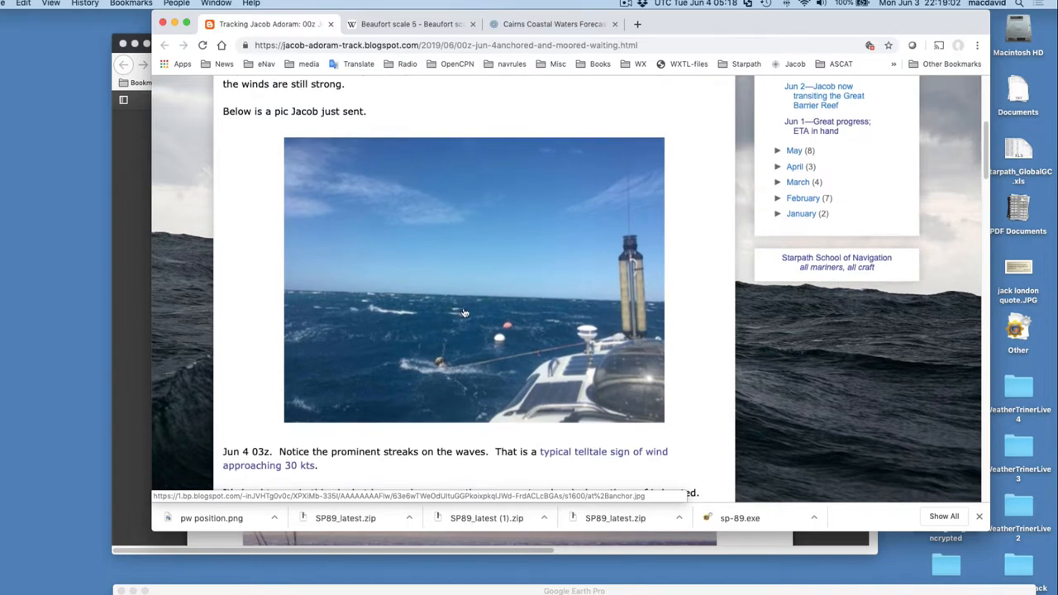
pyautogui.scroll(-3)
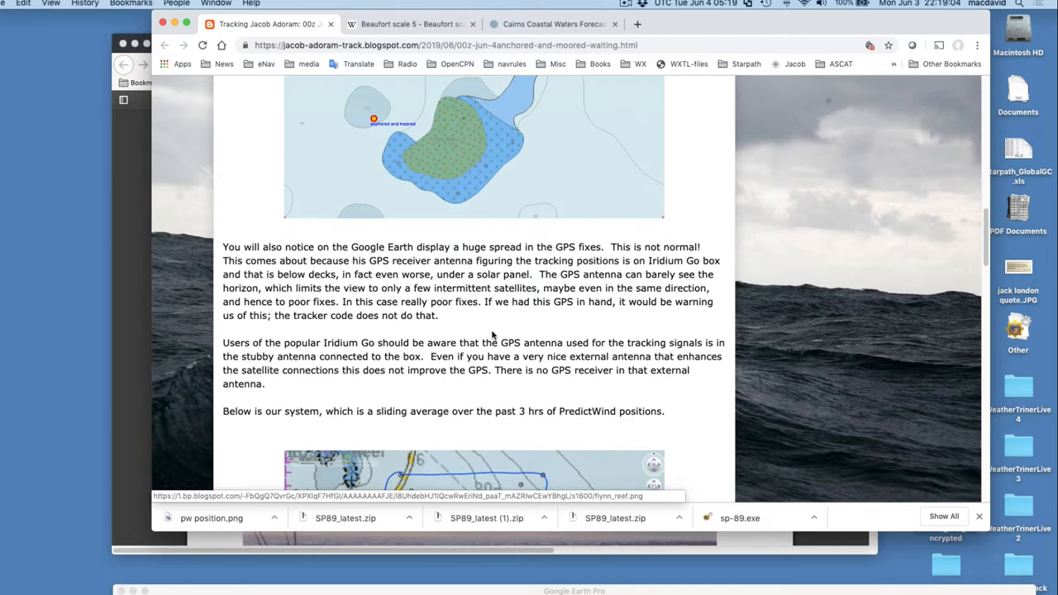
pyautogui.scroll(3)
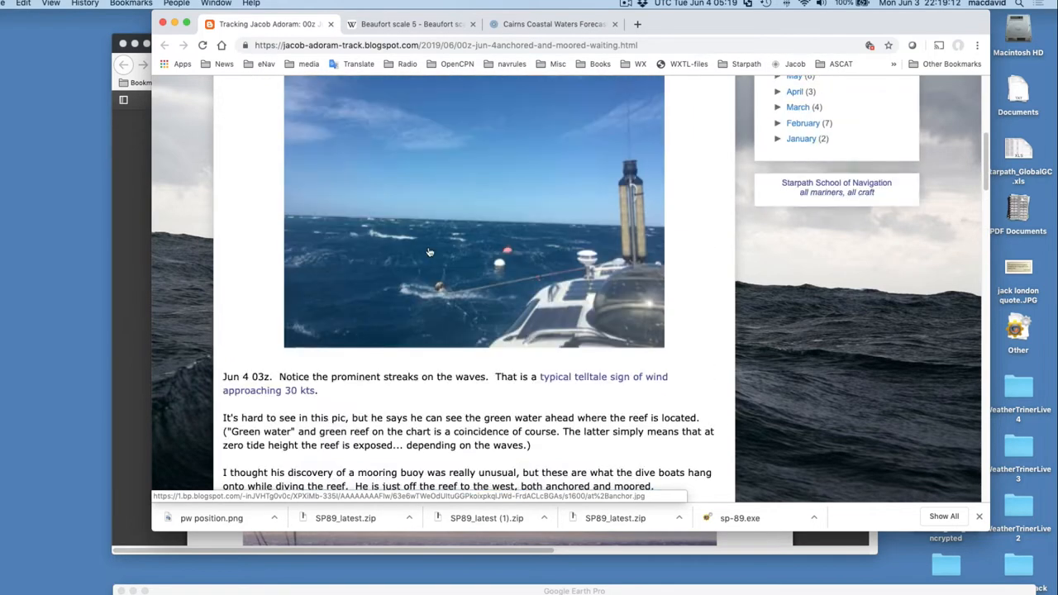
pyautogui.moveTo(440, 351)
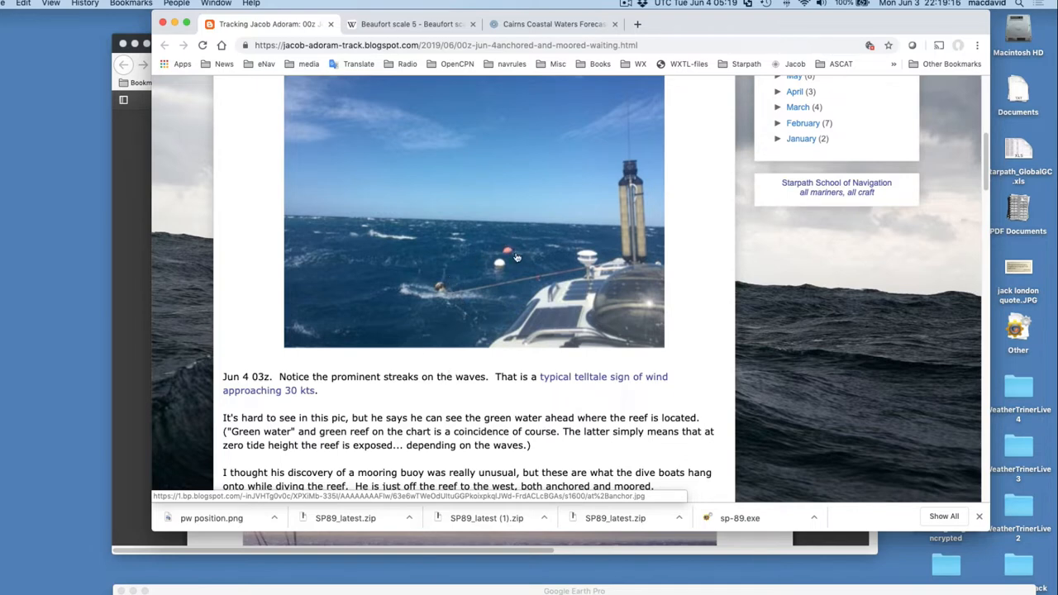
pyautogui.moveTo(438, 295)
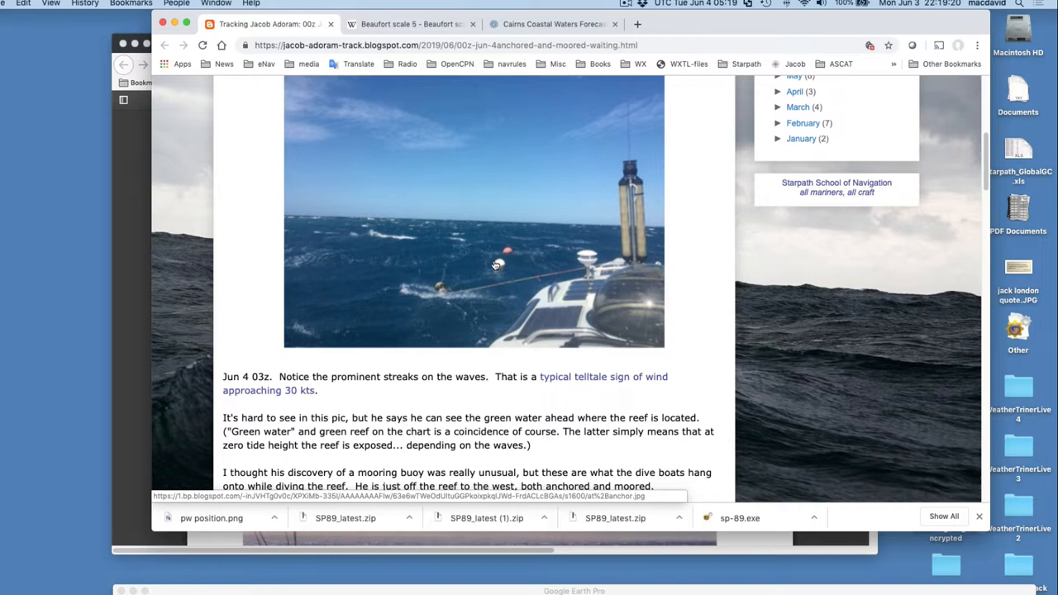
pyautogui.moveTo(564, 436)
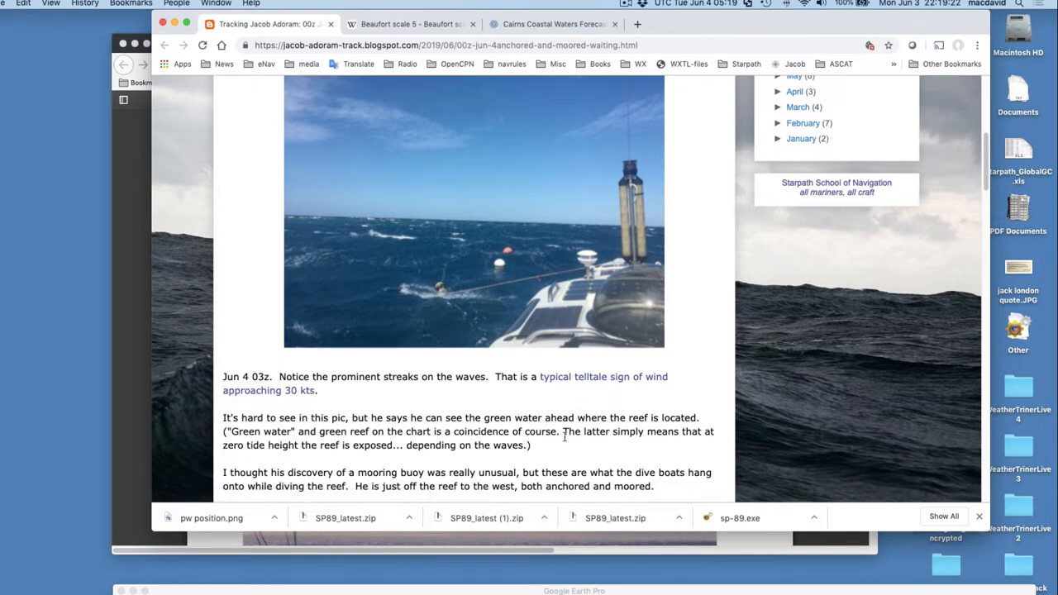
pyautogui.moveTo(551, 341)
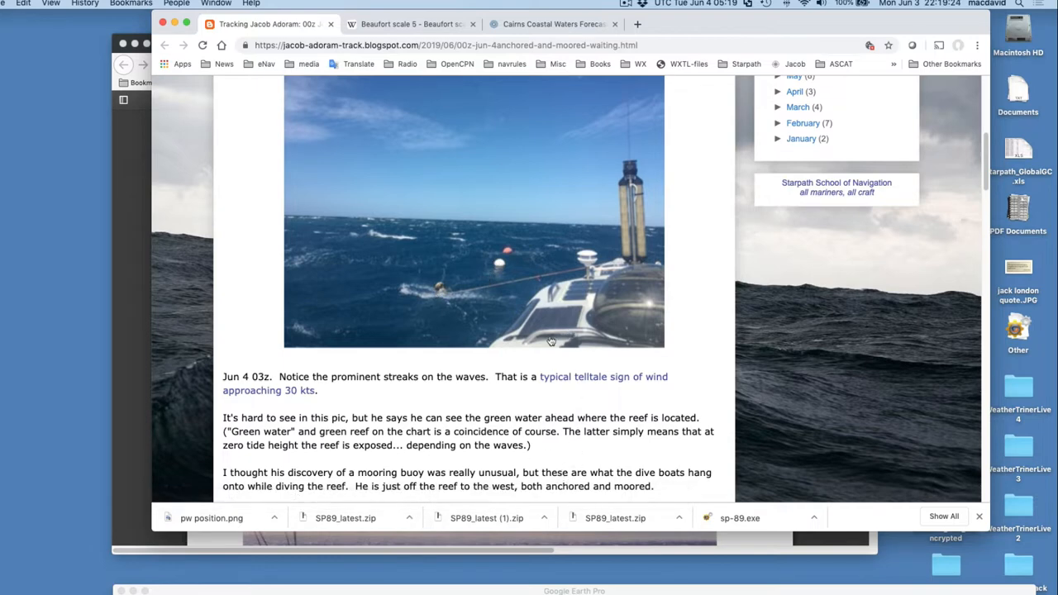
pyautogui.moveTo(463, 279)
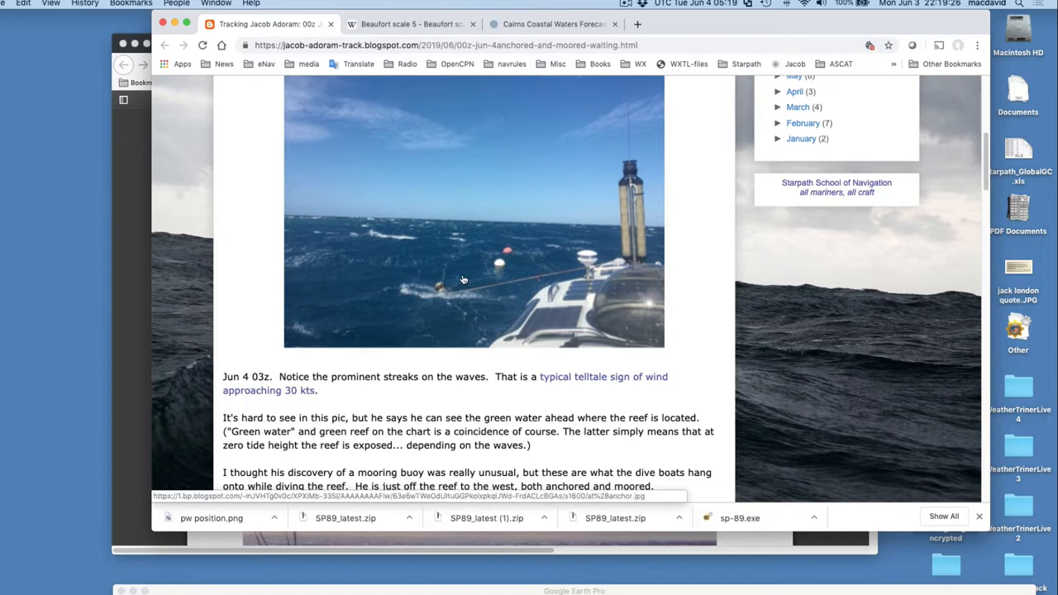
pyautogui.moveTo(607, 276)
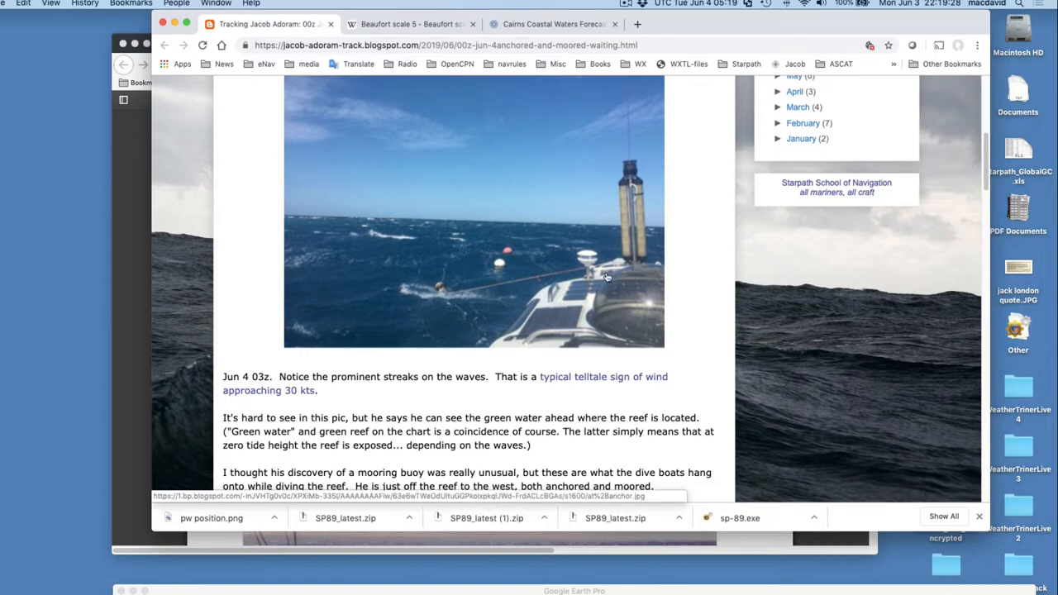
pyautogui.moveTo(438, 298)
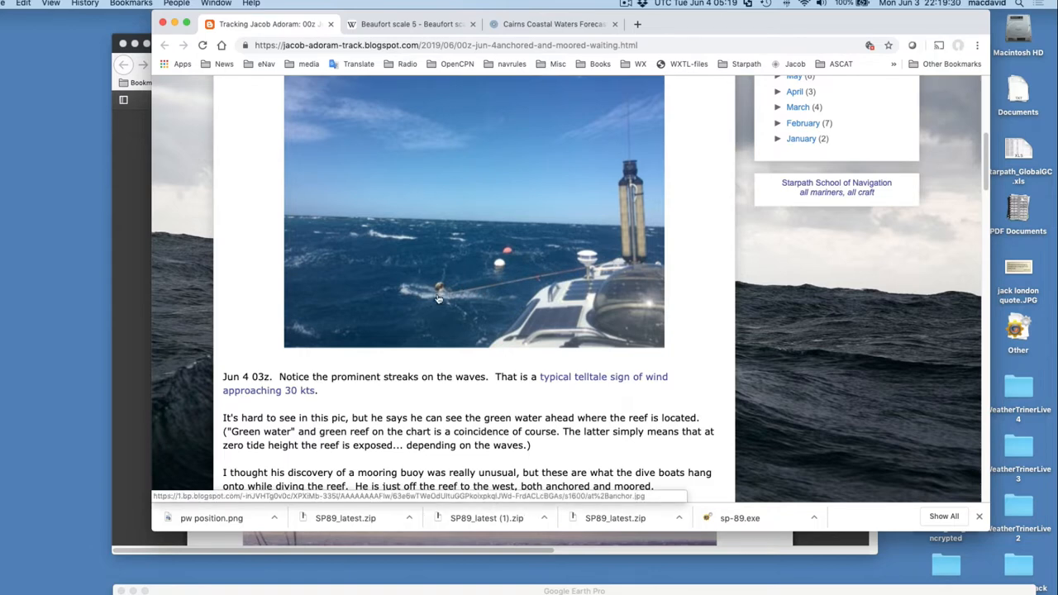
pyautogui.moveTo(454, 305)
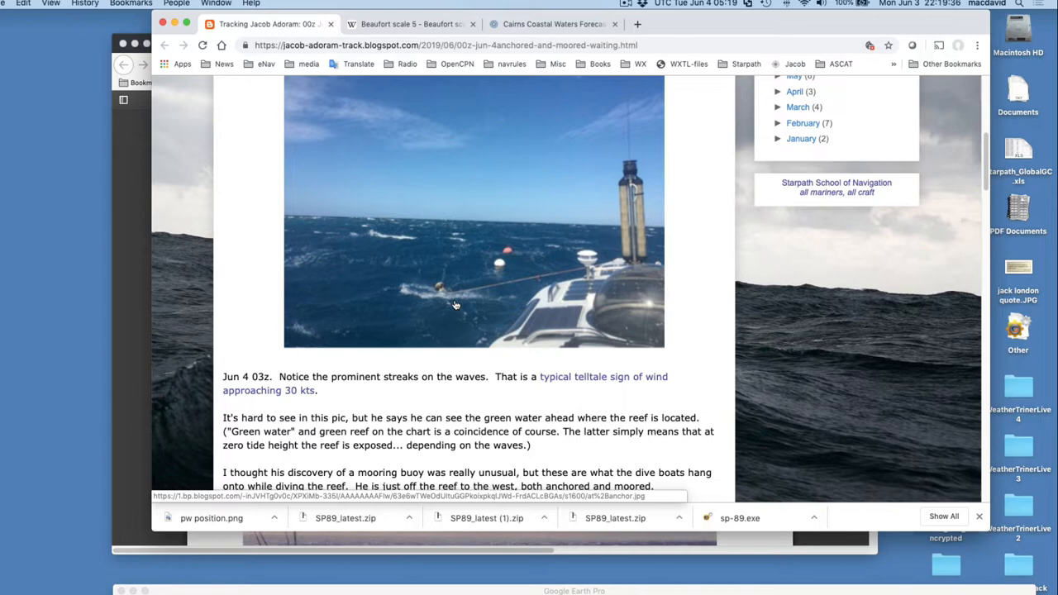
pyautogui.moveTo(510, 212)
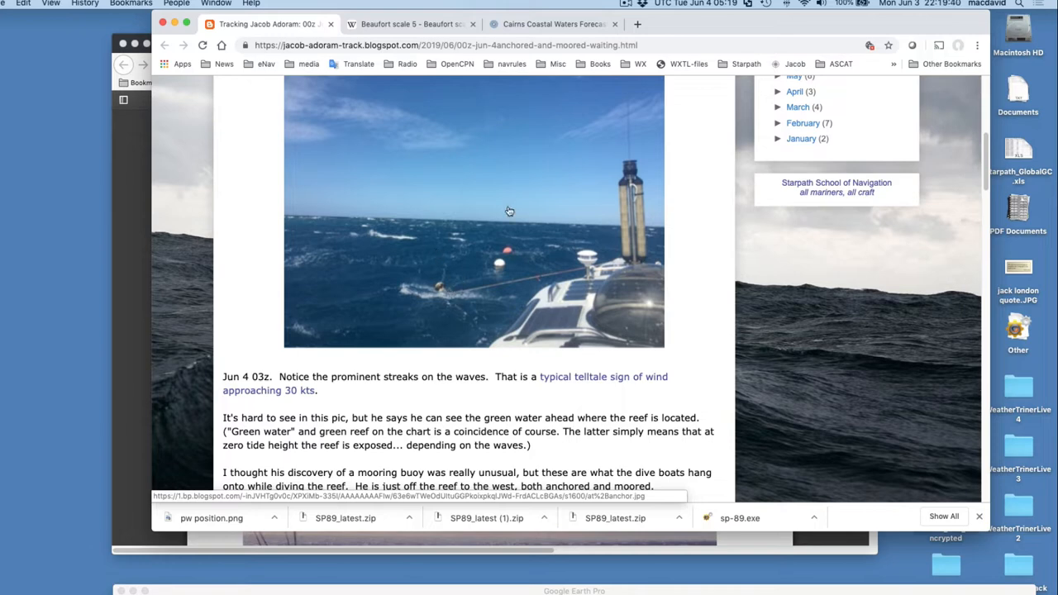
pyautogui.scroll(-3)
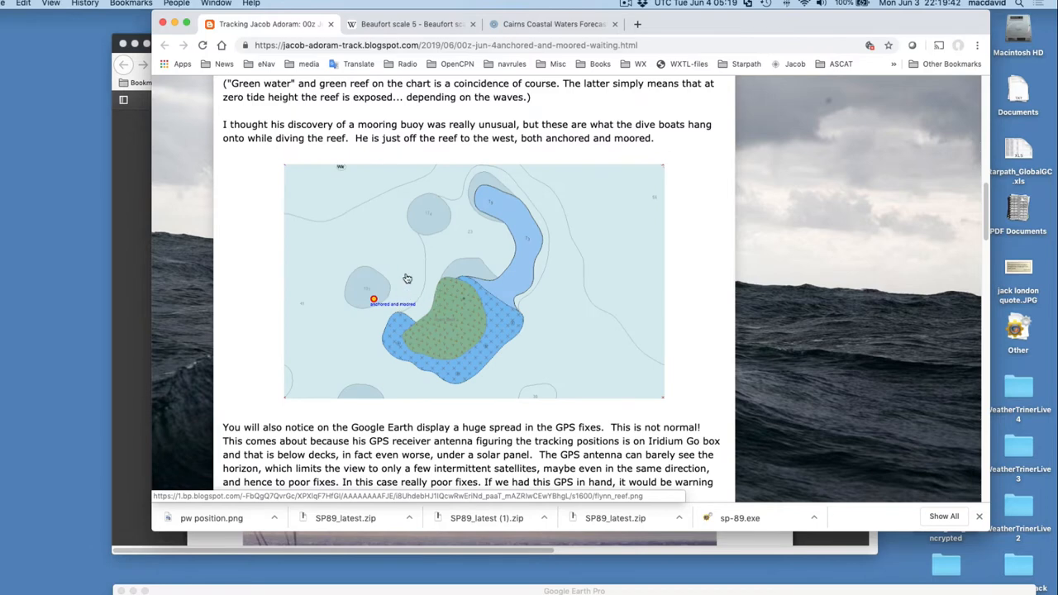
pyautogui.moveTo(395, 299)
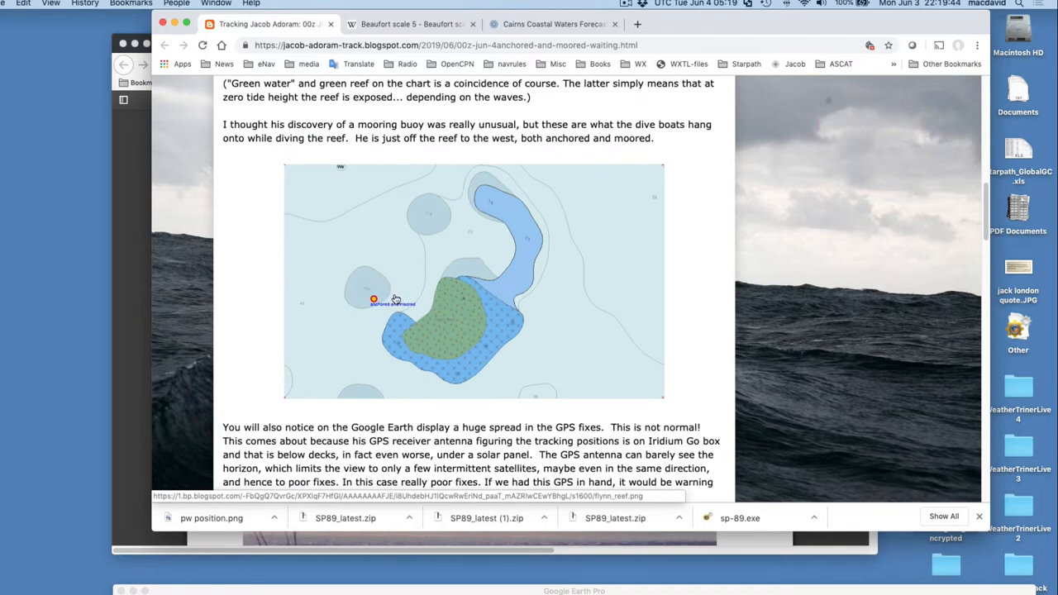
pyautogui.moveTo(444, 330)
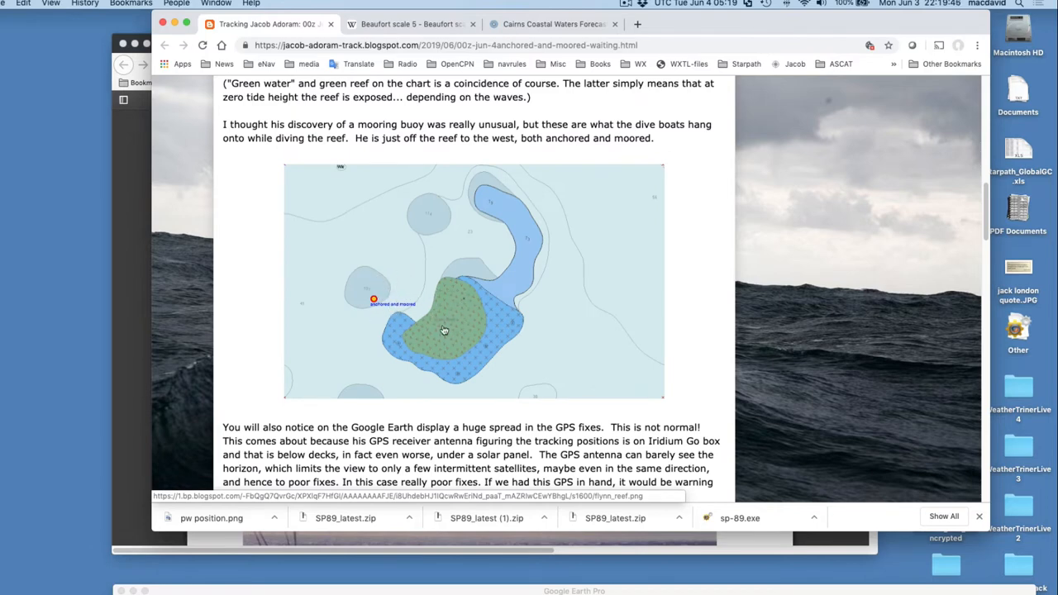
pyautogui.moveTo(468, 344)
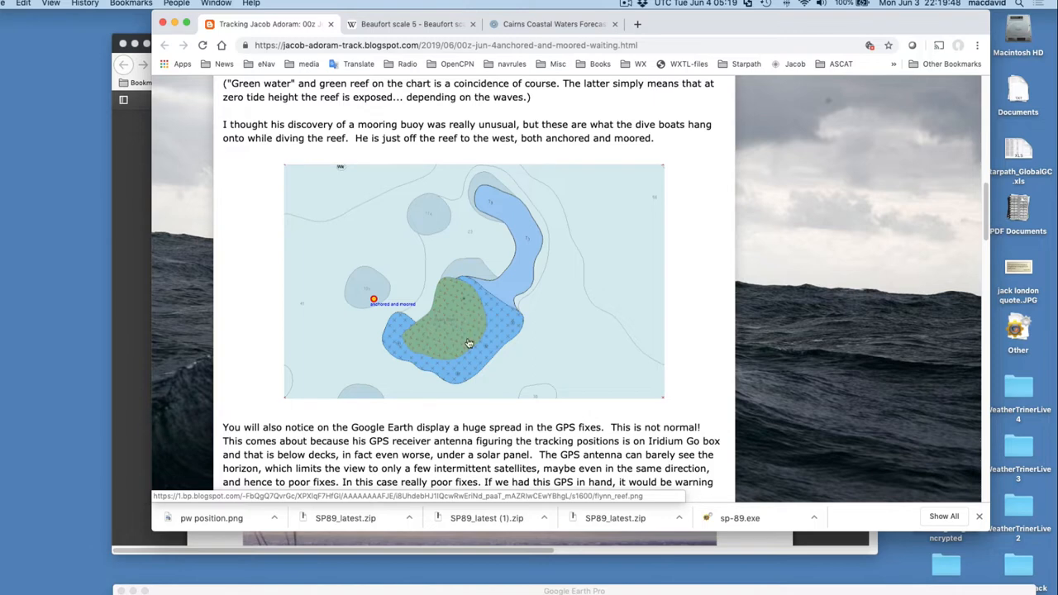
# Scroll to Jacob's anchored photo showing wind streaks, then switch to the 'Beaufort scale 5' tab.
pyautogui.scroll(3)
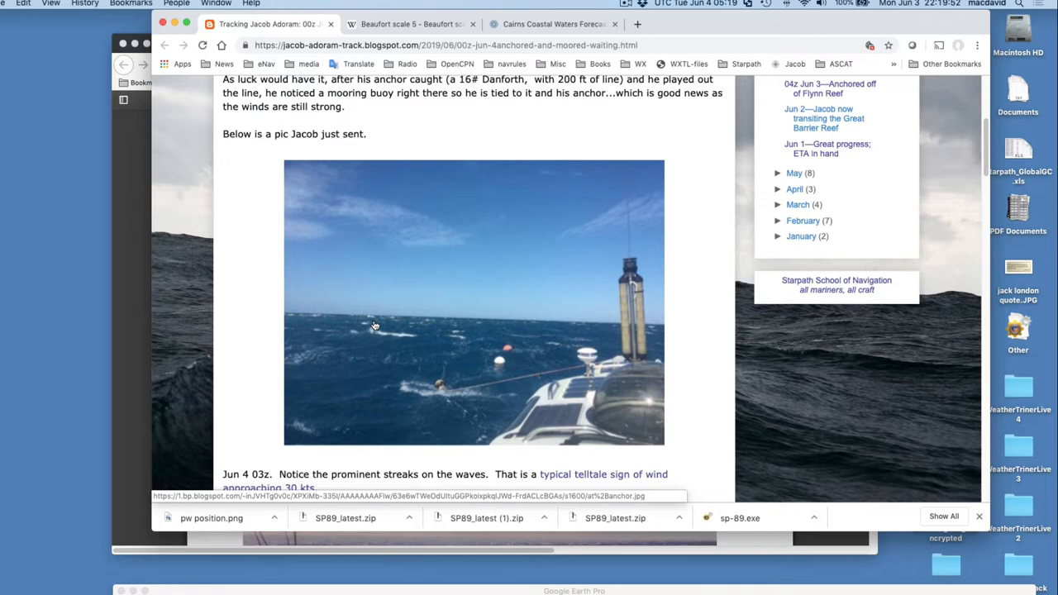
pyautogui.moveTo(400, 326)
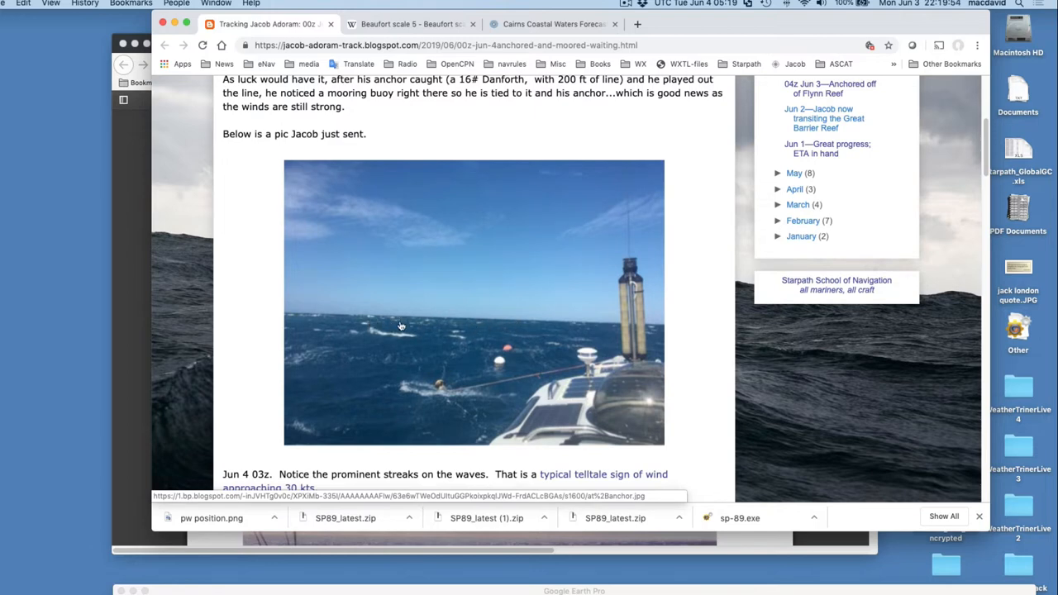
pyautogui.moveTo(481, 326)
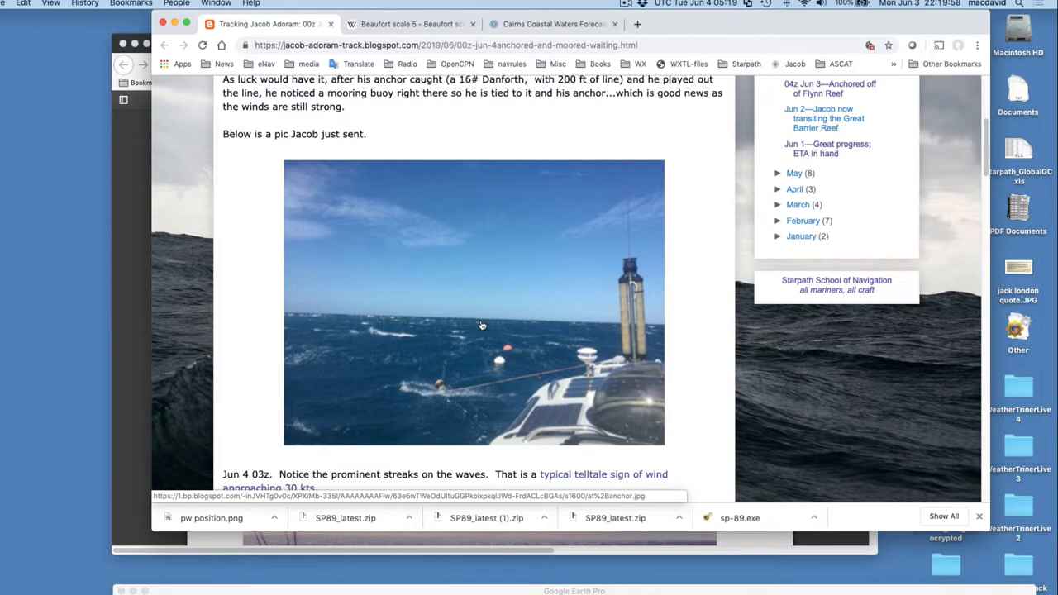
pyautogui.moveTo(466, 326)
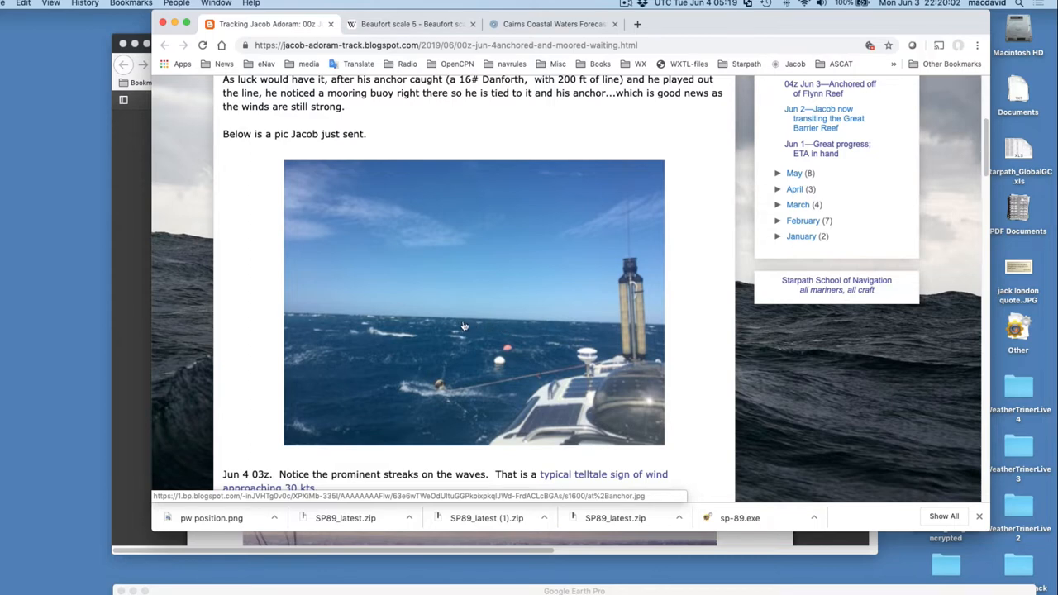
pyautogui.moveTo(543, 329)
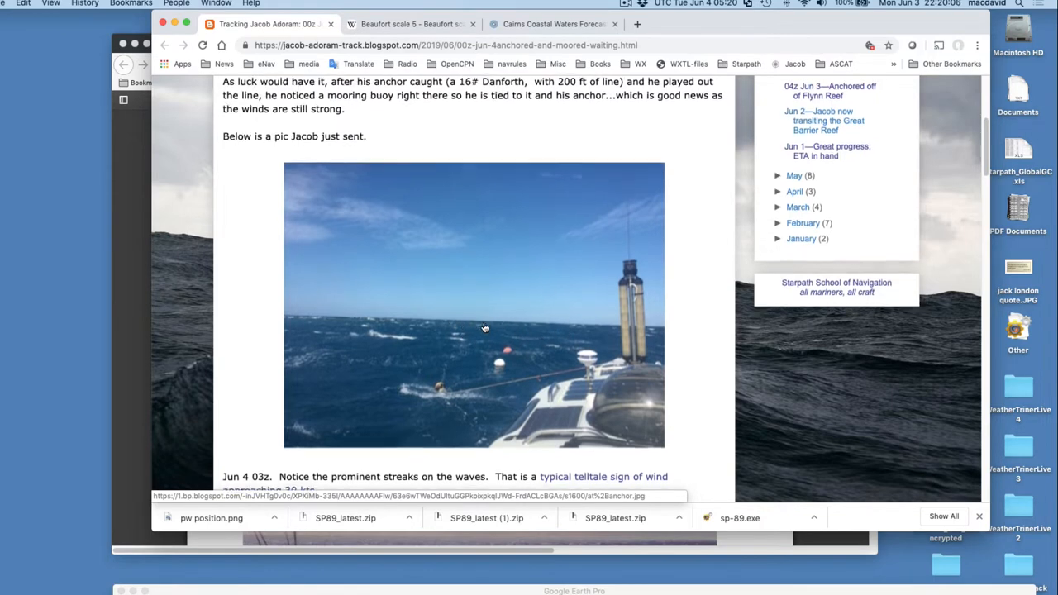
pyautogui.scroll(-3)
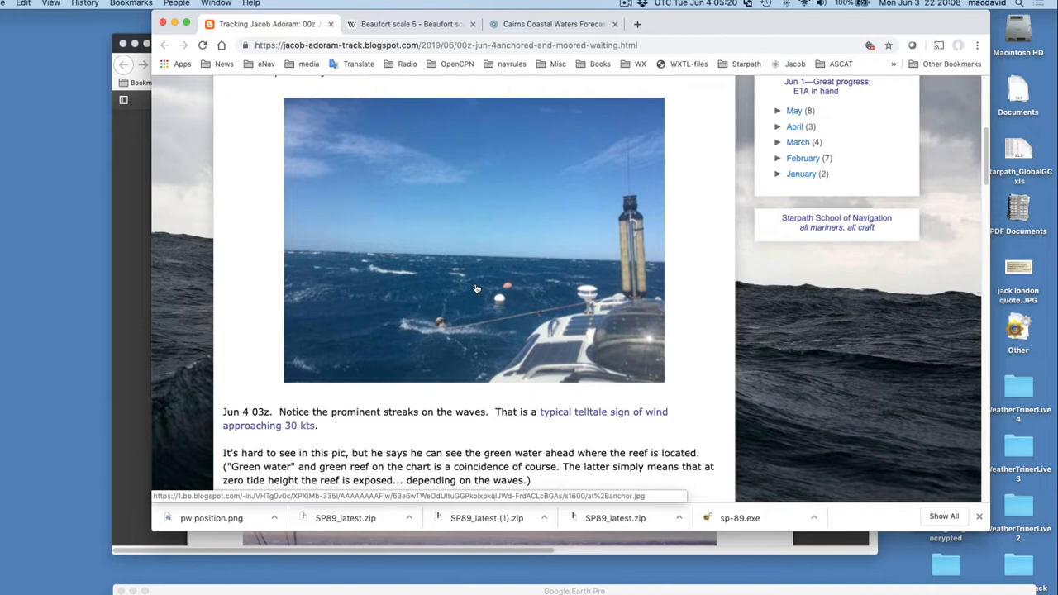
pyautogui.moveTo(492, 293)
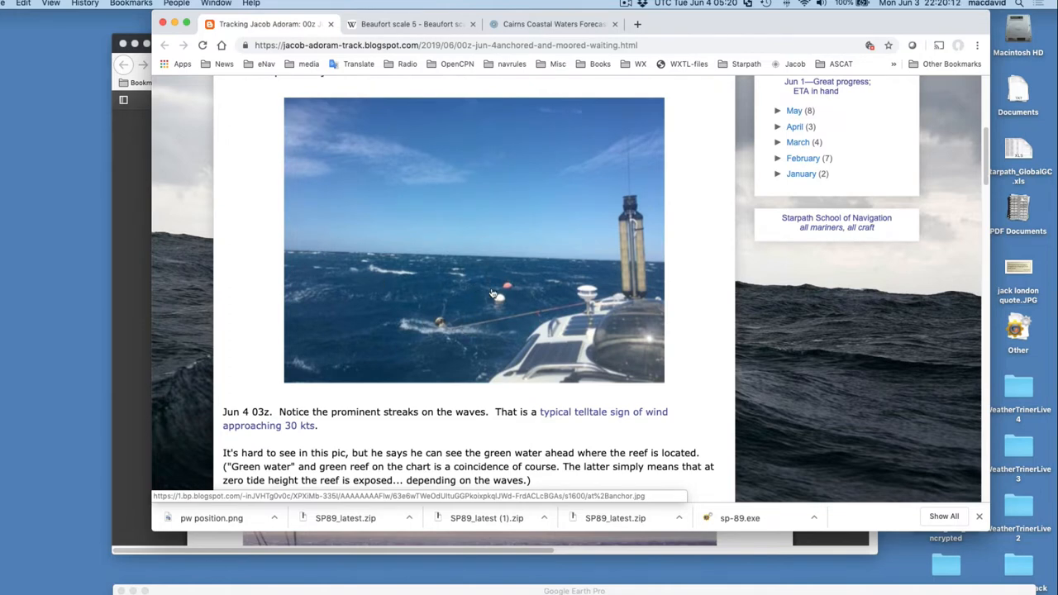
pyautogui.moveTo(450, 306)
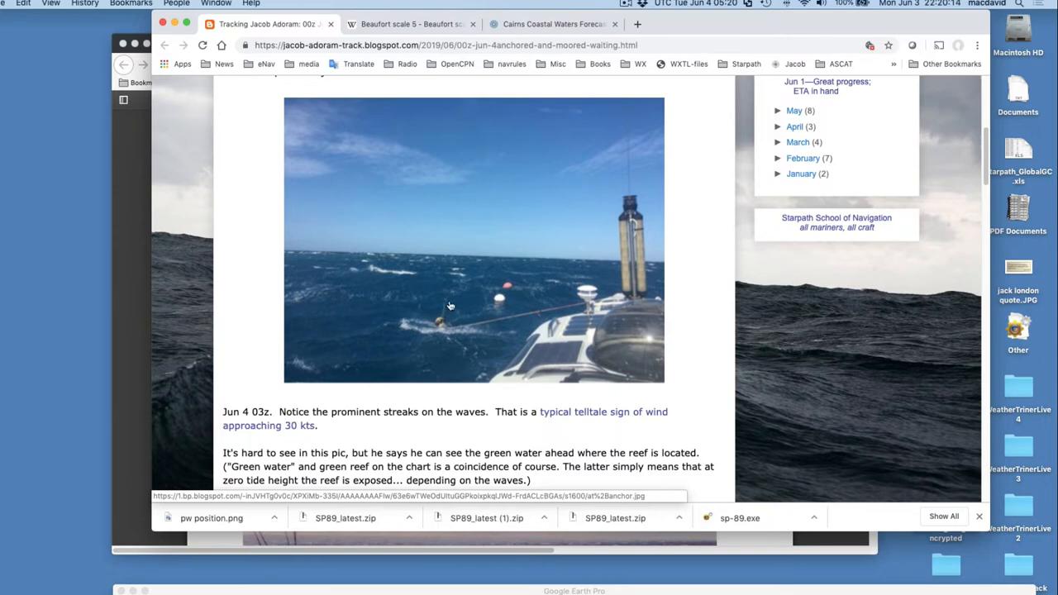
pyautogui.moveTo(447, 298)
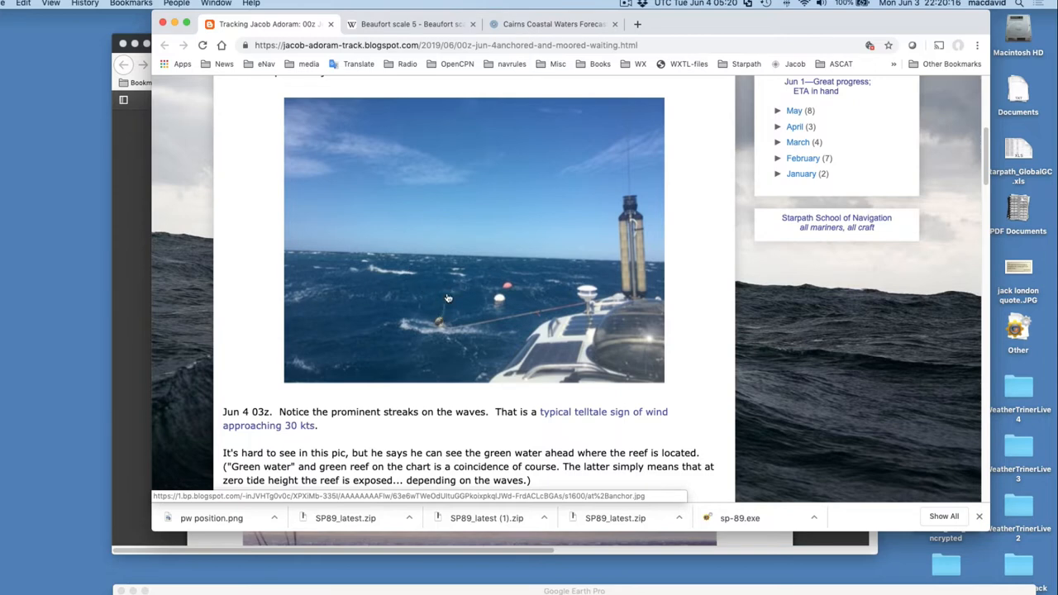
pyautogui.moveTo(419, 316)
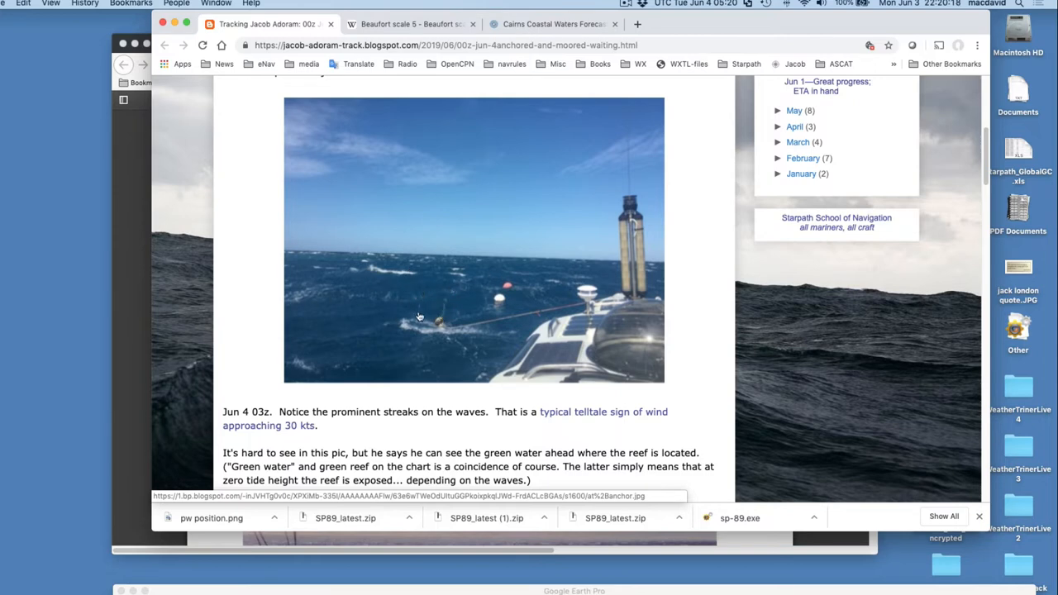
pyautogui.moveTo(464, 355)
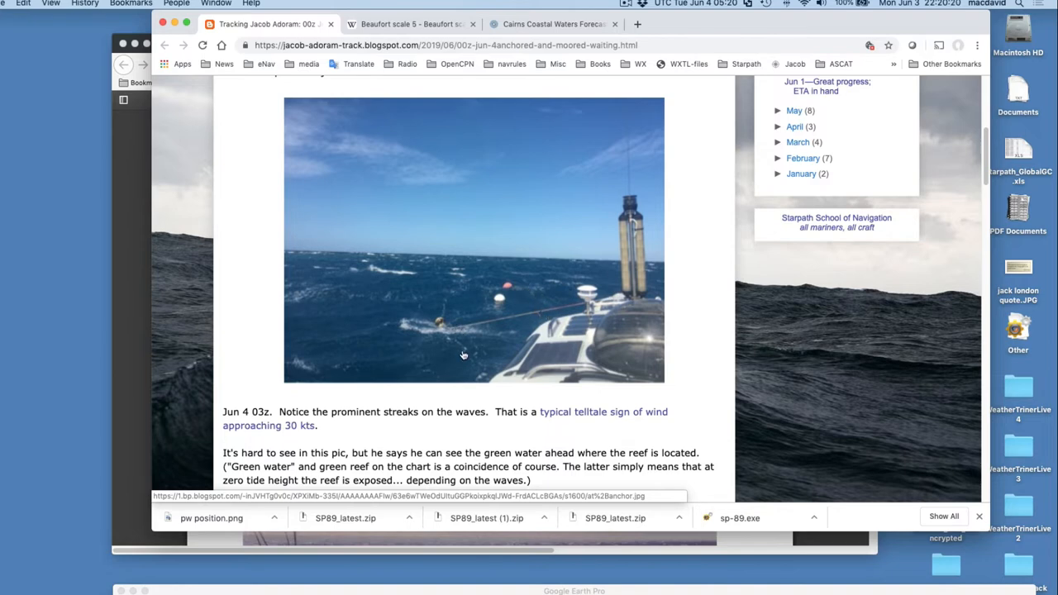
pyautogui.moveTo(361, 273)
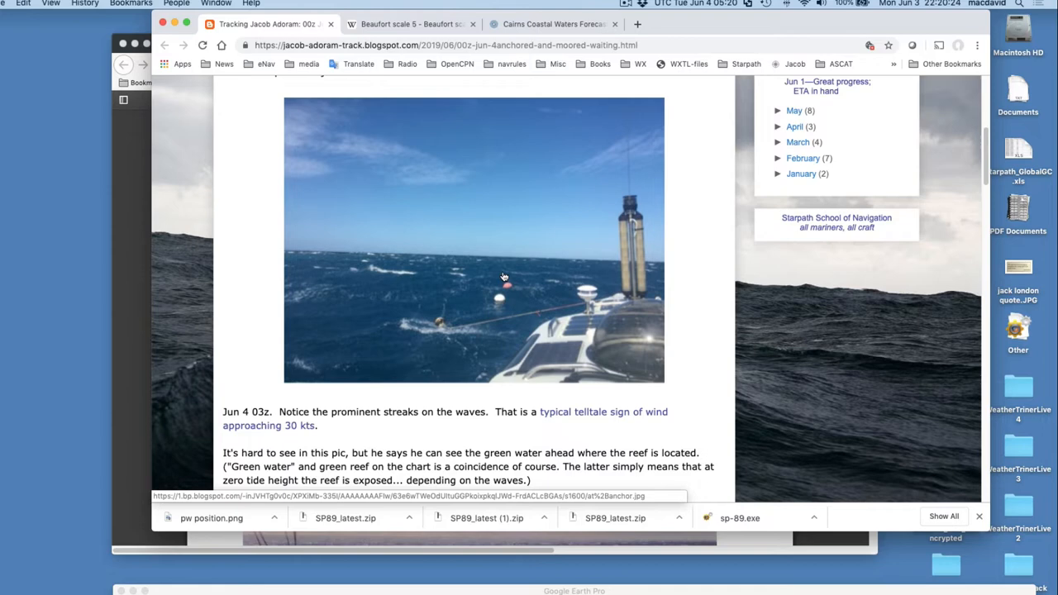
pyautogui.moveTo(472, 322)
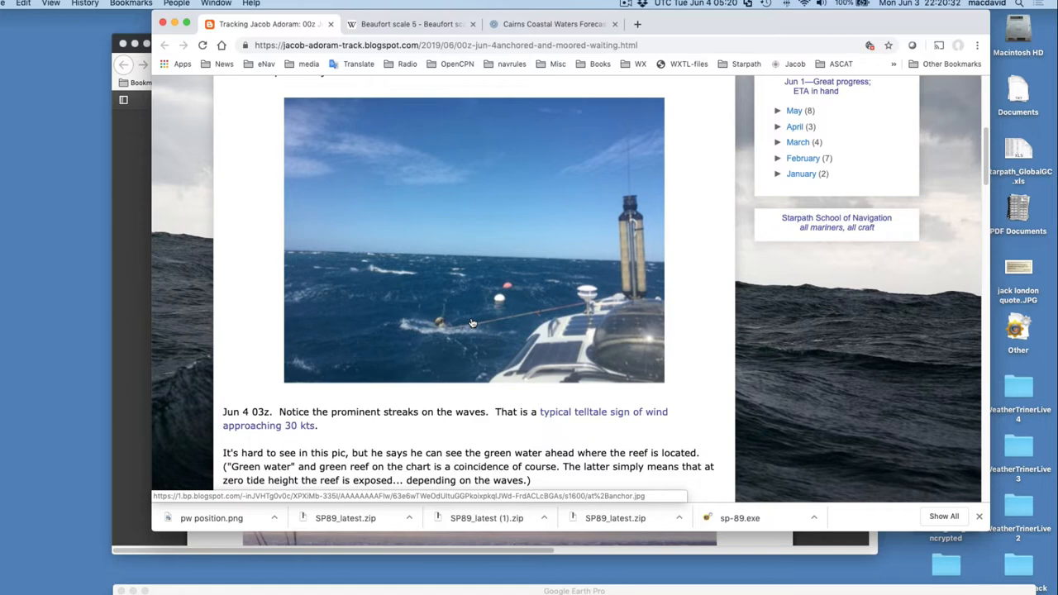
pyautogui.moveTo(585, 129)
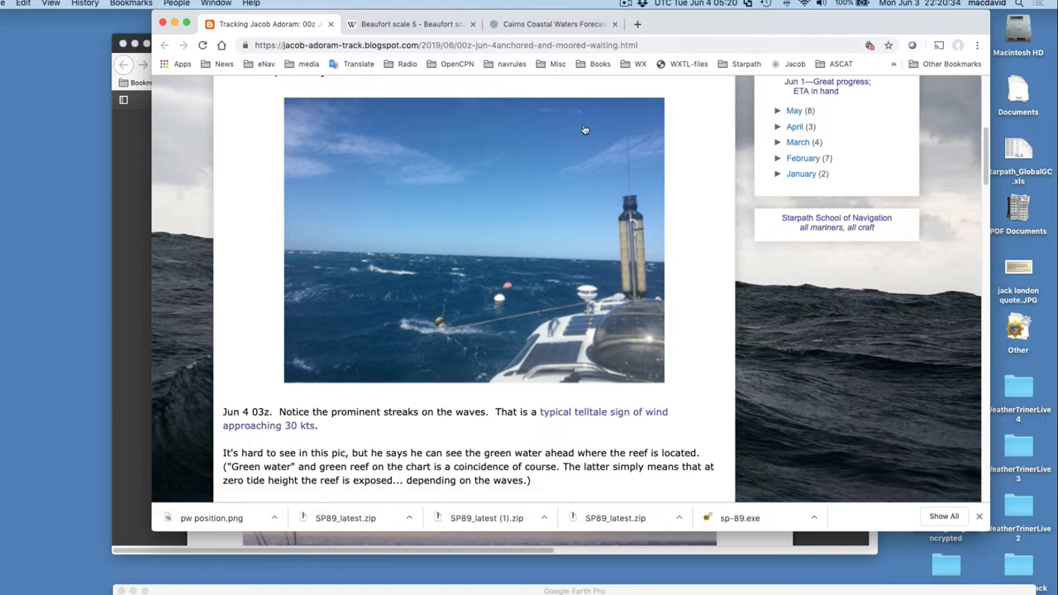
pyautogui.moveTo(659, 24)
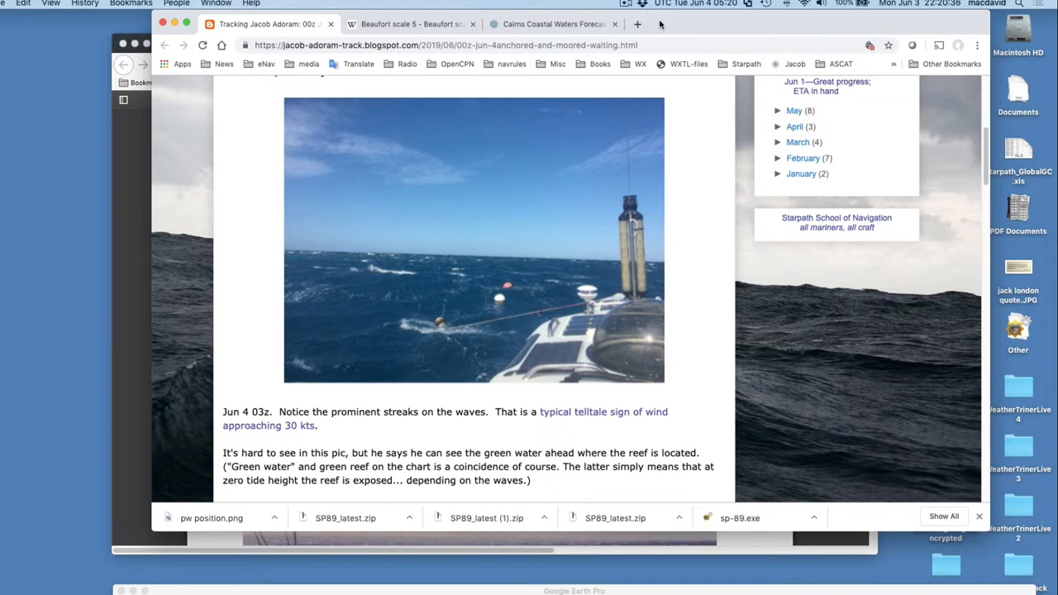
pyautogui.click(405, 23)
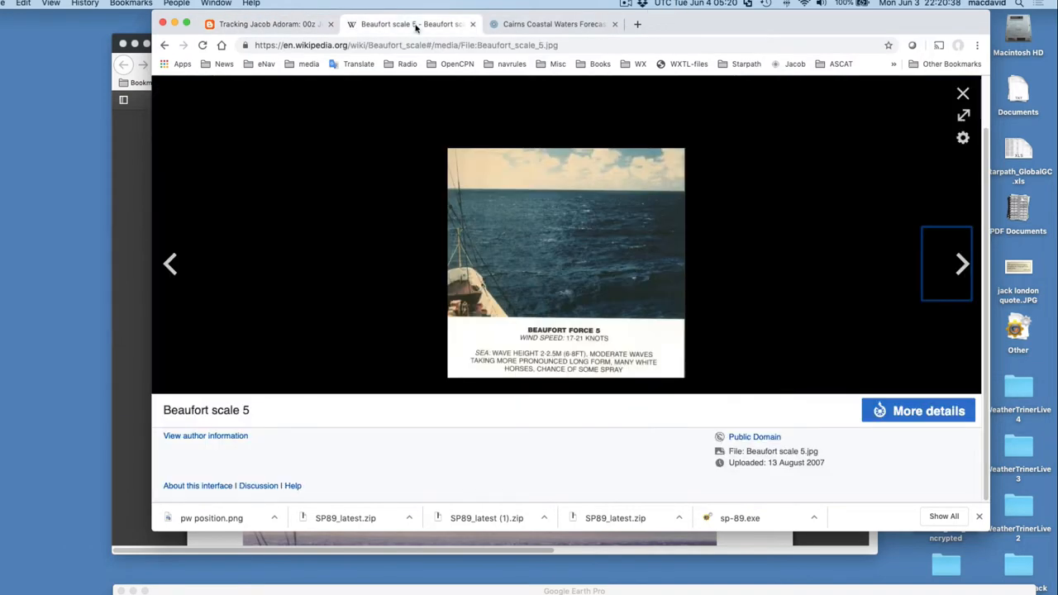
# Read the Cairns Coastal Waters Forecast's strong wind warnings, then bring up Bowditch's Force 6 photo.
pyautogui.click(552, 23)
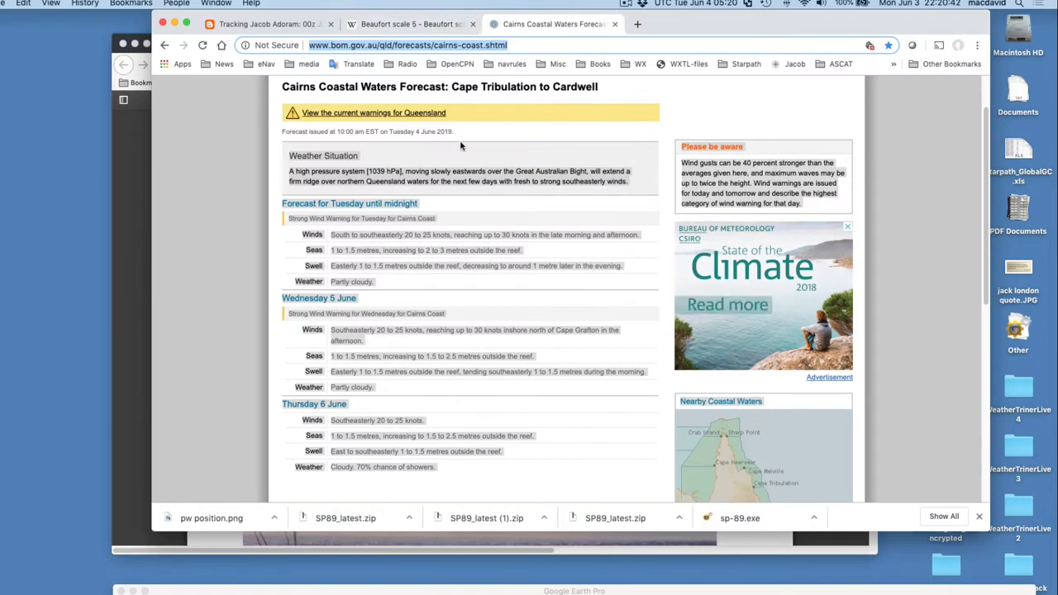
pyautogui.moveTo(331, 242)
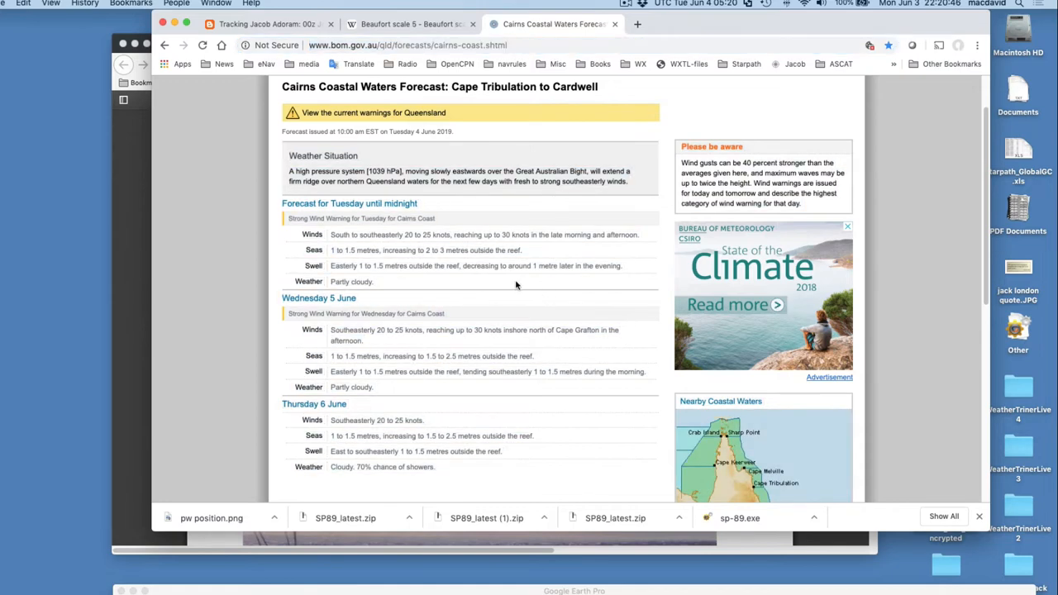
pyautogui.moveTo(404, 236)
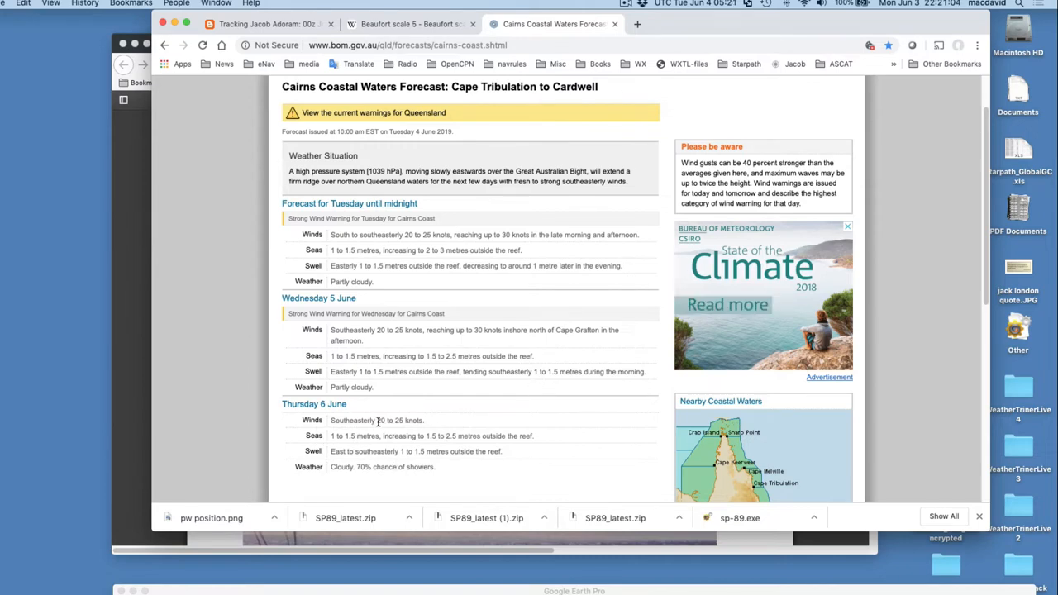
pyautogui.doubleClick(400, 419)
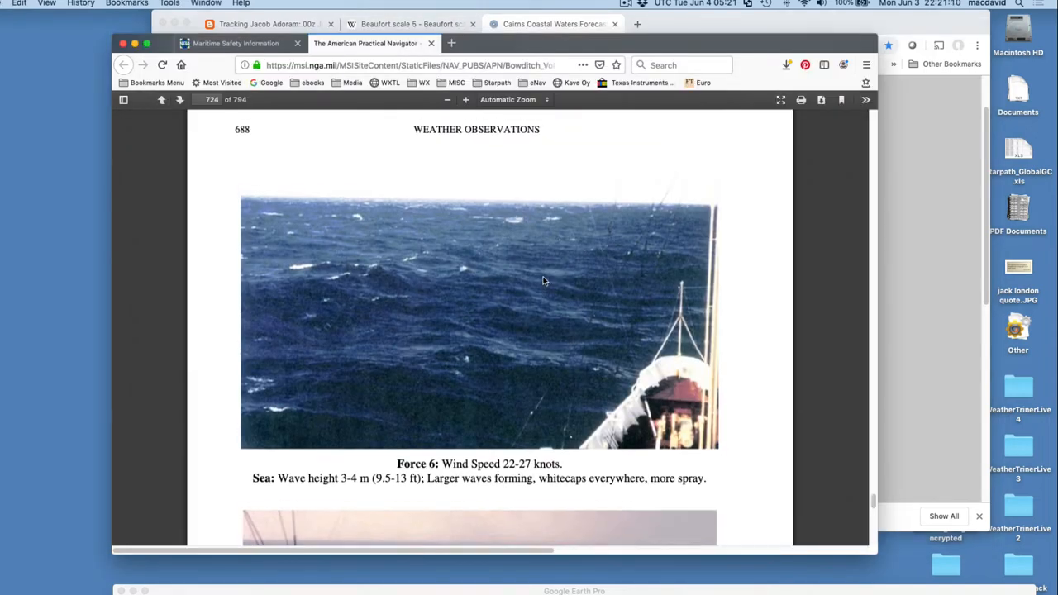
# Scroll the Bowditch PDF through the Force 6, 7 and 8 photos, then return to the Cairns forecast.
pyautogui.scroll(3)
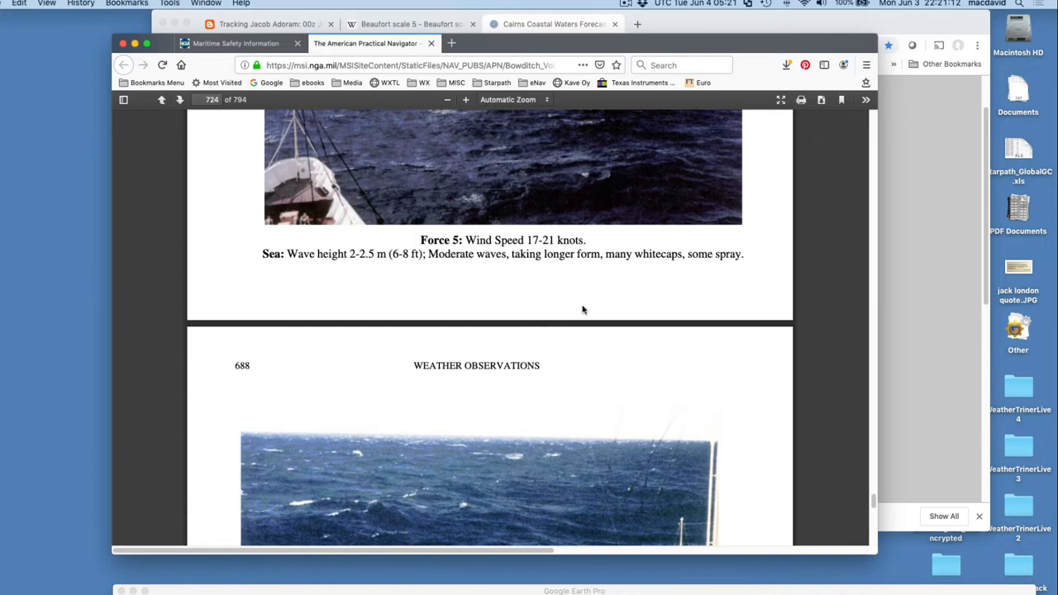
pyautogui.scroll(3)
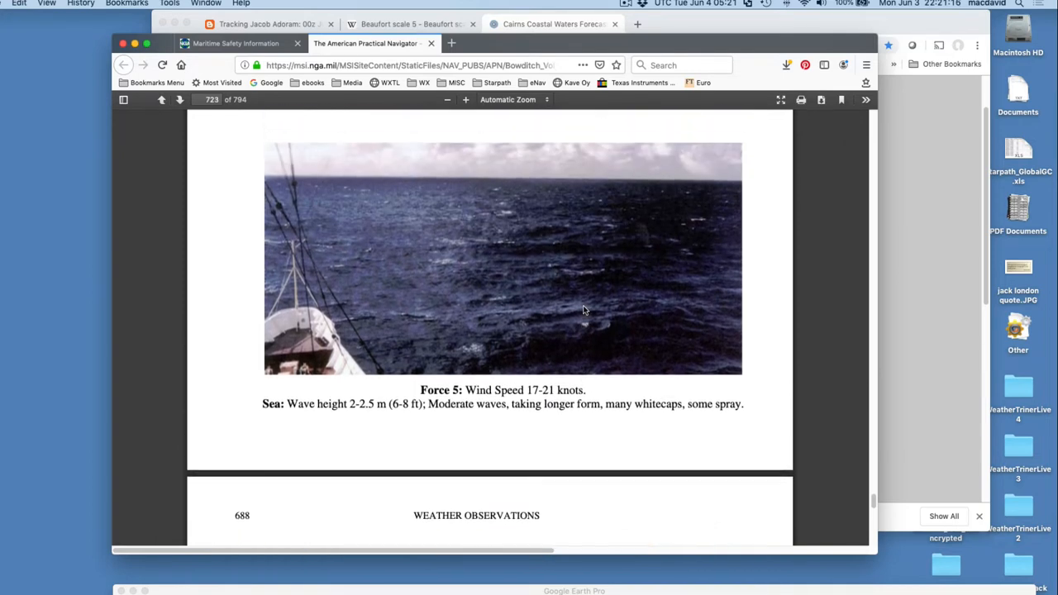
pyautogui.scroll(-3)
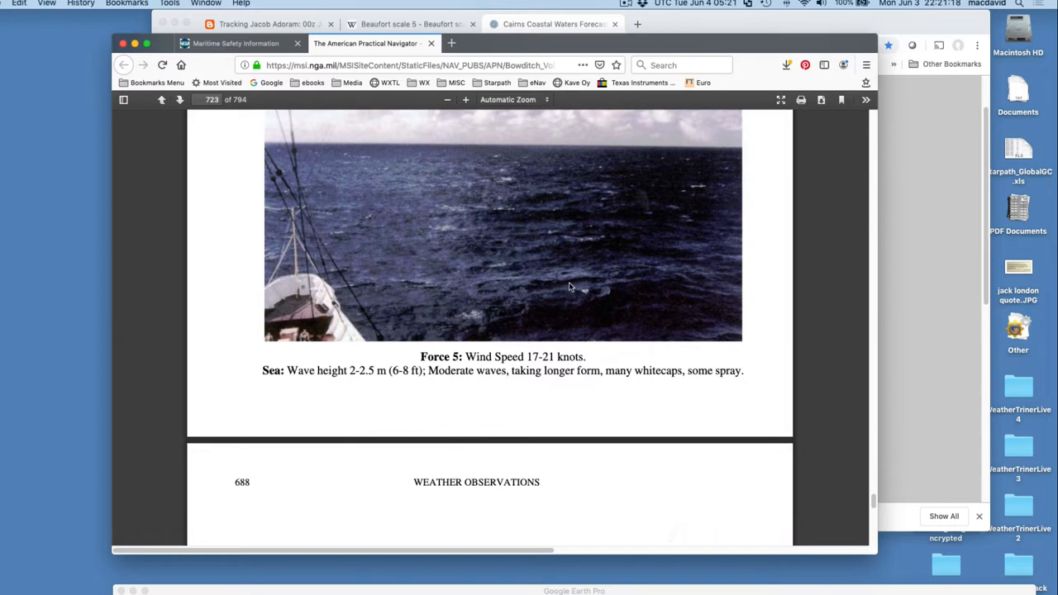
pyautogui.scroll(3)
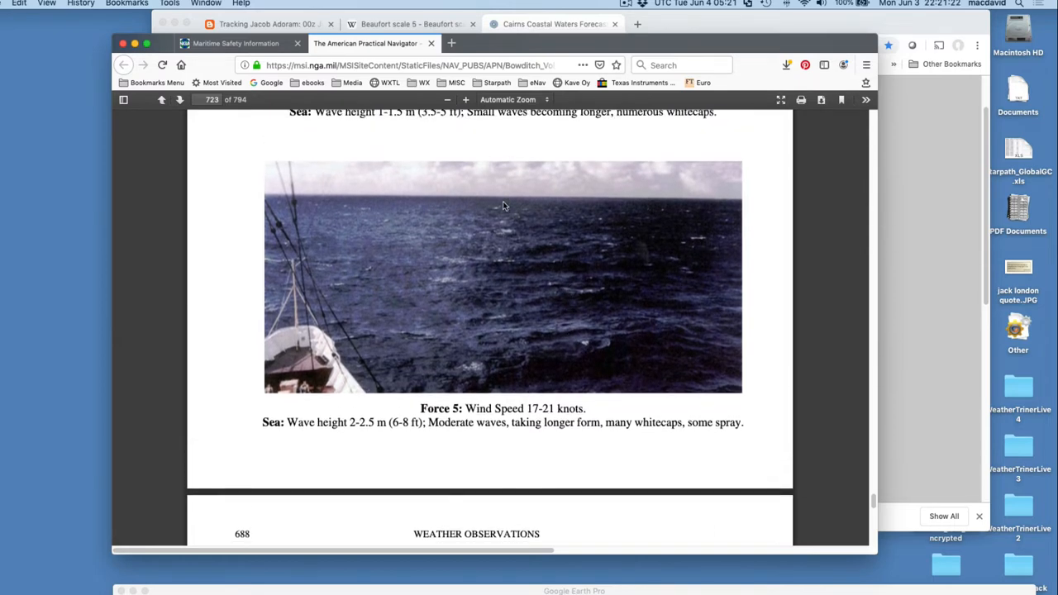
pyautogui.scroll(3)
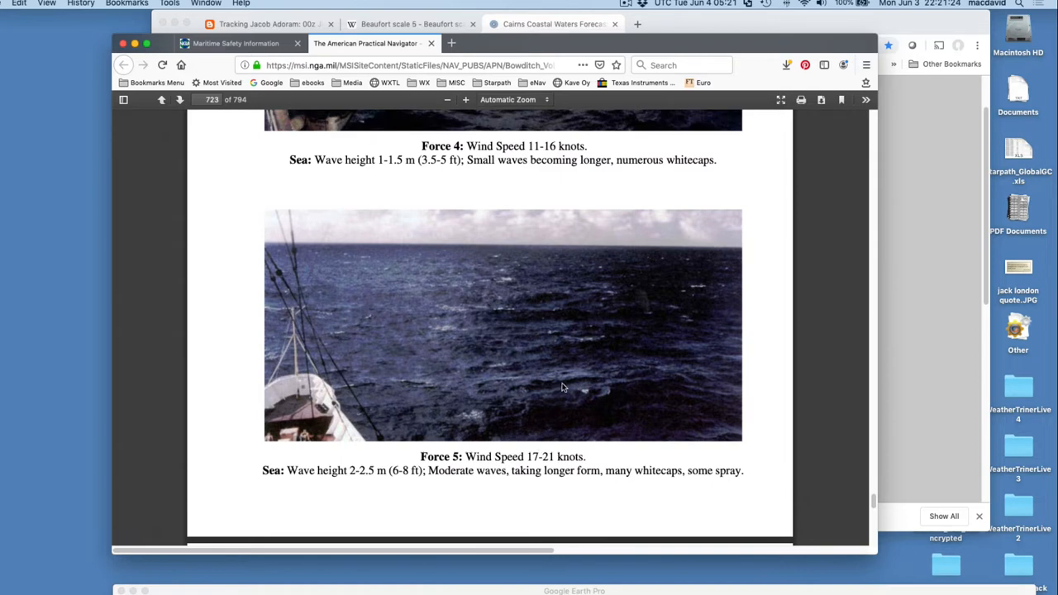
pyautogui.scroll(-3)
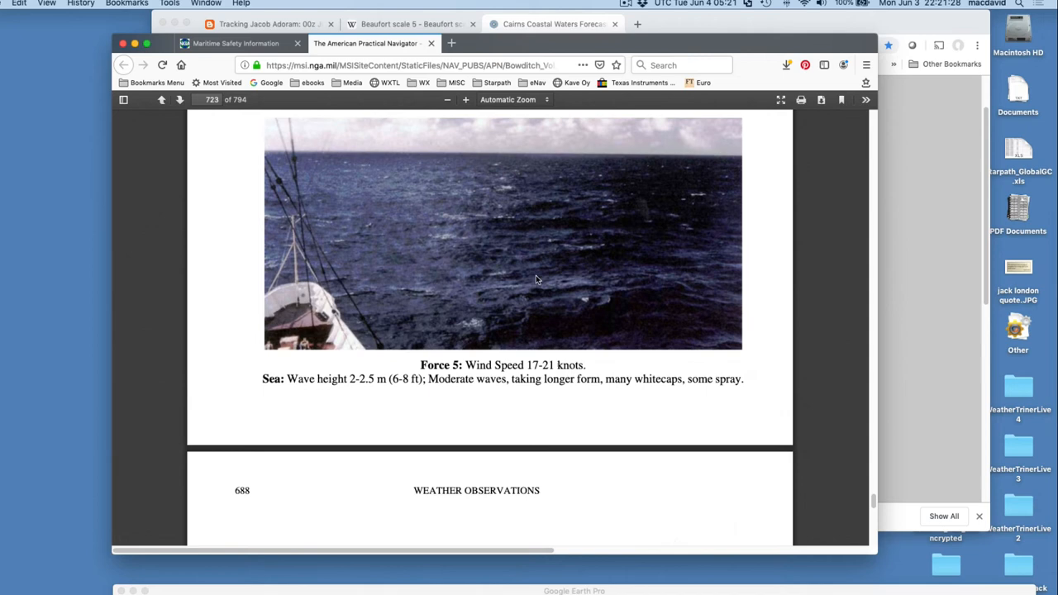
pyautogui.scroll(-3)
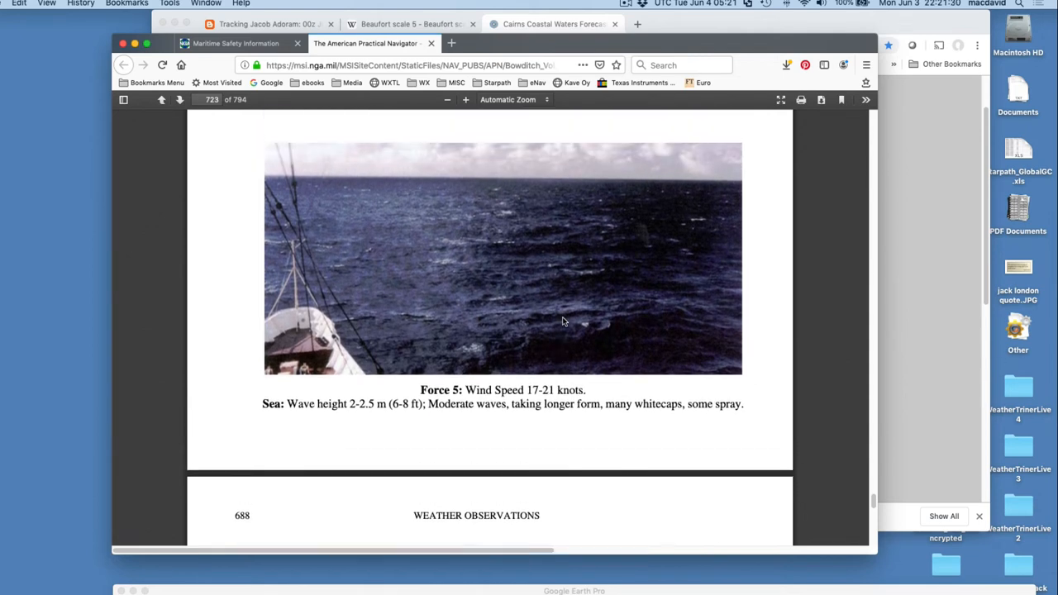
pyautogui.scroll(3)
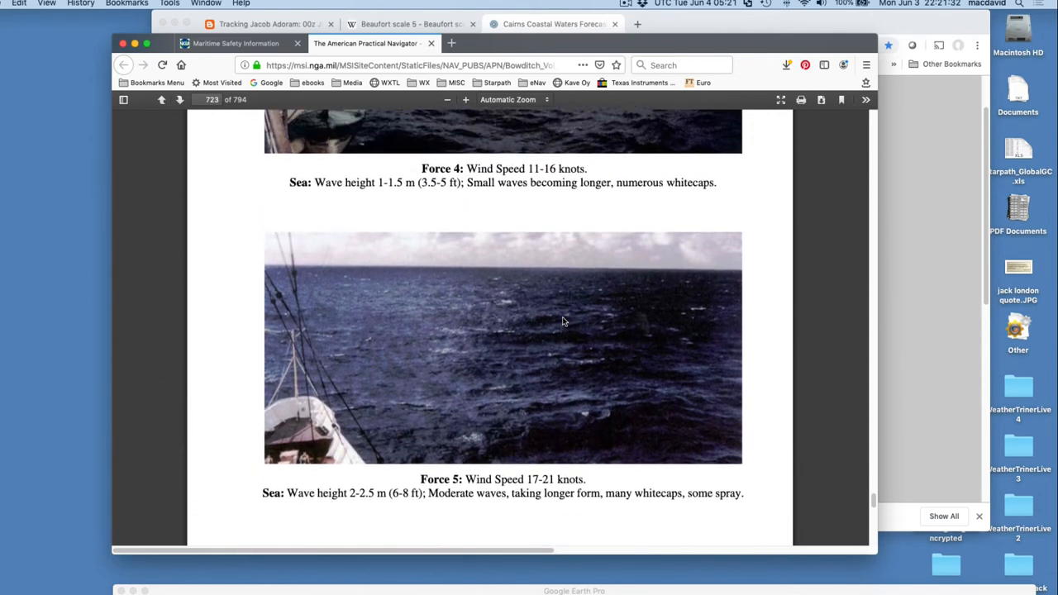
pyautogui.scroll(-3)
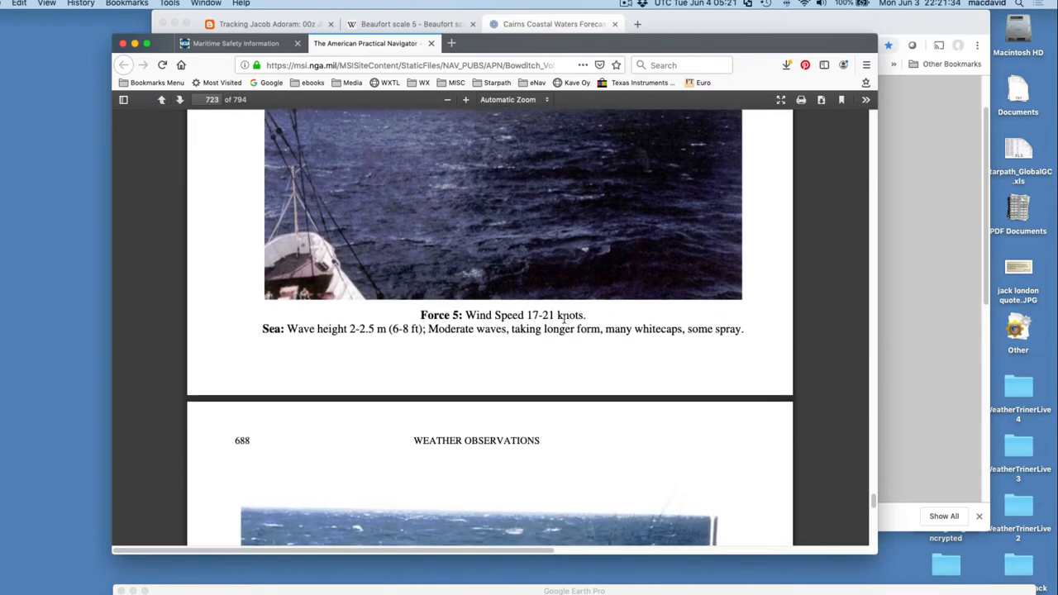
pyautogui.scroll(3)
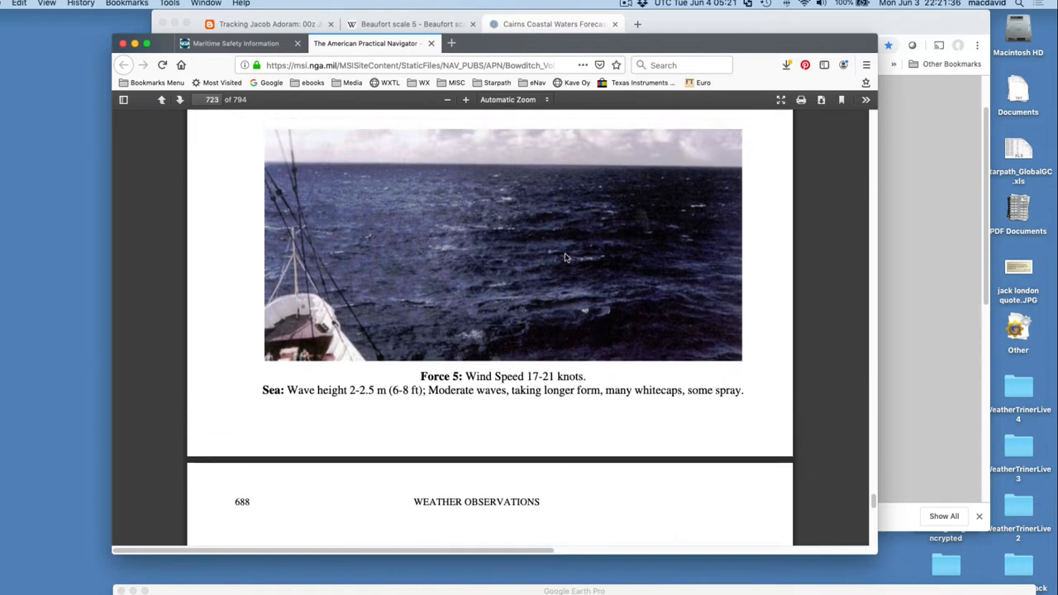
pyautogui.scroll(3)
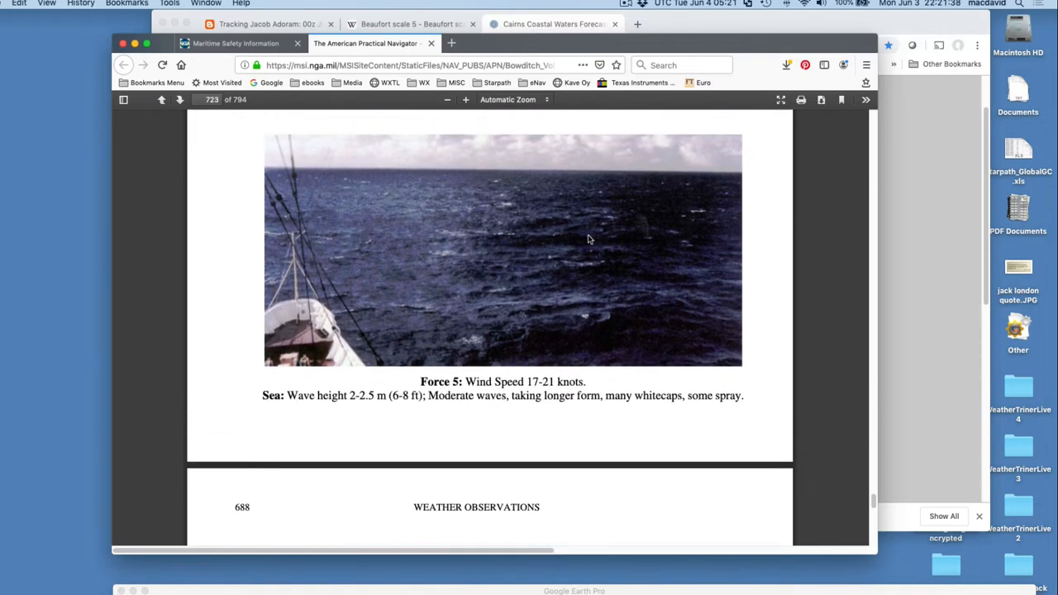
pyautogui.moveTo(593, 285)
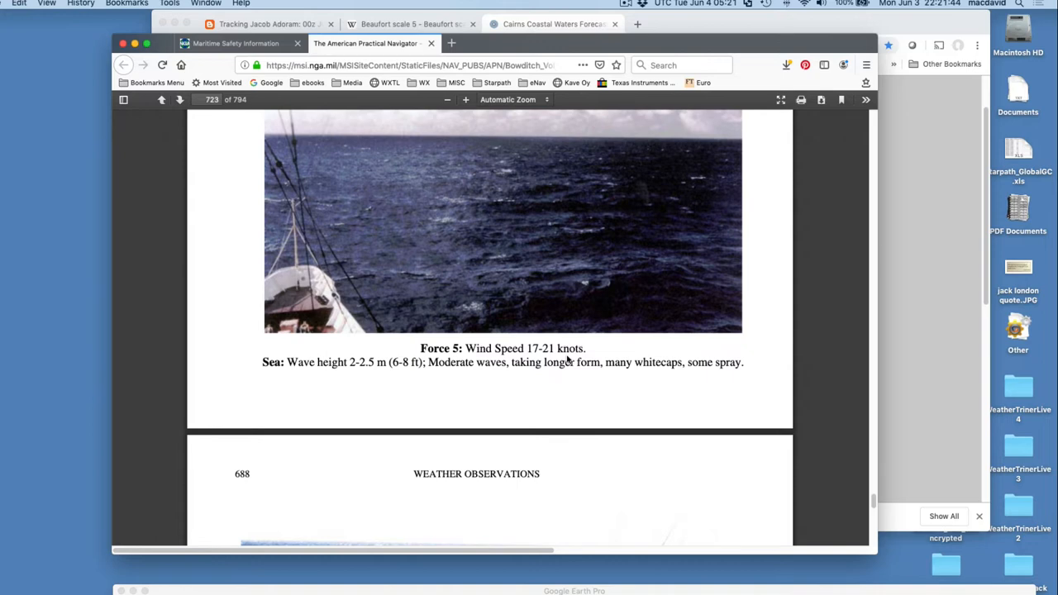
pyautogui.scroll(-3)
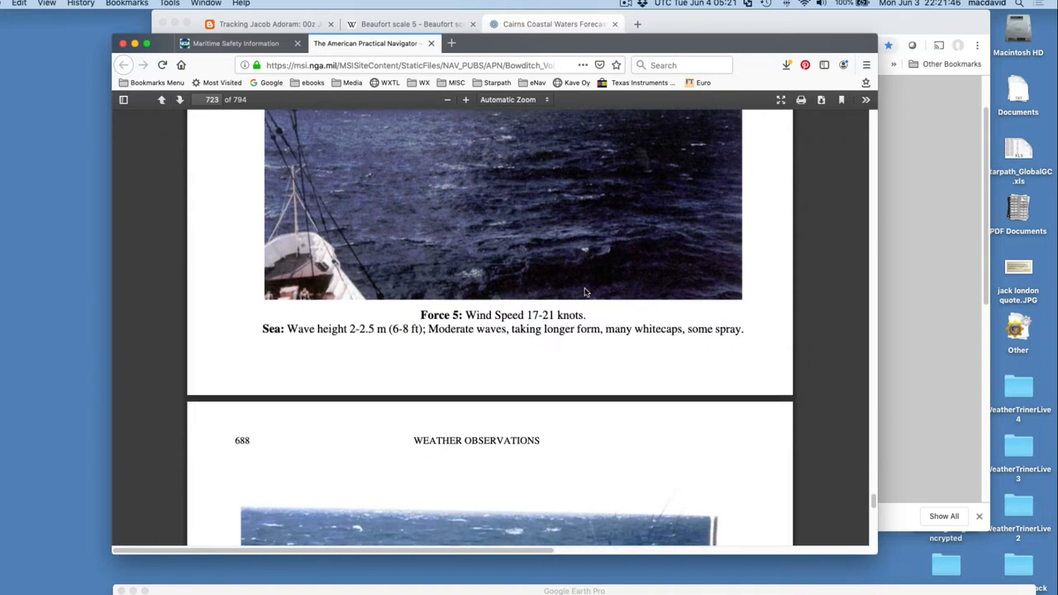
pyautogui.scroll(-3)
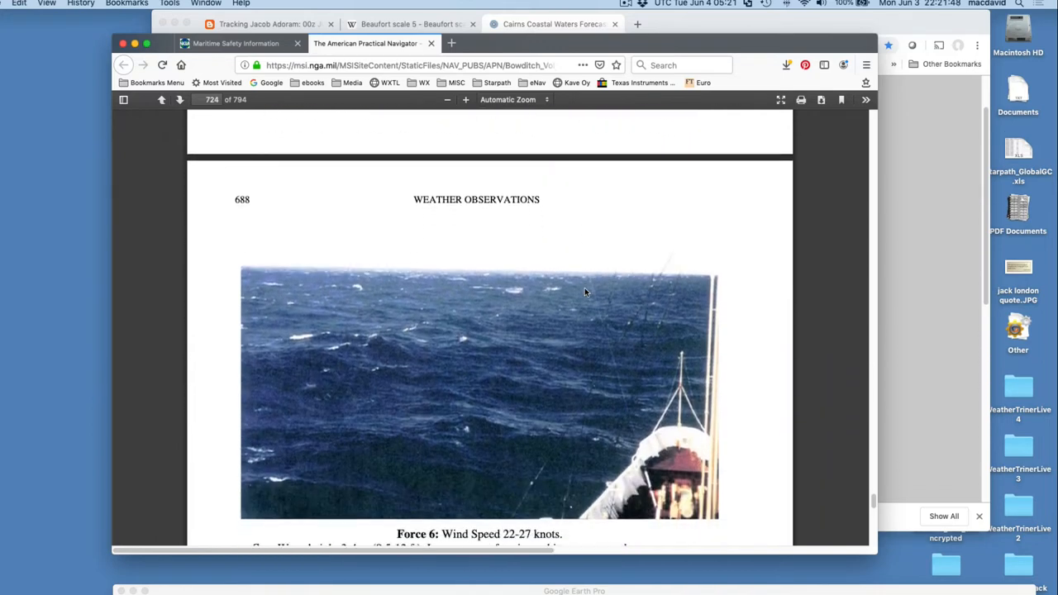
pyautogui.scroll(-3)
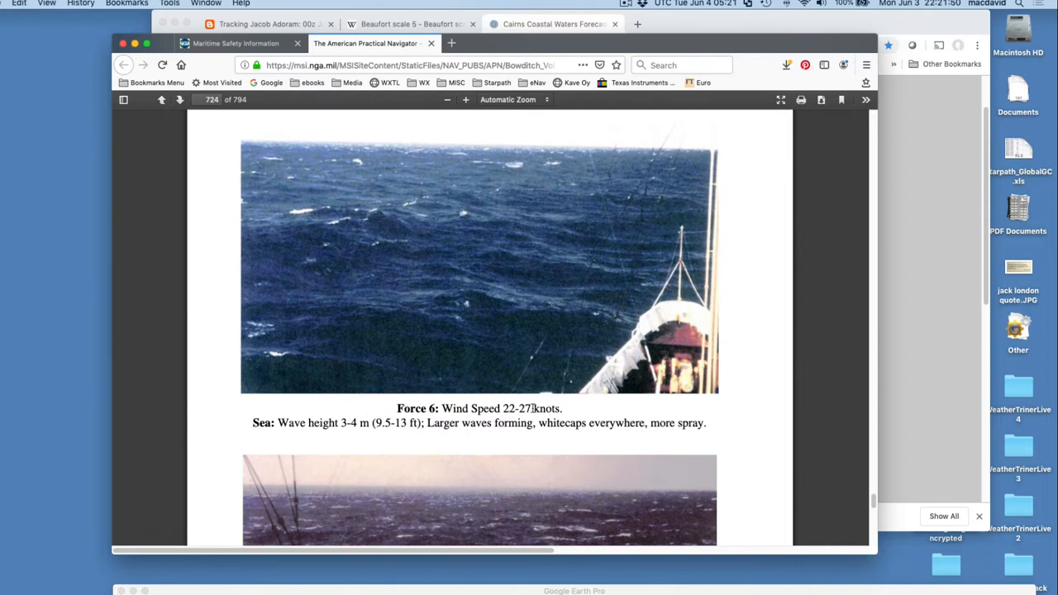
pyautogui.moveTo(469, 233)
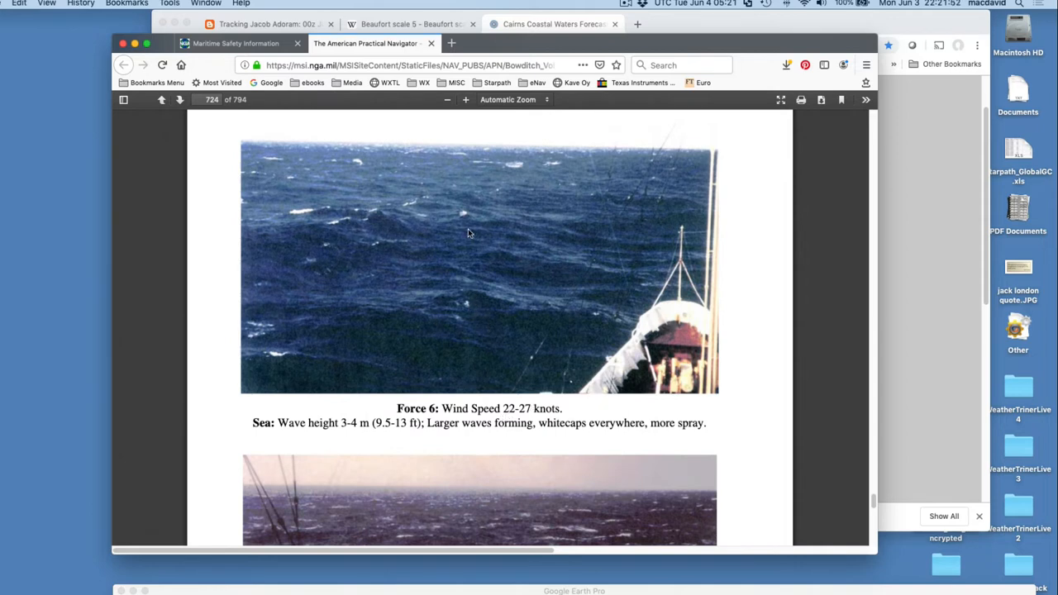
pyautogui.moveTo(414, 277)
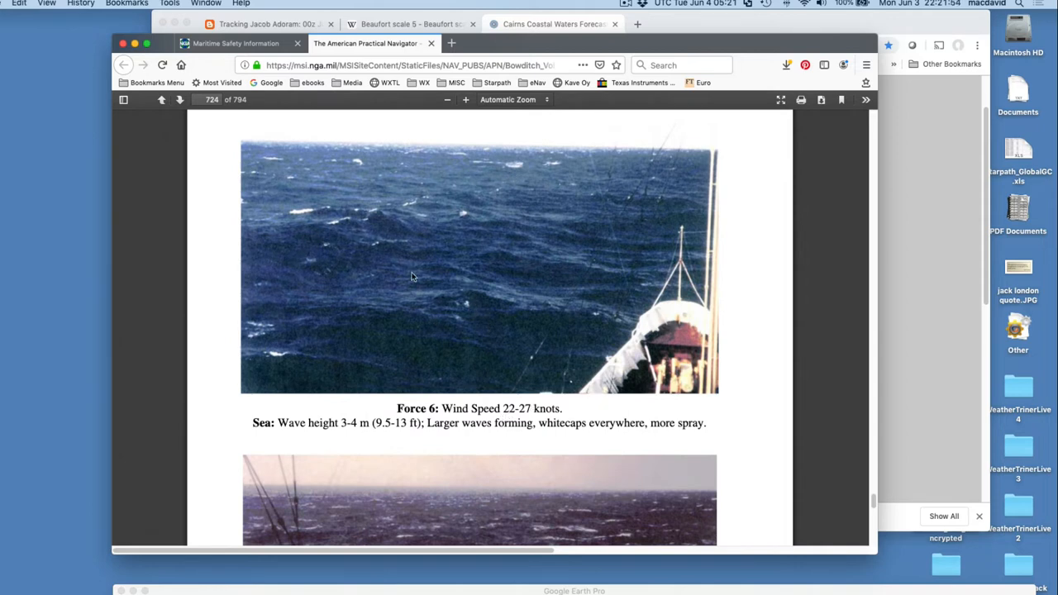
pyautogui.moveTo(479, 196)
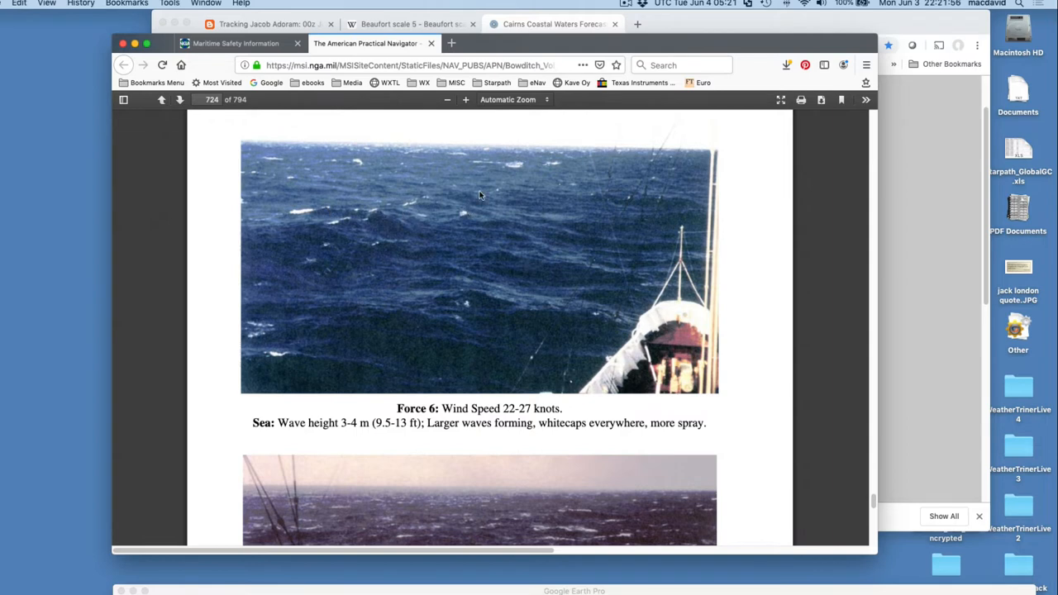
pyautogui.moveTo(520, 281)
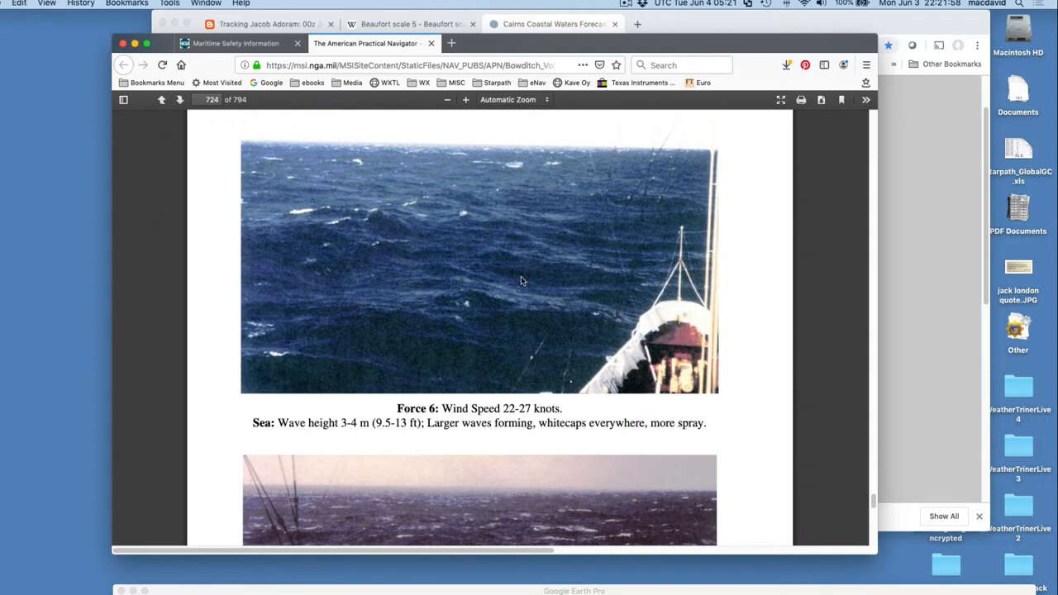
pyautogui.scroll(-3)
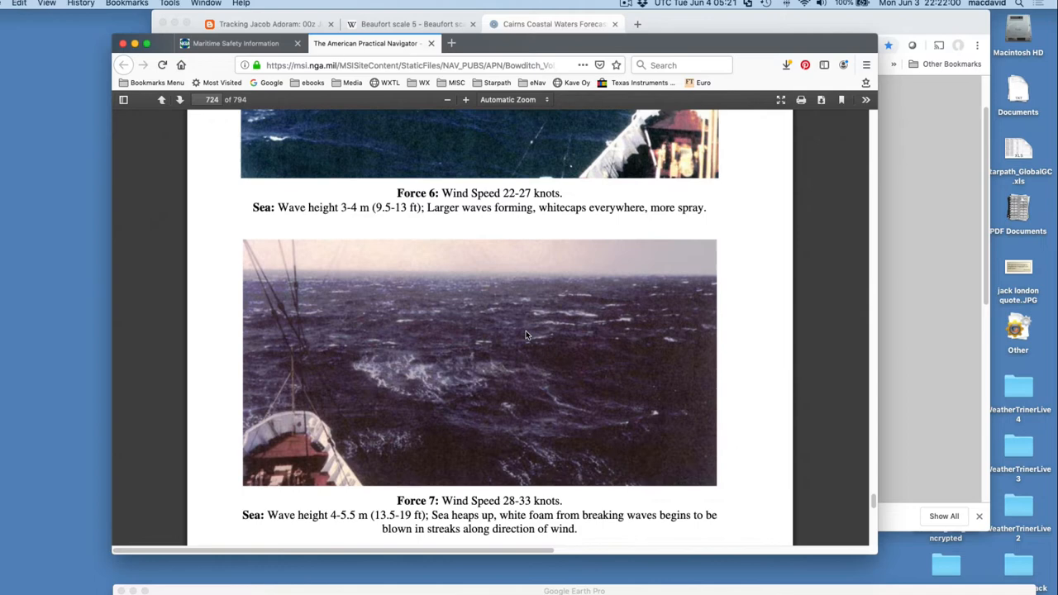
pyautogui.scroll(-3)
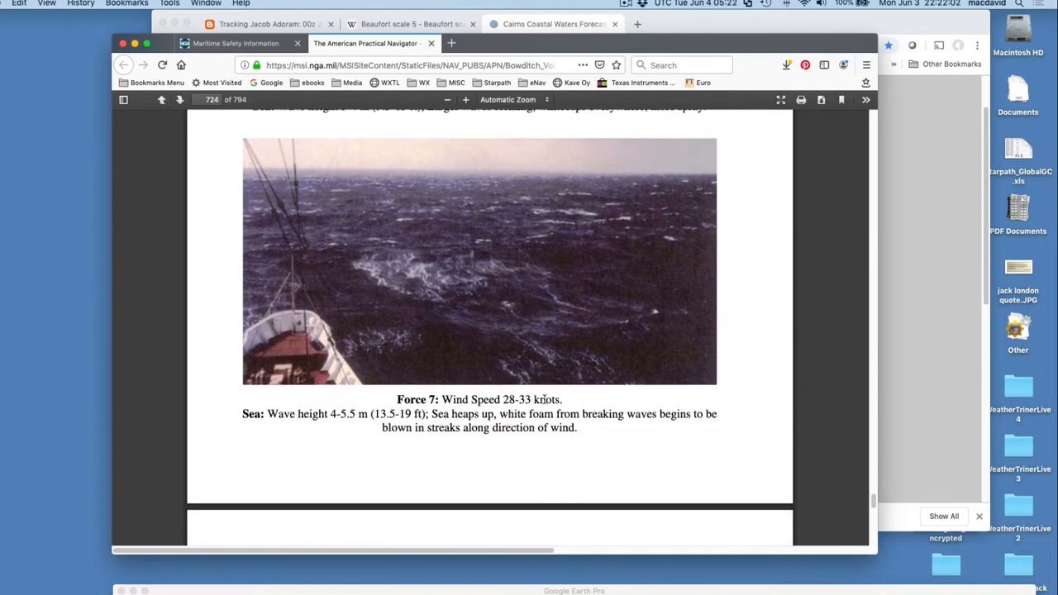
pyautogui.moveTo(542, 333)
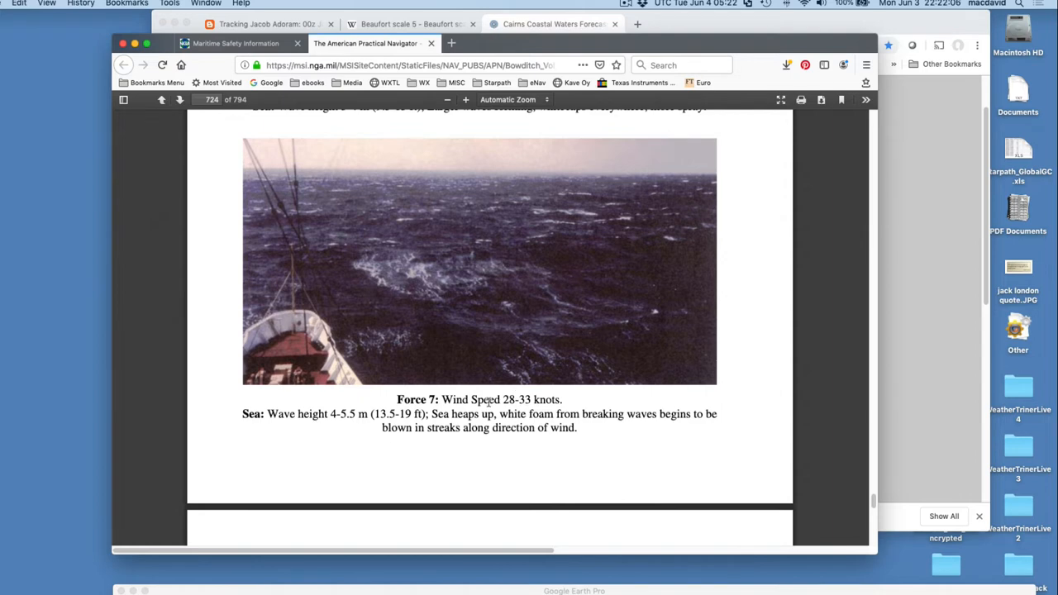
pyautogui.moveTo(545, 215)
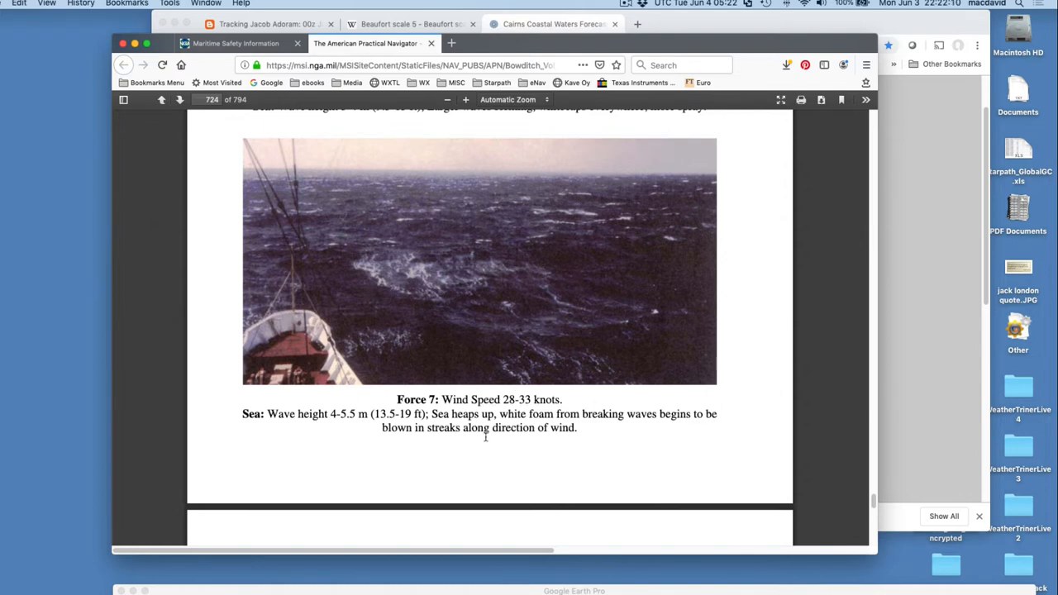
pyautogui.moveTo(400, 463)
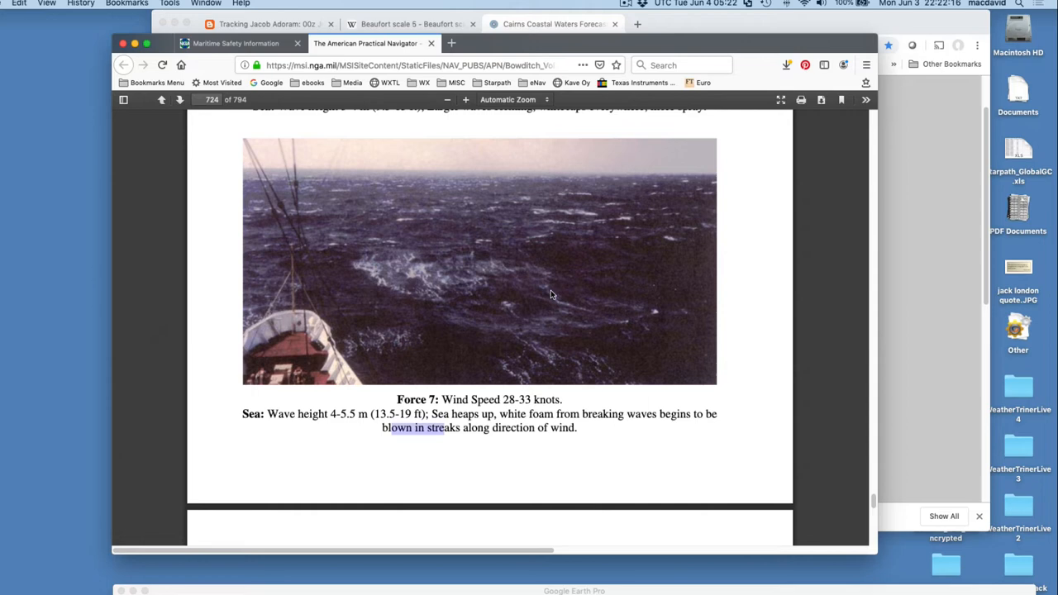
pyautogui.moveTo(386, 339)
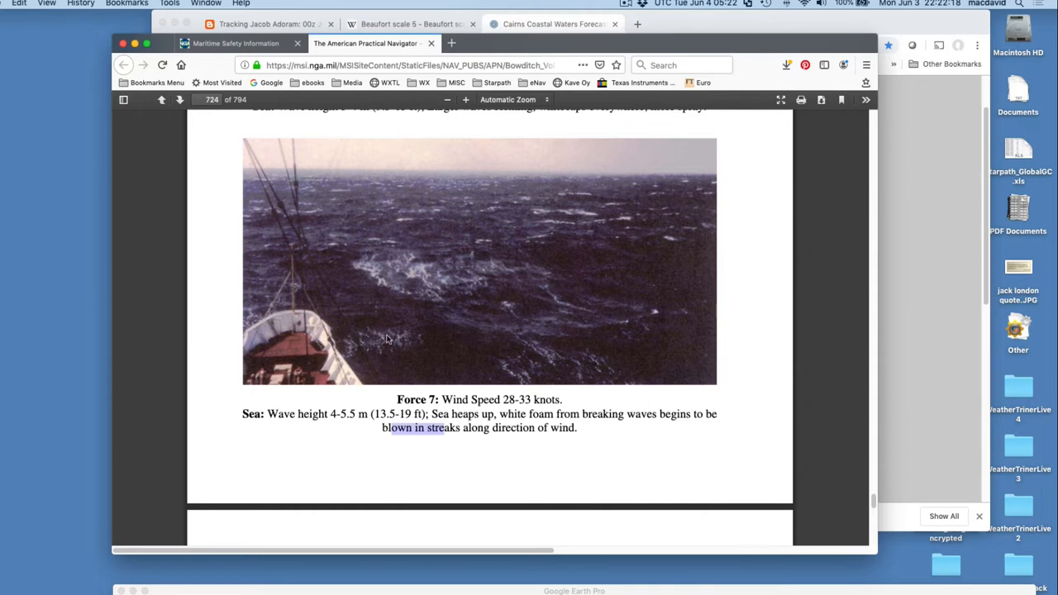
pyautogui.scroll(-3)
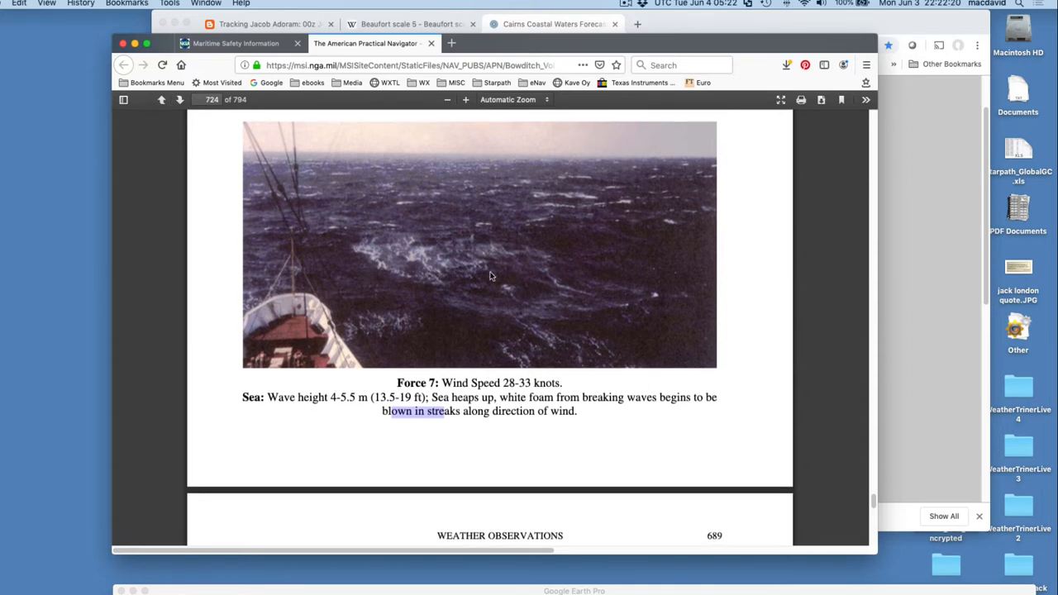
pyautogui.scroll(-3)
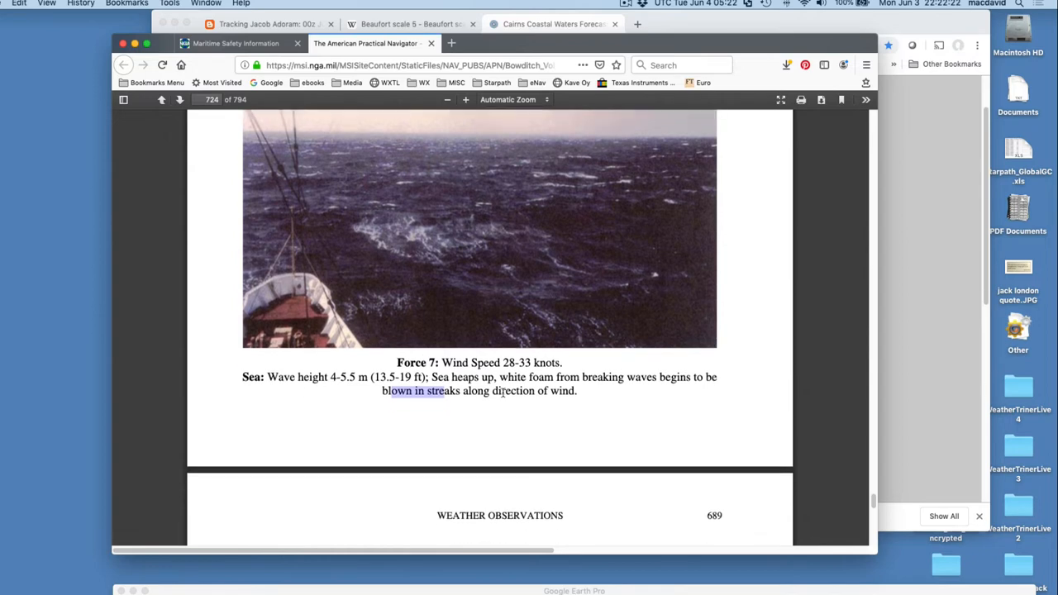
pyautogui.scroll(-3)
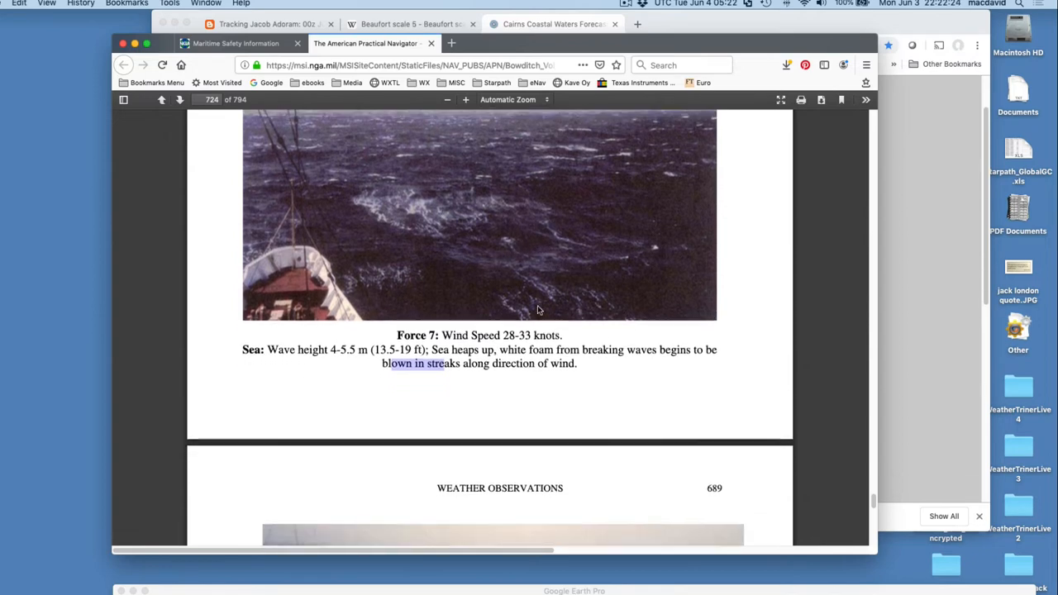
pyautogui.scroll(3)
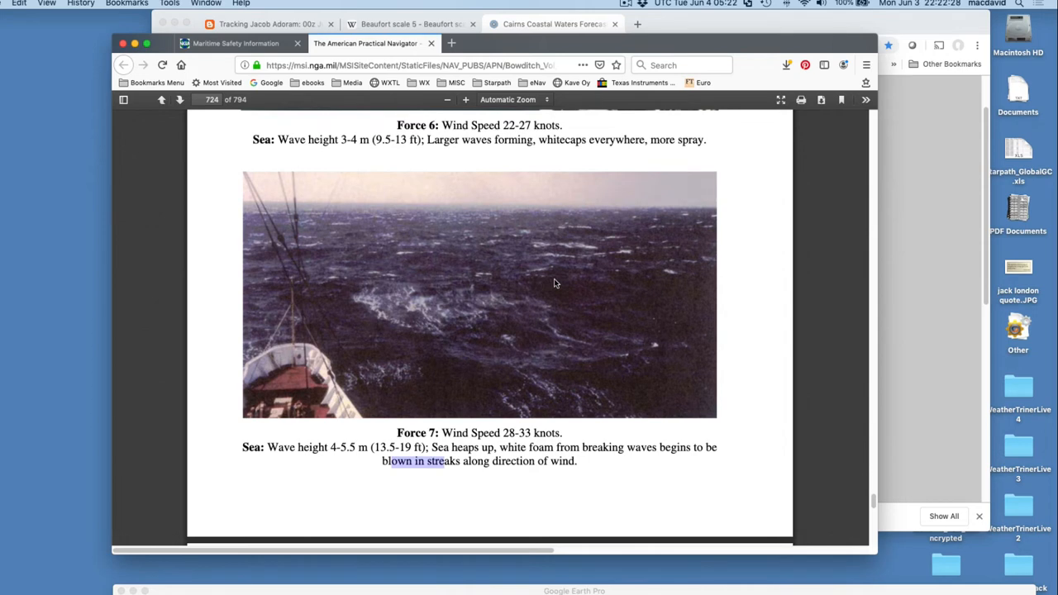
pyautogui.moveTo(530, 318)
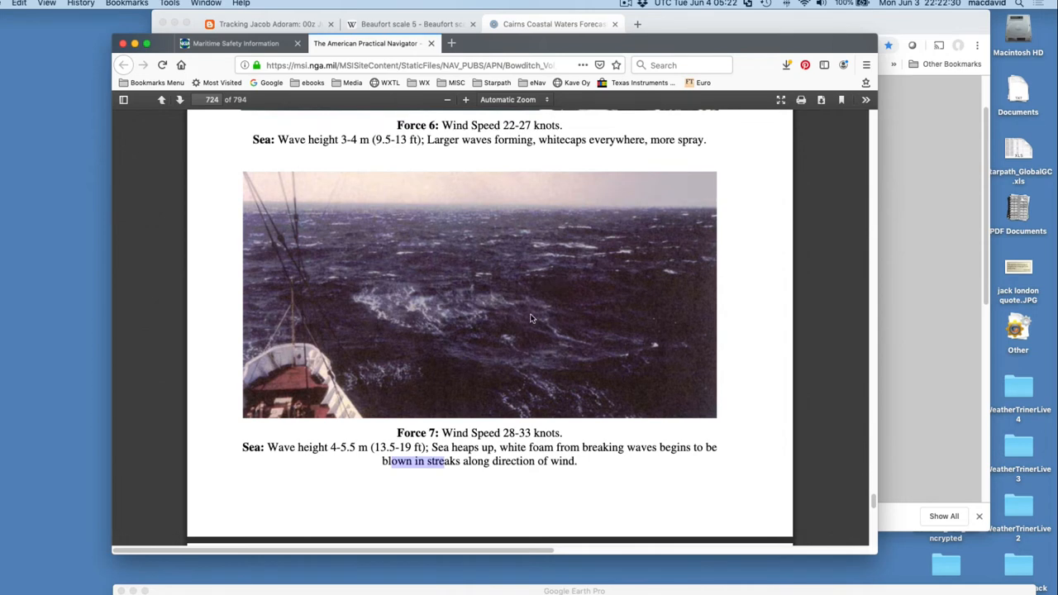
pyautogui.scroll(3)
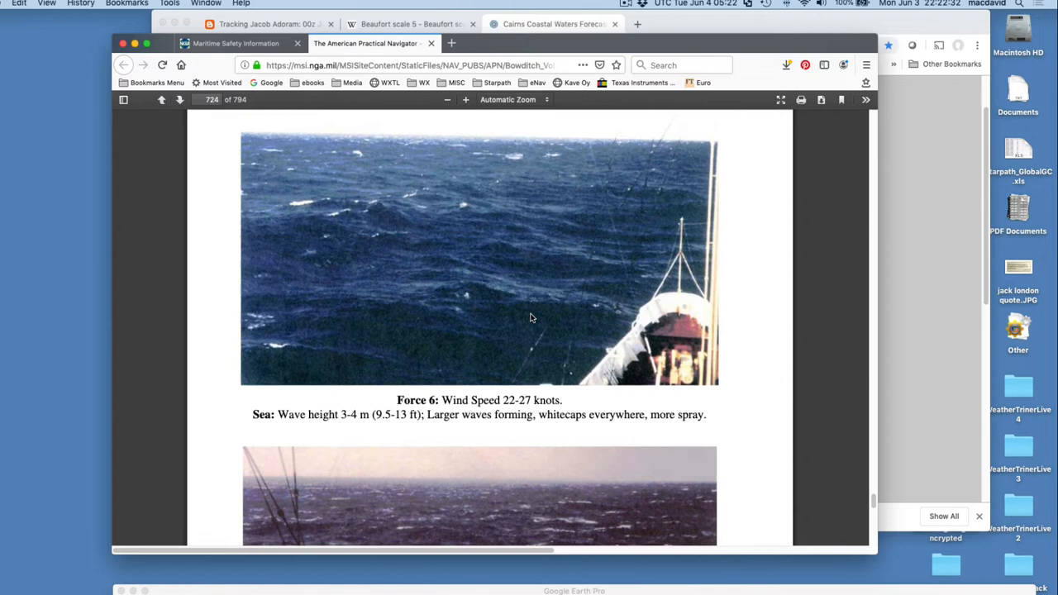
pyautogui.moveTo(451, 239)
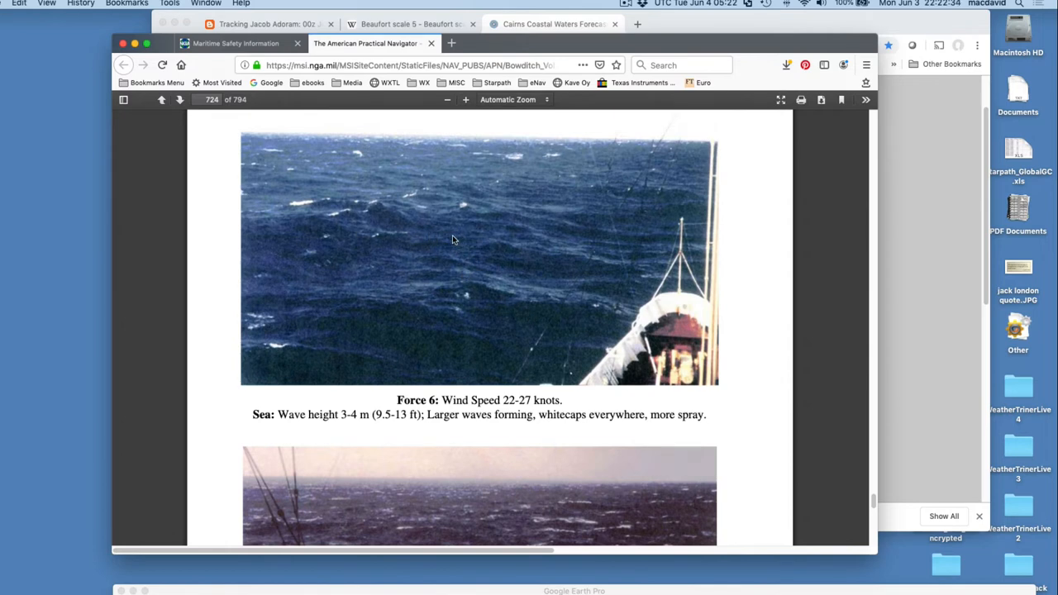
pyautogui.scroll(-3)
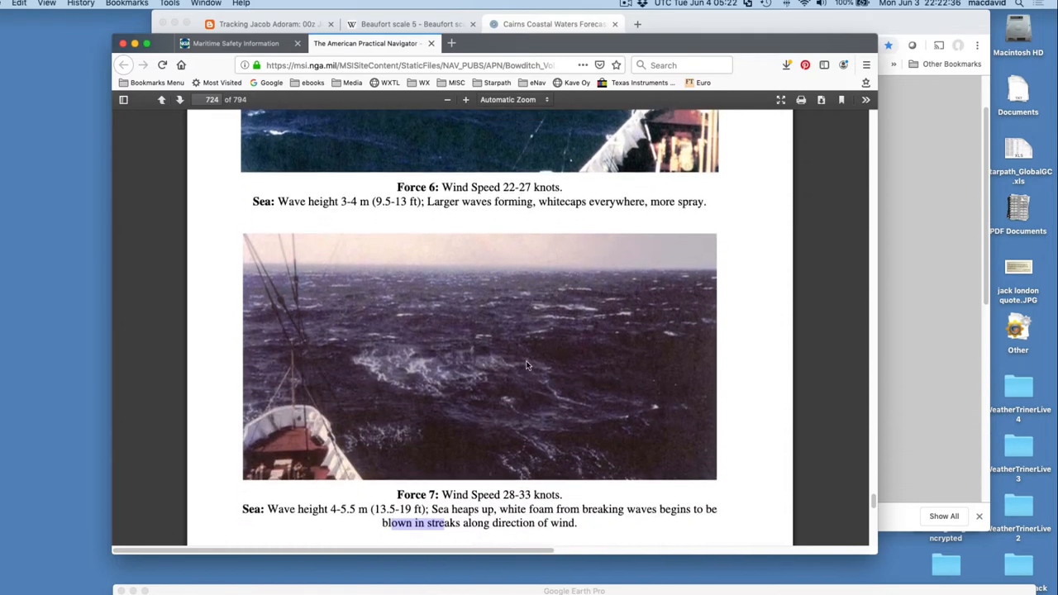
pyautogui.scroll(-3)
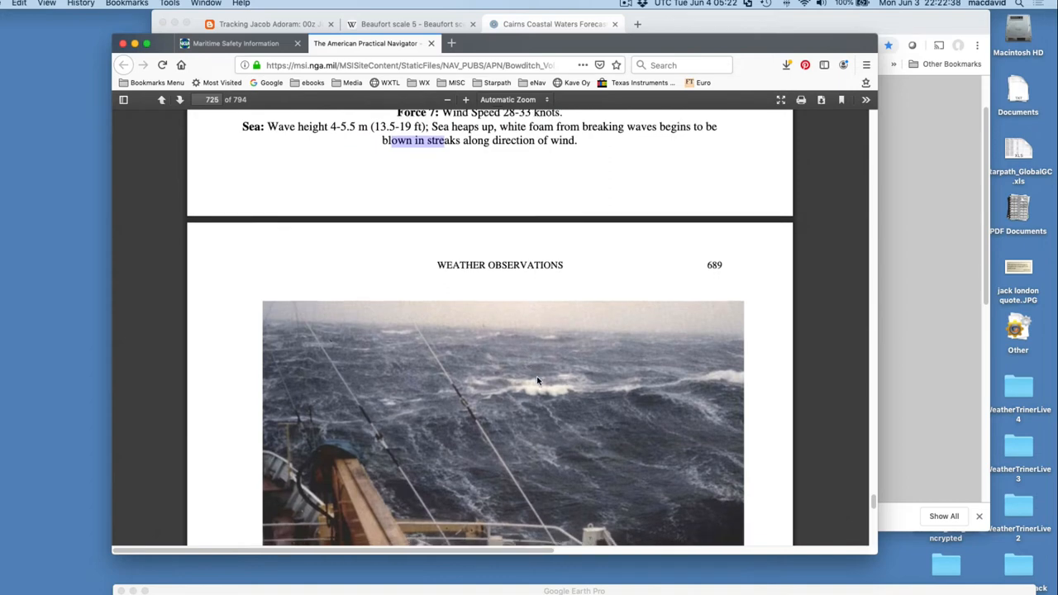
pyautogui.scroll(-3)
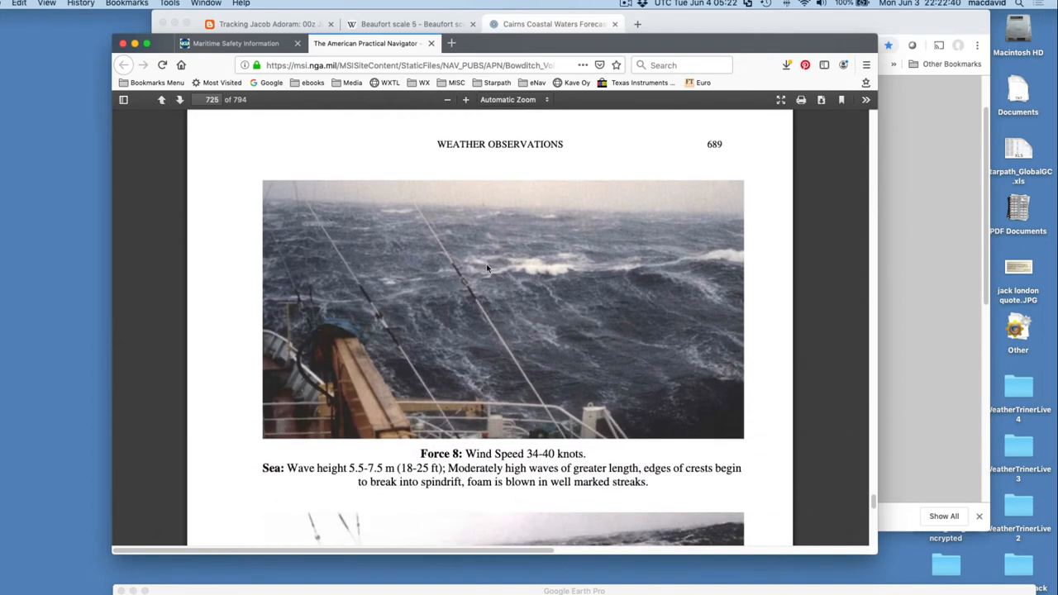
pyautogui.moveTo(682, 427)
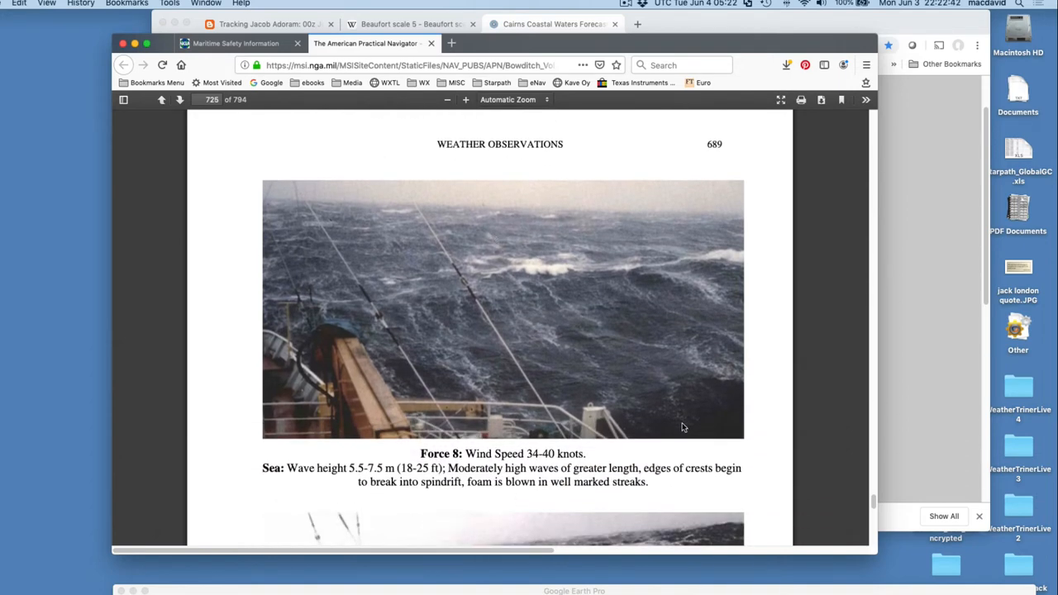
pyautogui.moveTo(516, 292)
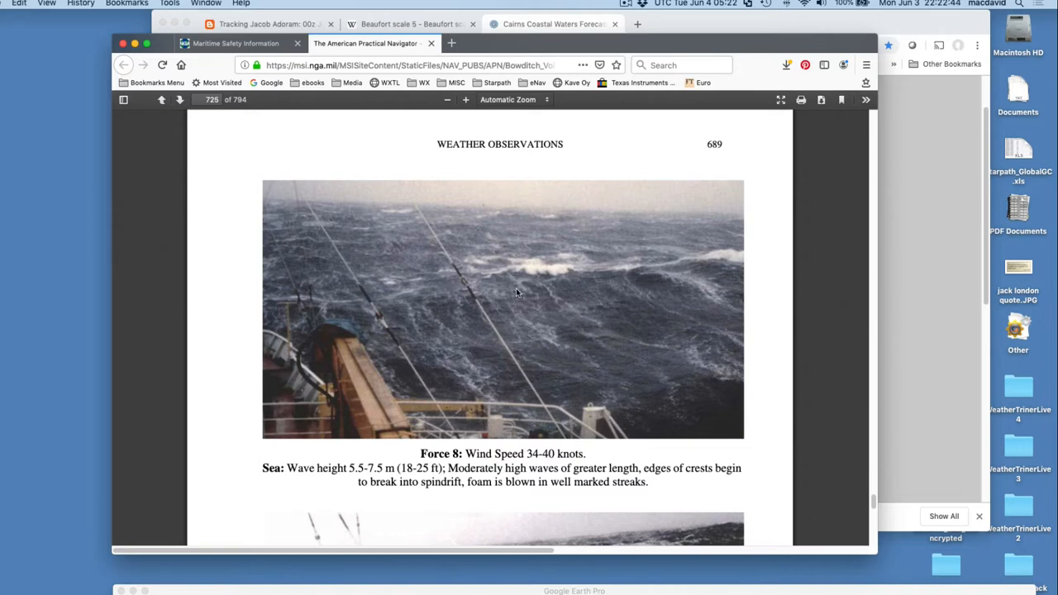
pyautogui.scroll(3)
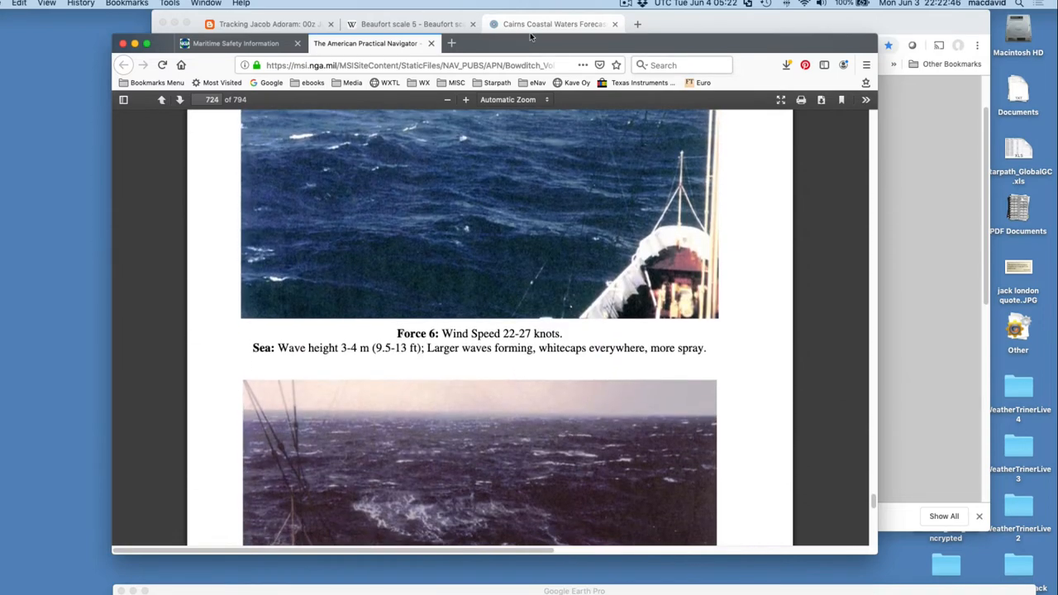
pyautogui.click(552, 23)
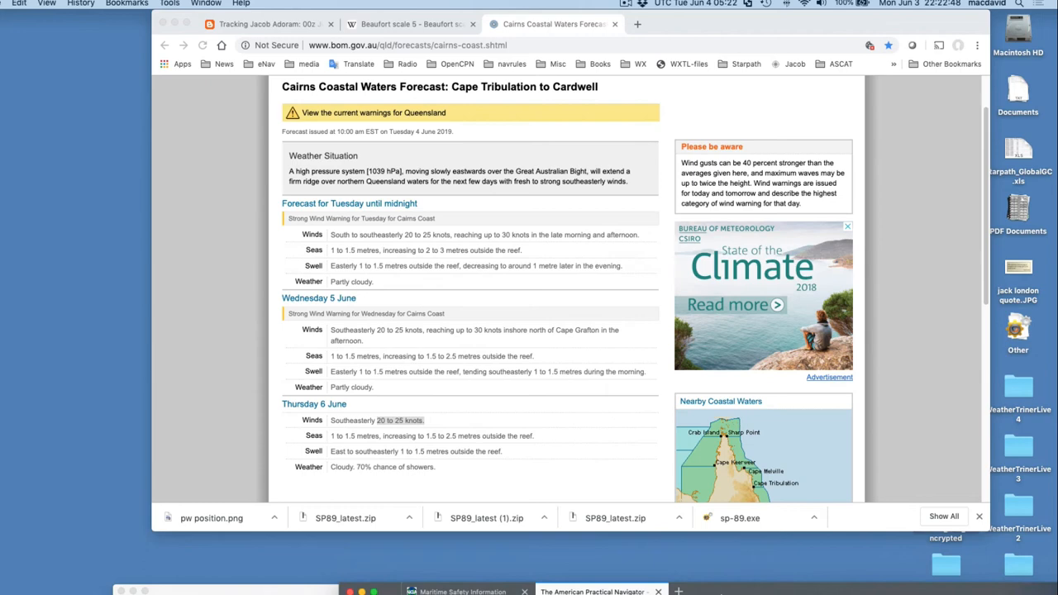
# Return to the Tracking Jacob Adoram post and scroll to the GPS-spread chart and PredictWind plot.
pyautogui.scroll(-3)
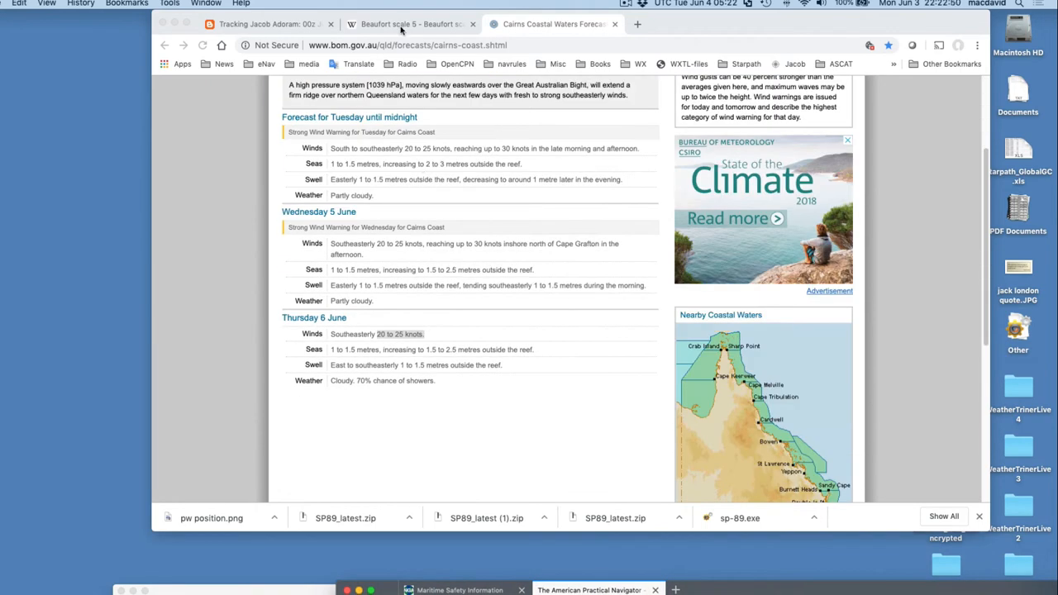
pyautogui.click(266, 24)
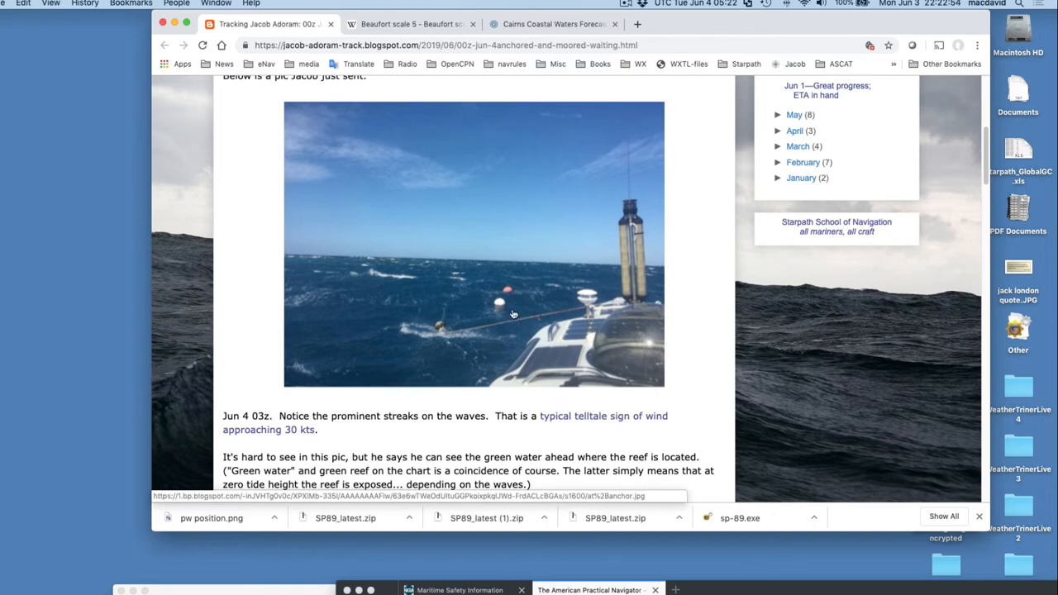
pyautogui.moveTo(423, 309)
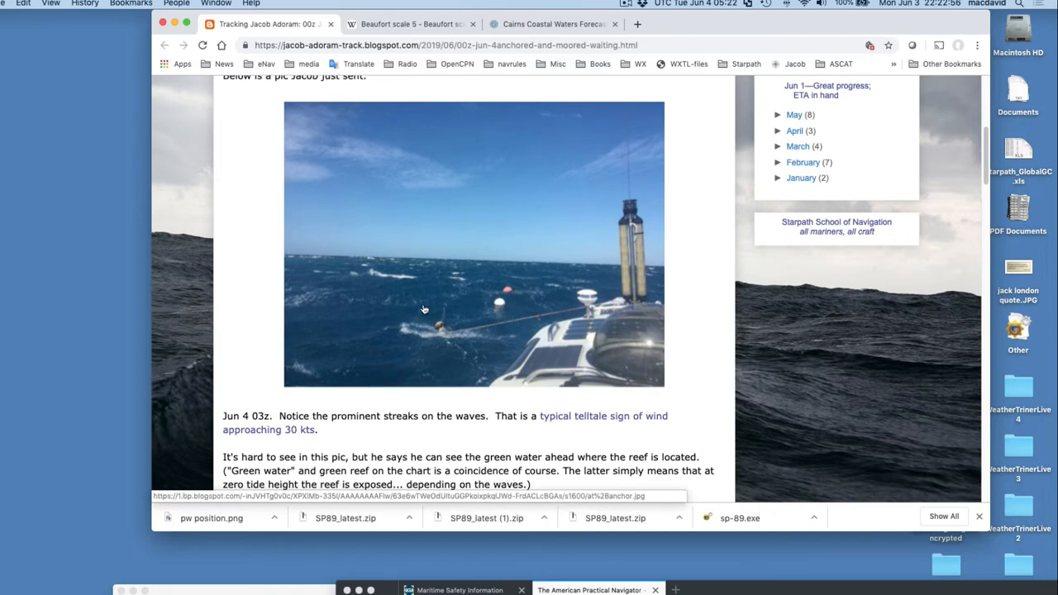
pyautogui.scroll(-3)
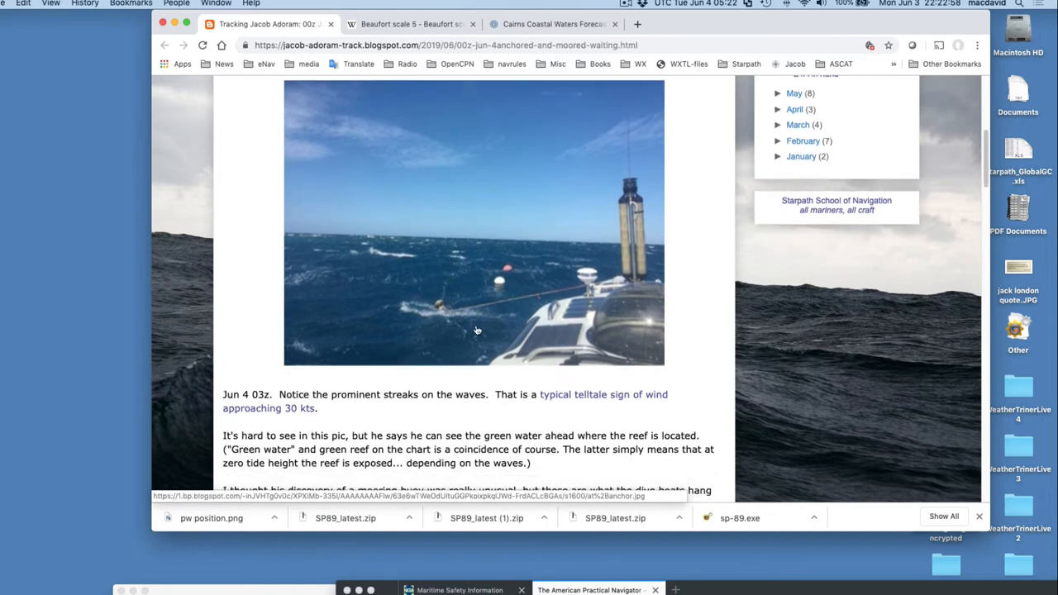
pyautogui.scroll(-3)
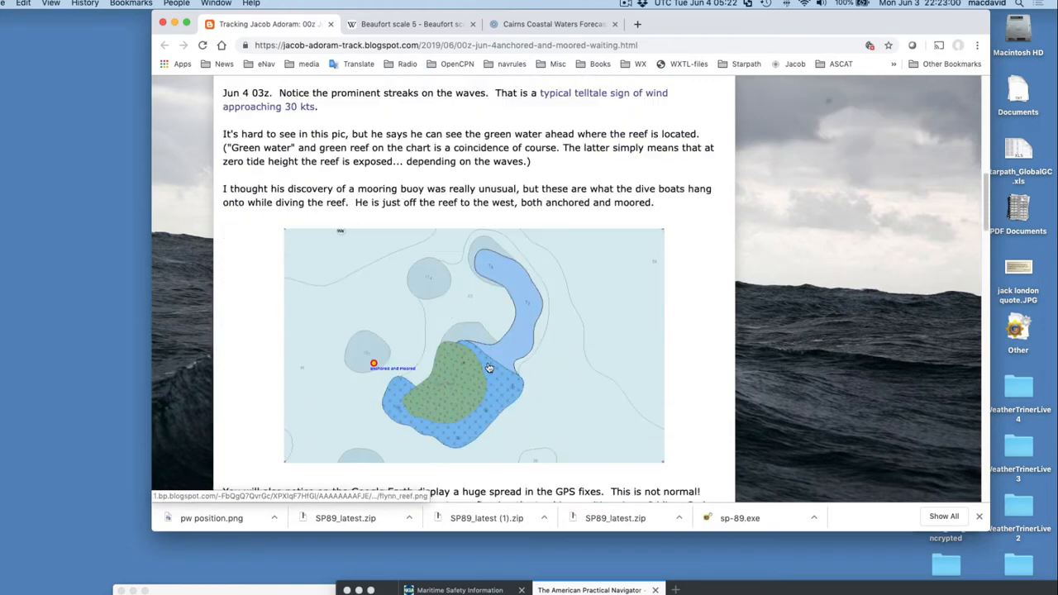
pyautogui.scroll(-3)
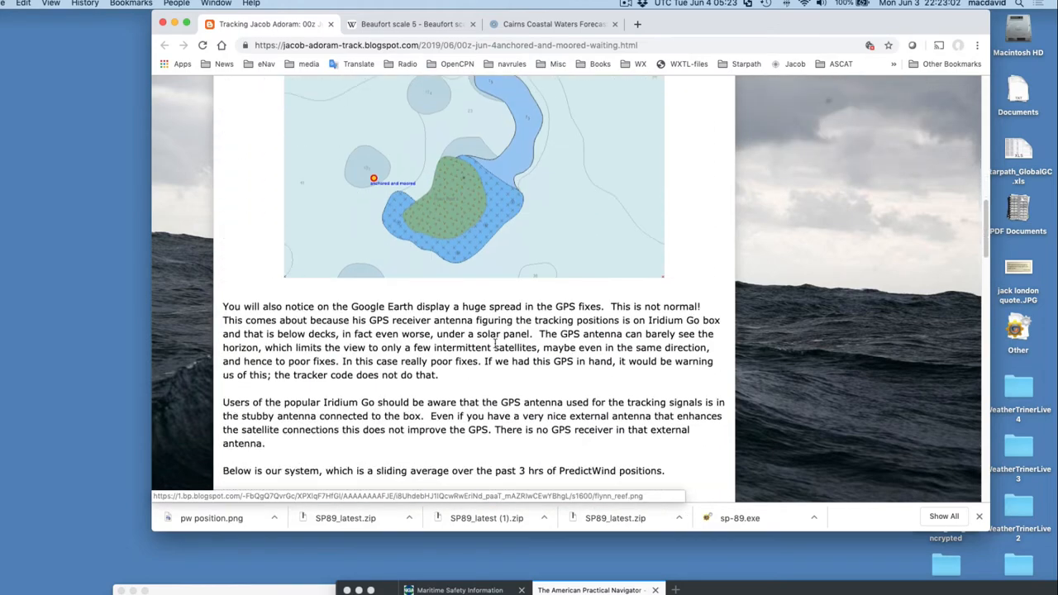
pyautogui.scroll(-3)
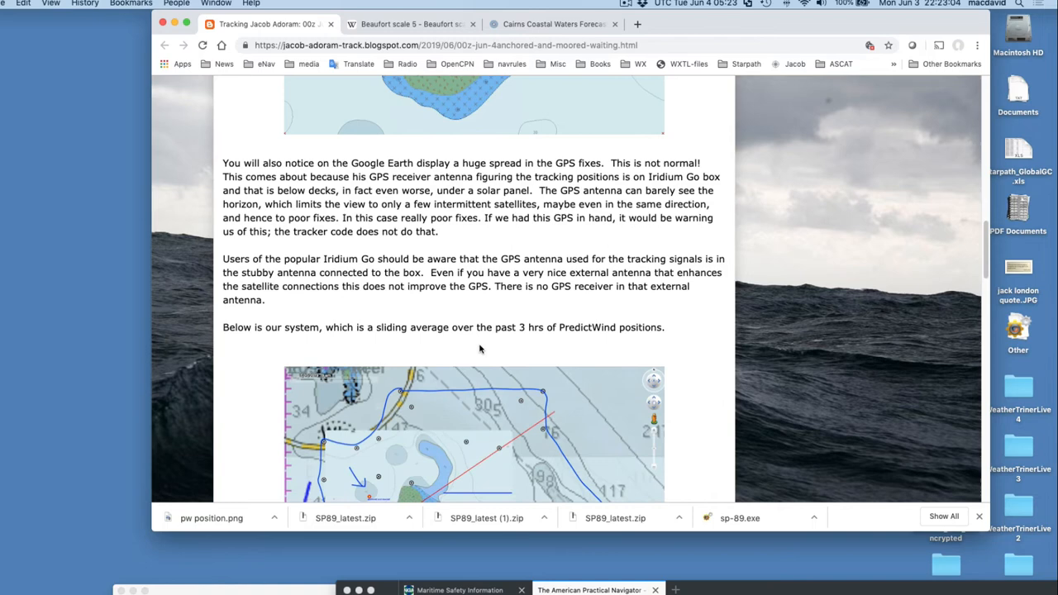
pyautogui.scroll(-3)
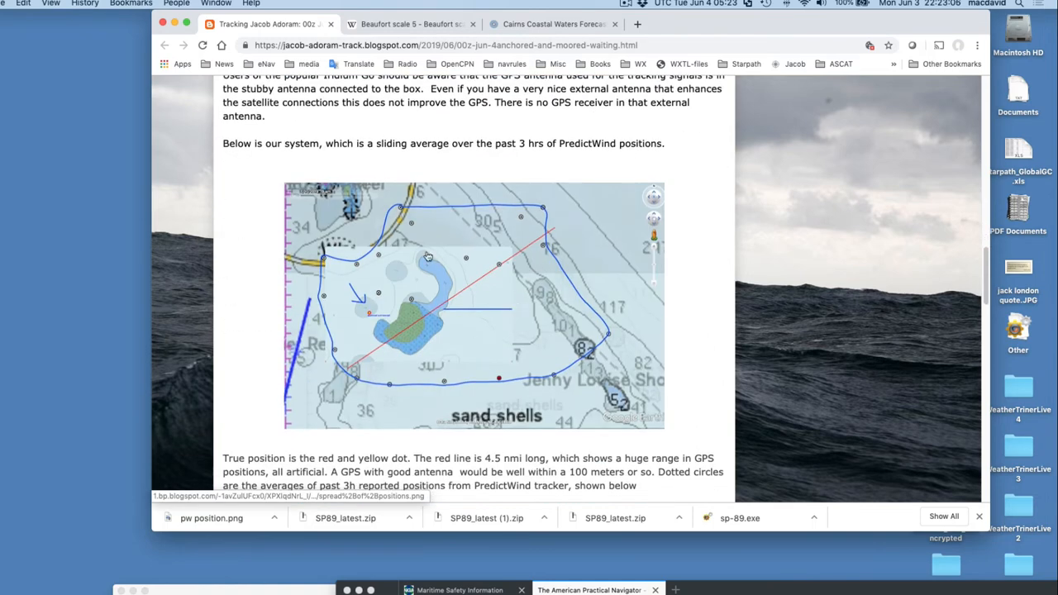
pyautogui.moveTo(317, 322)
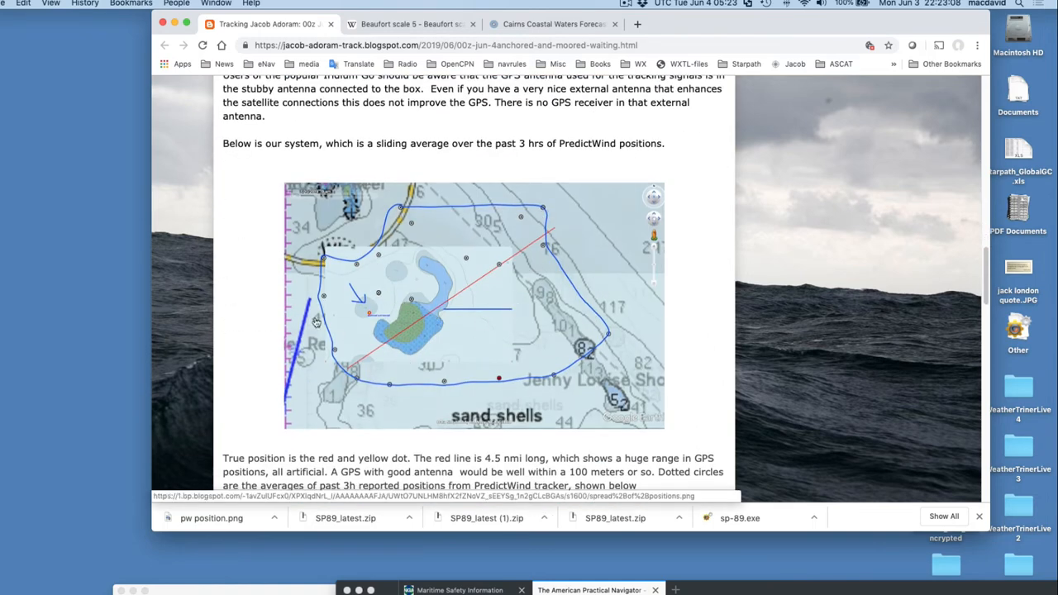
pyautogui.moveTo(446, 310)
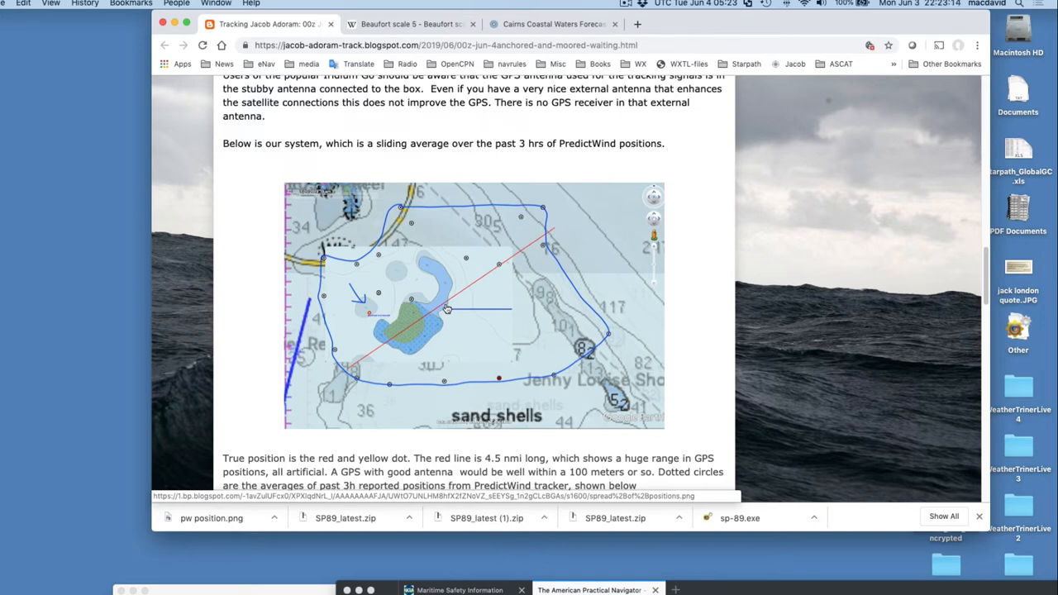
pyautogui.moveTo(325, 372)
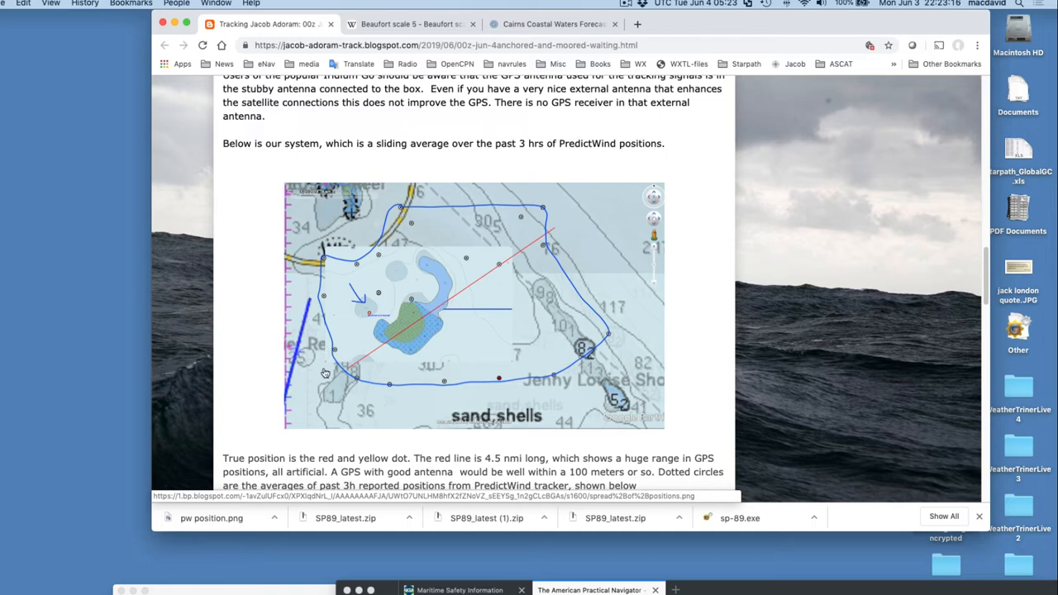
pyautogui.moveTo(370, 318)
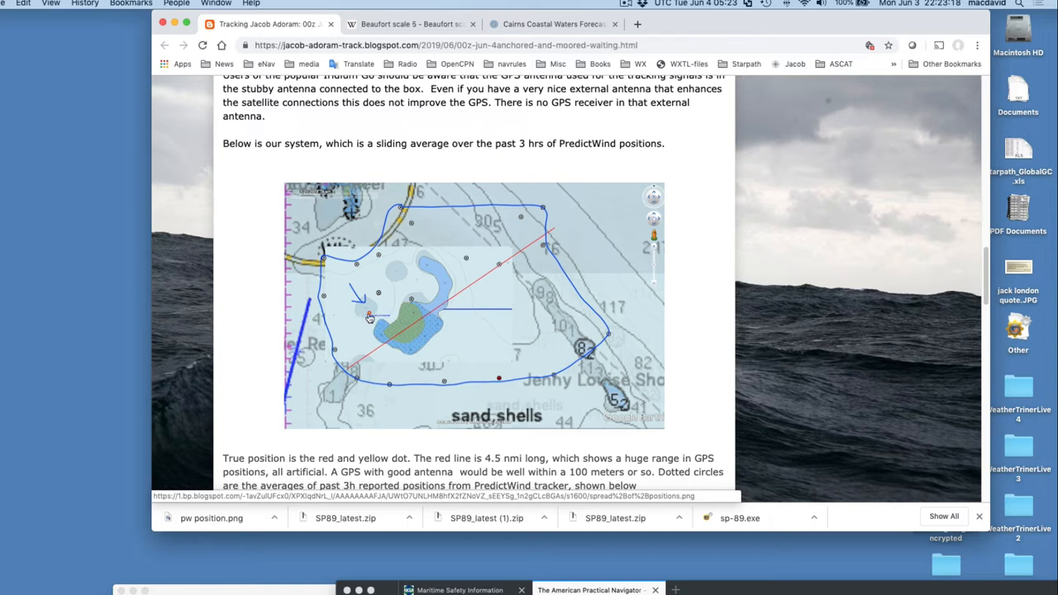
pyautogui.scroll(-3)
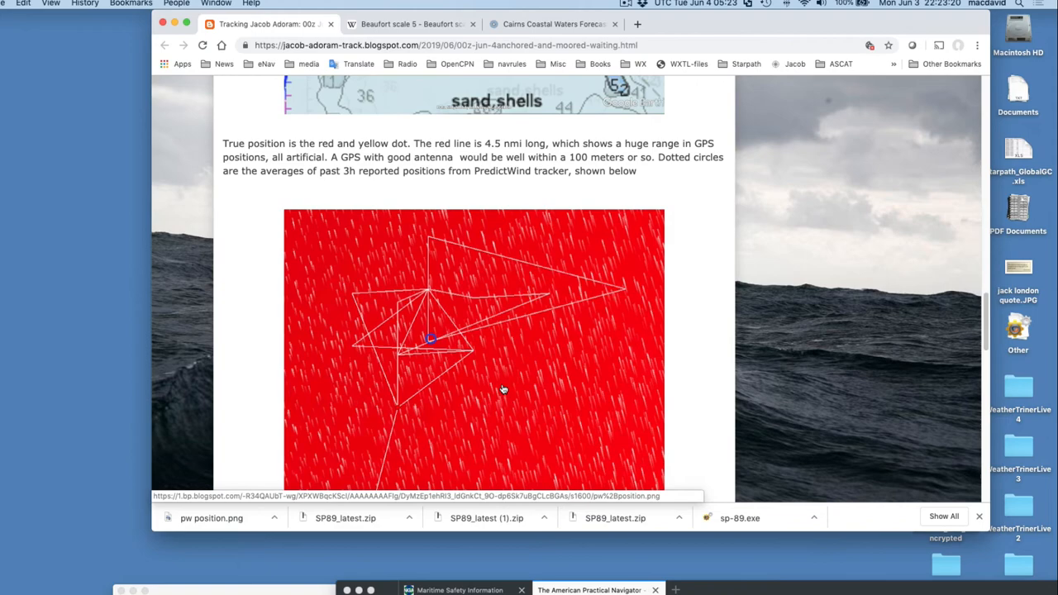
# Scroll back and forth between the red PredictWind position plot and the GPS-spread chart.
pyautogui.scroll(-3)
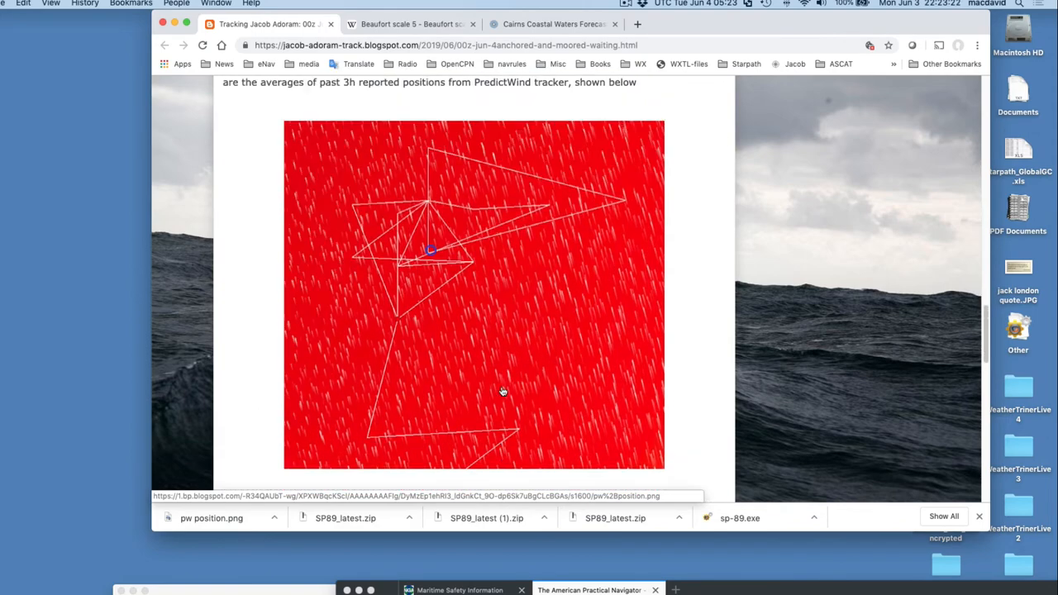
pyautogui.scroll(3)
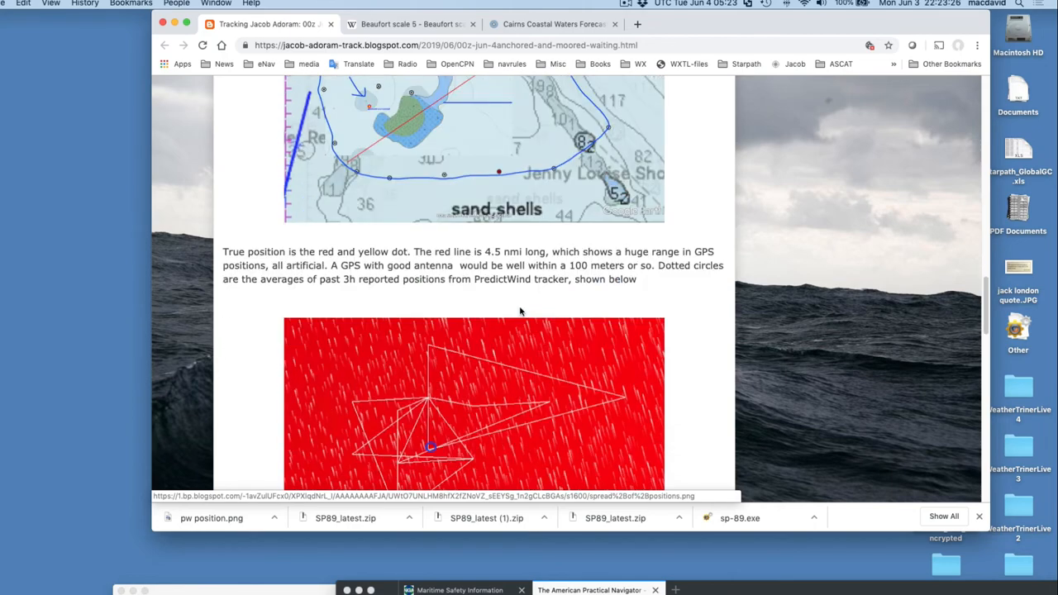
pyautogui.scroll(-3)
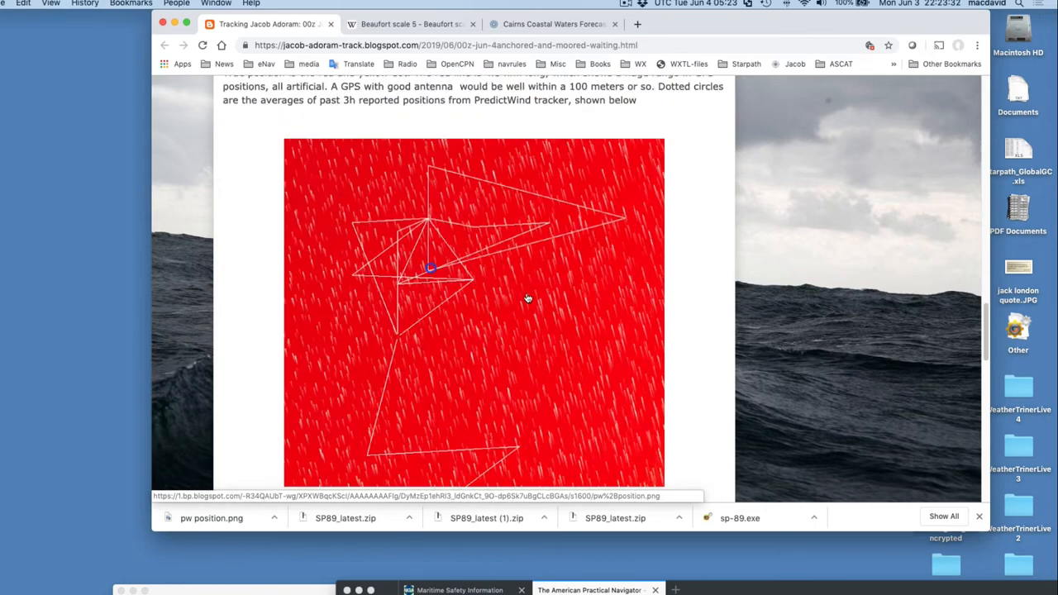
pyautogui.scroll(3)
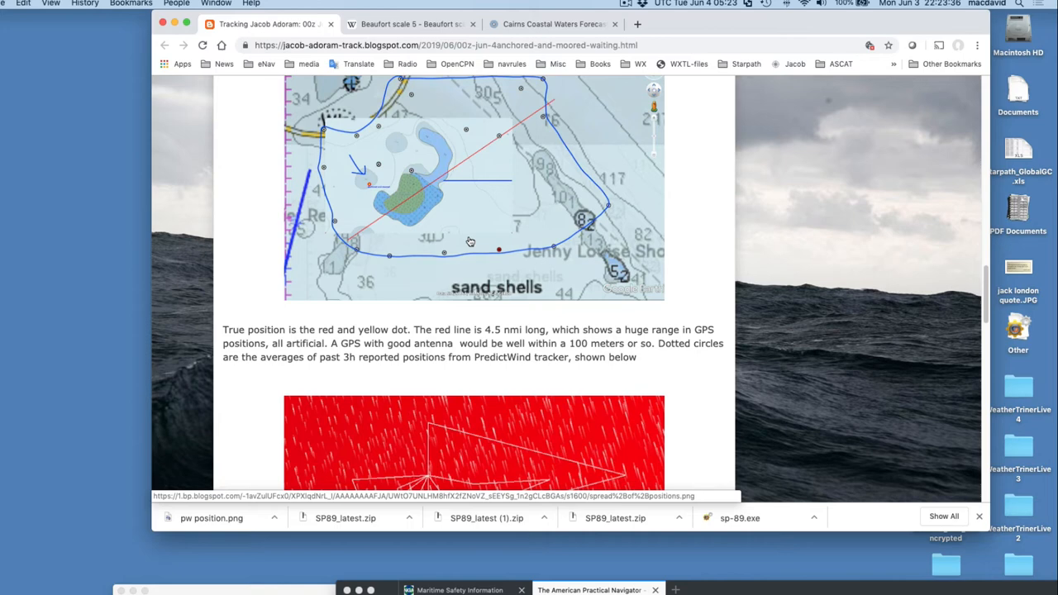
pyautogui.moveTo(502, 209)
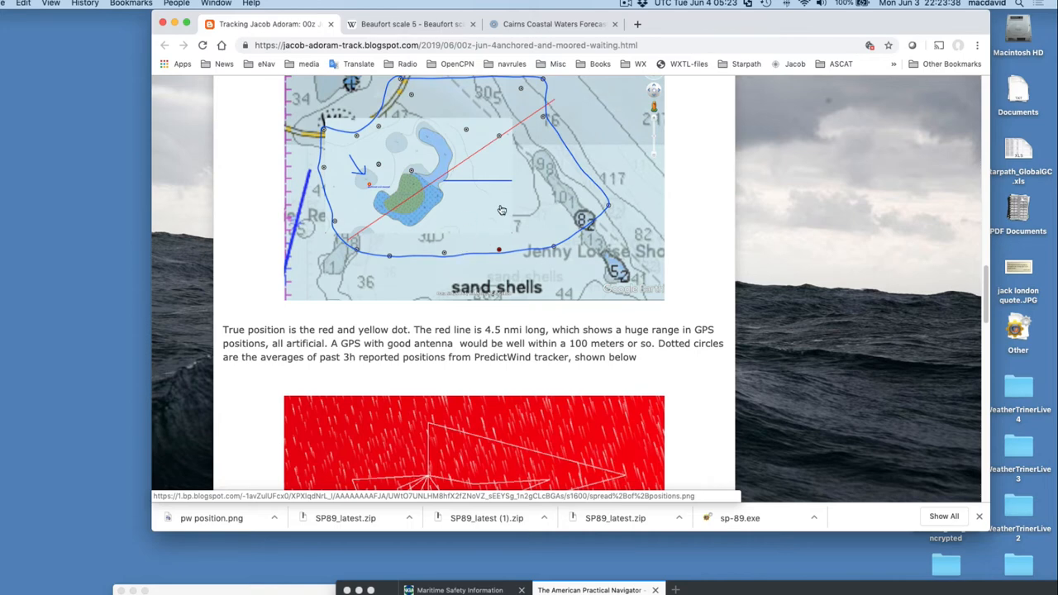
pyautogui.moveTo(713, 366)
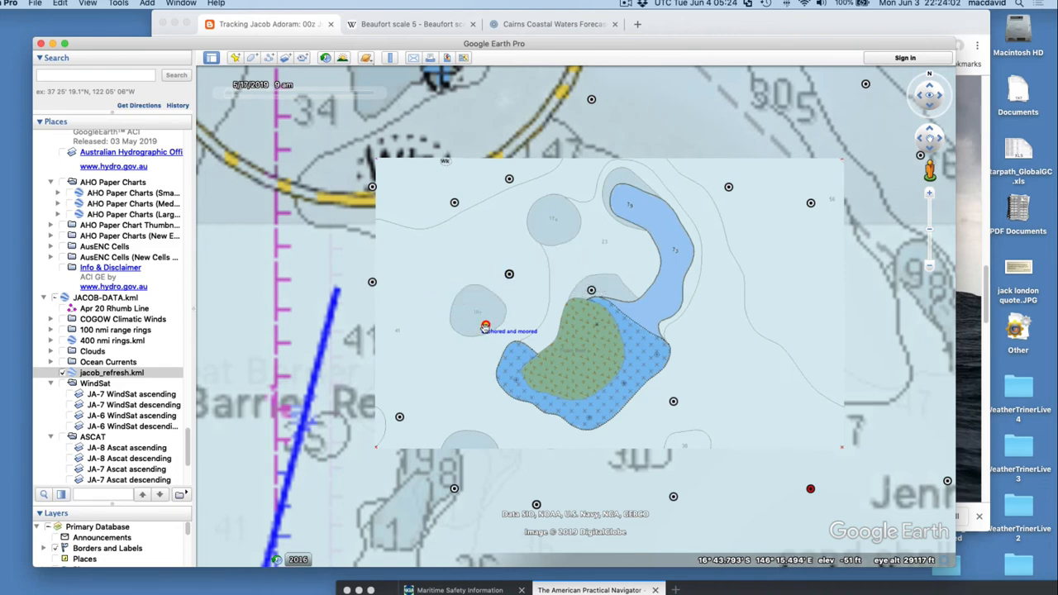
# Check the 3 June 12:40 track point's time and coordinates, then close its balloon.
pyautogui.click(726, 188)
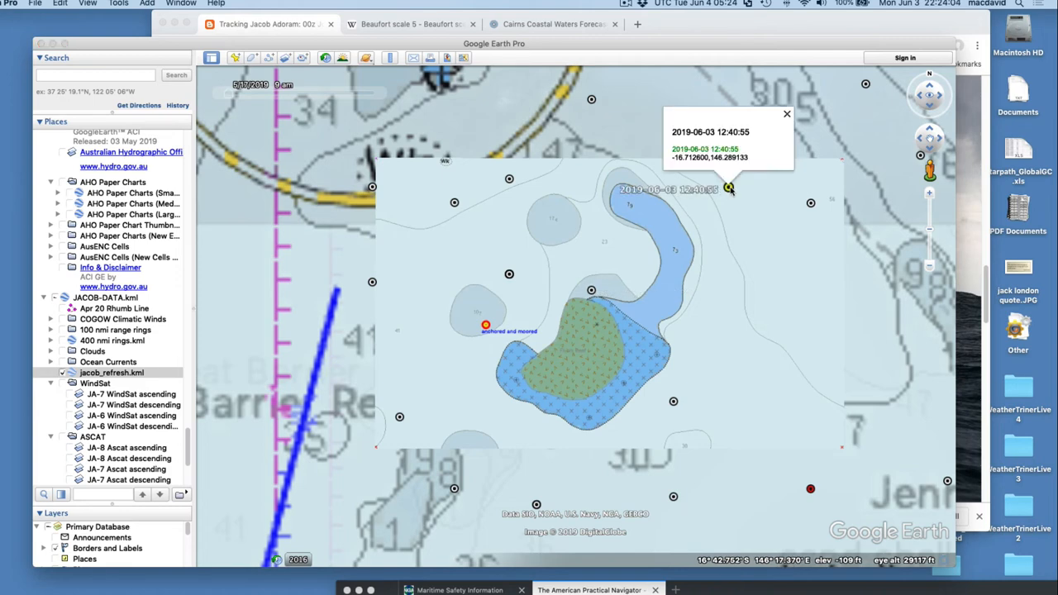
pyautogui.click(786, 113)
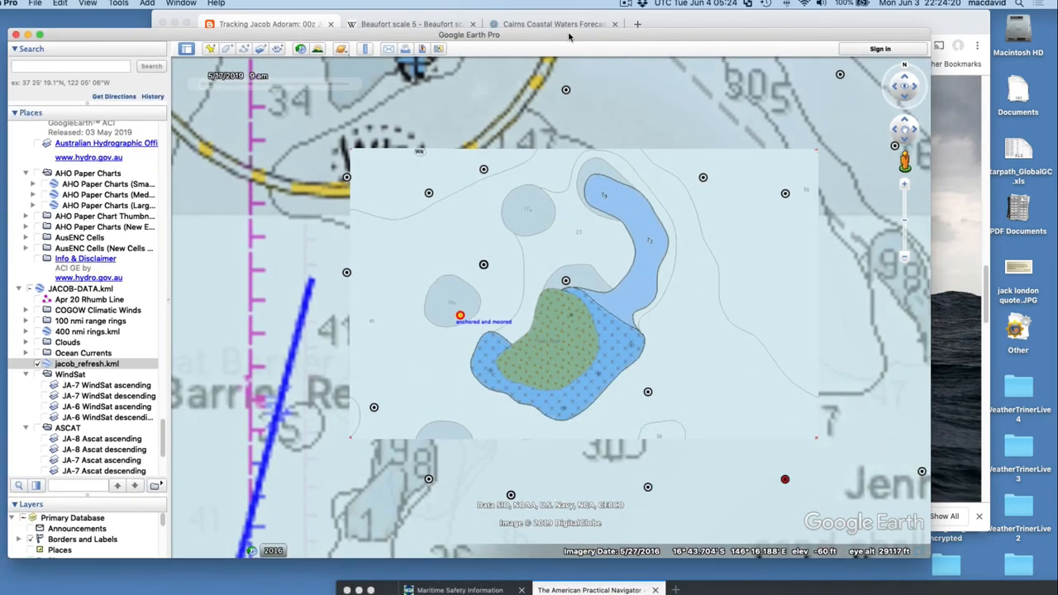
pyautogui.moveTo(461, 265)
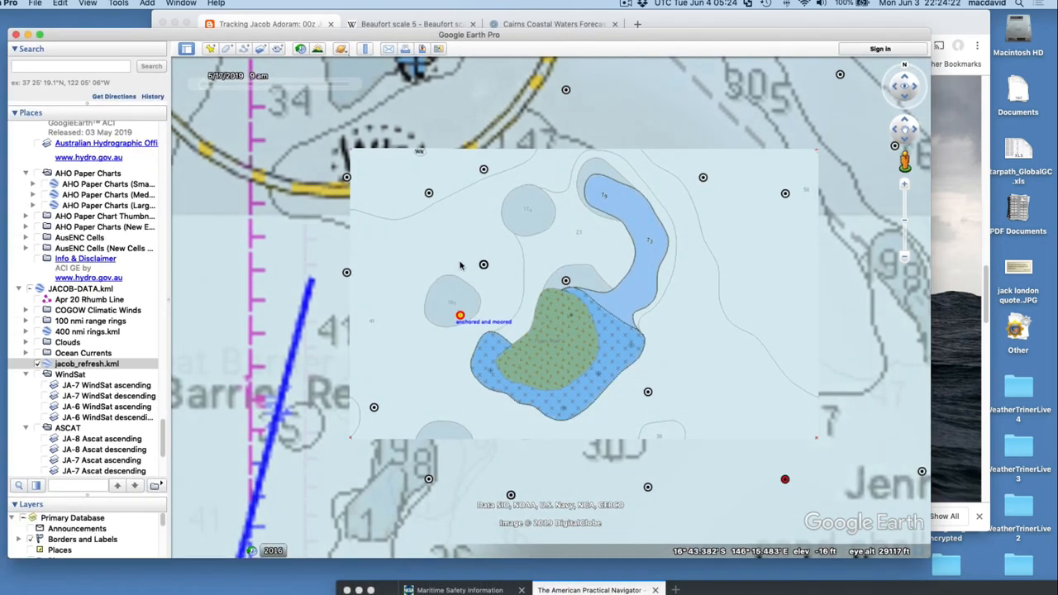
pyautogui.moveTo(519, 232)
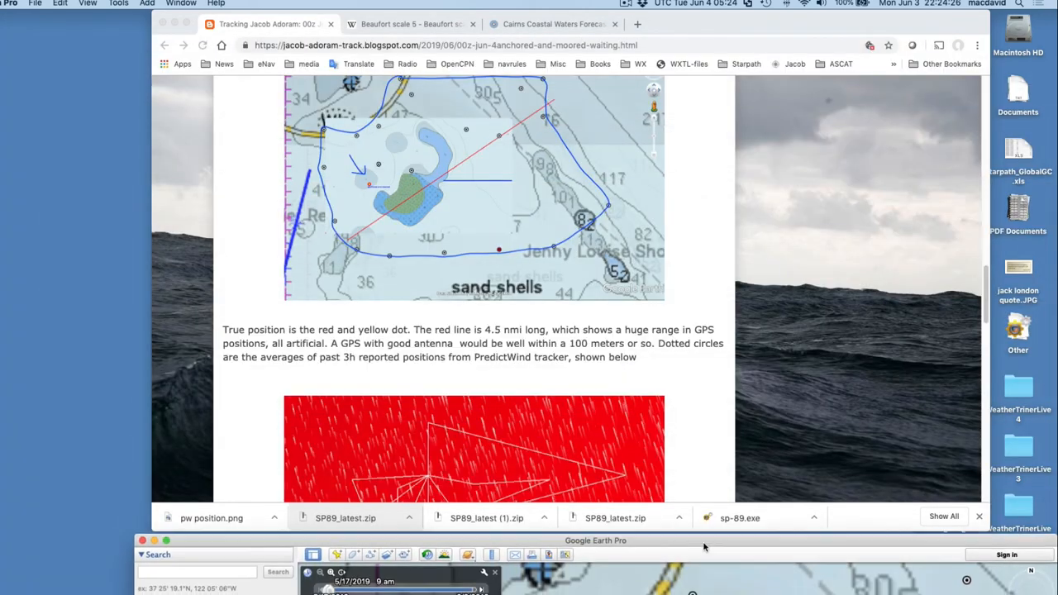
# Scroll through the blog post's Cairns forecast and back toward the top.
pyautogui.scroll(-3)
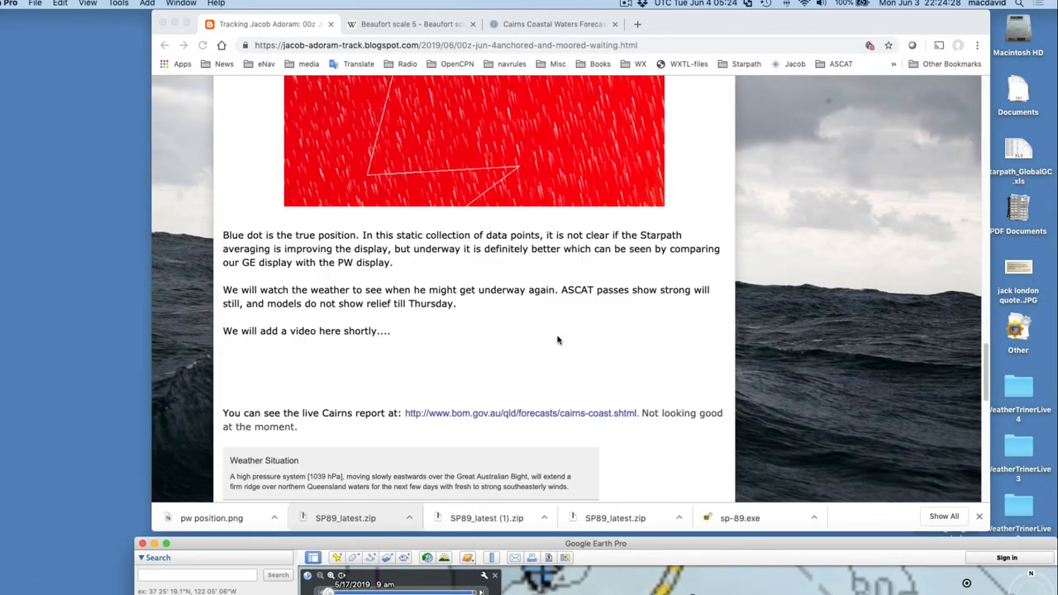
pyautogui.scroll(-3)
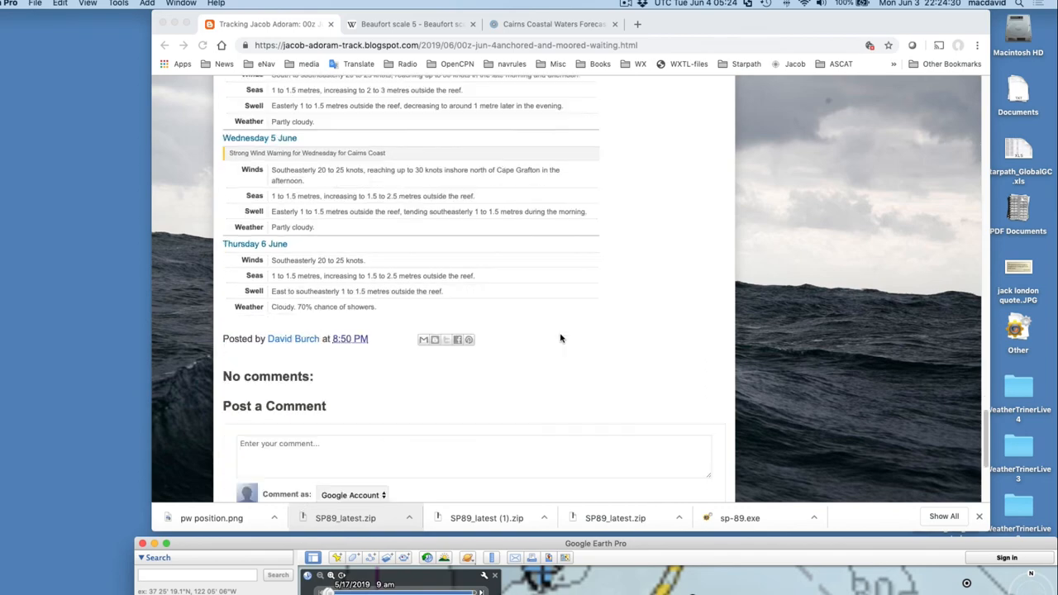
pyautogui.scroll(3)
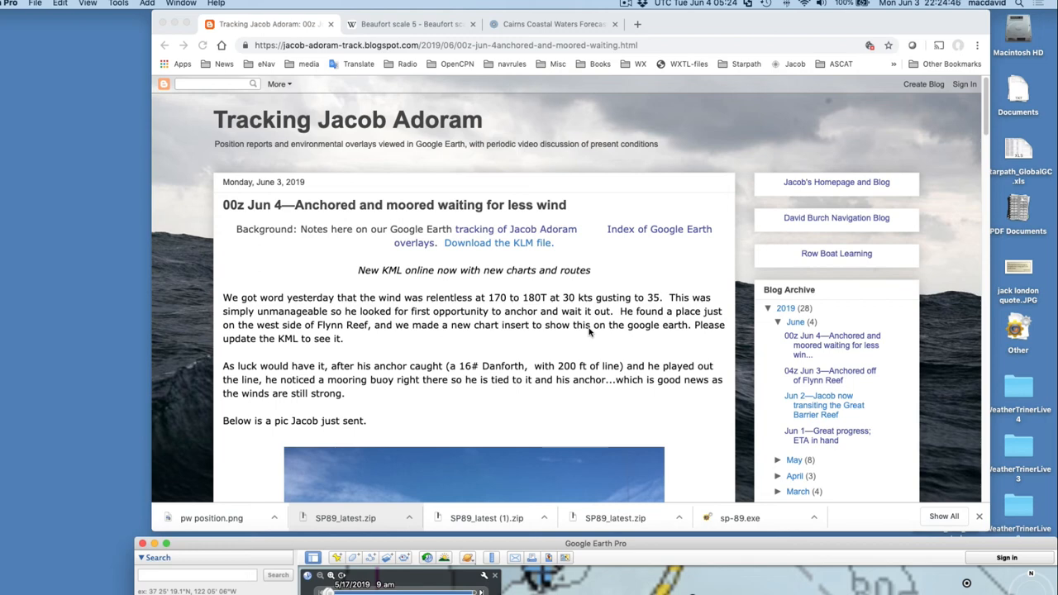
pyautogui.moveTo(601, 341)
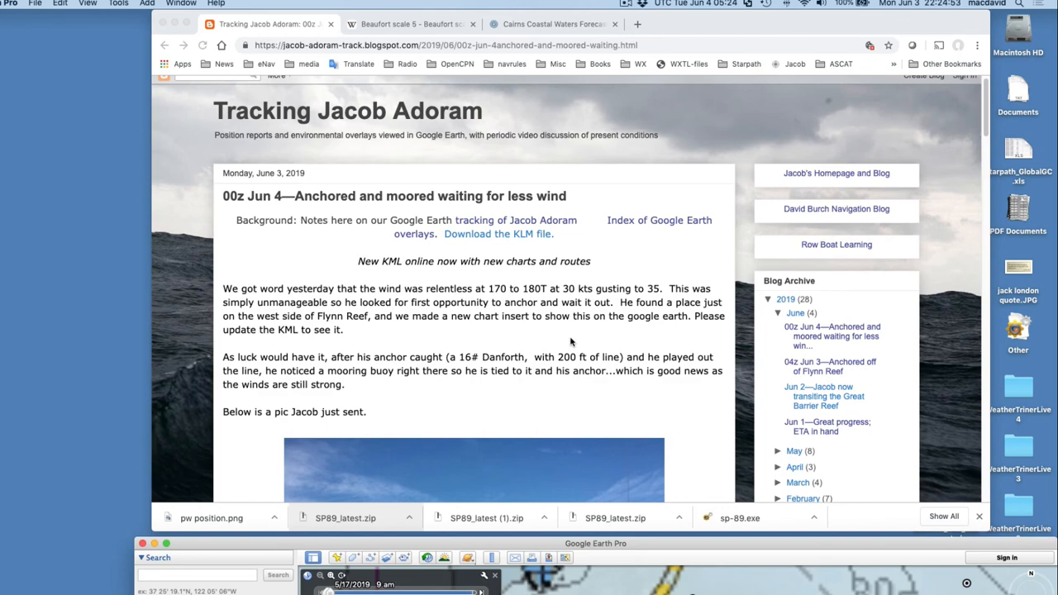
pyautogui.moveTo(909, 550)
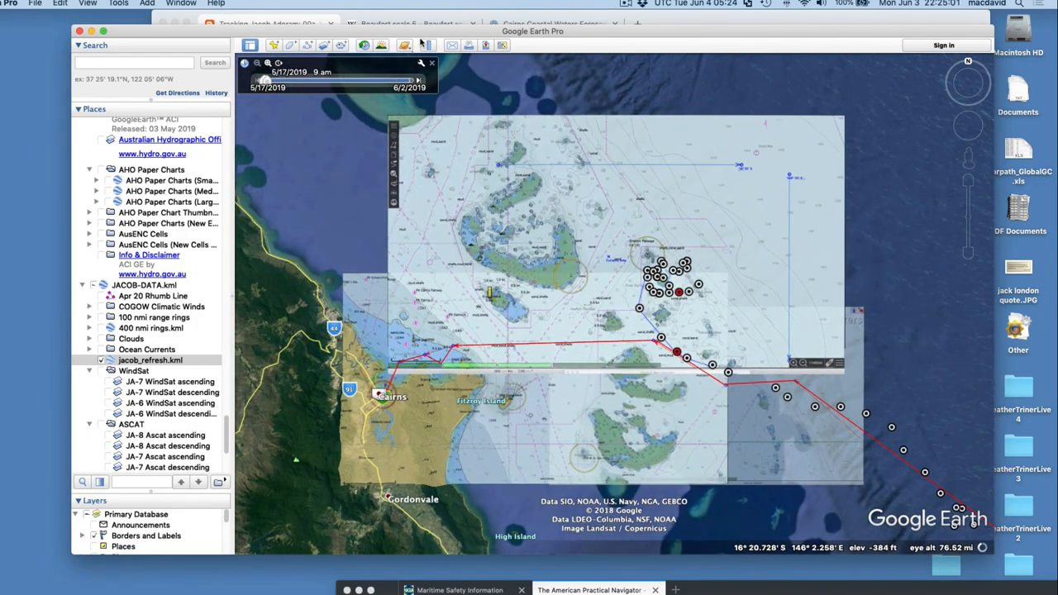
pyautogui.click(427, 45)
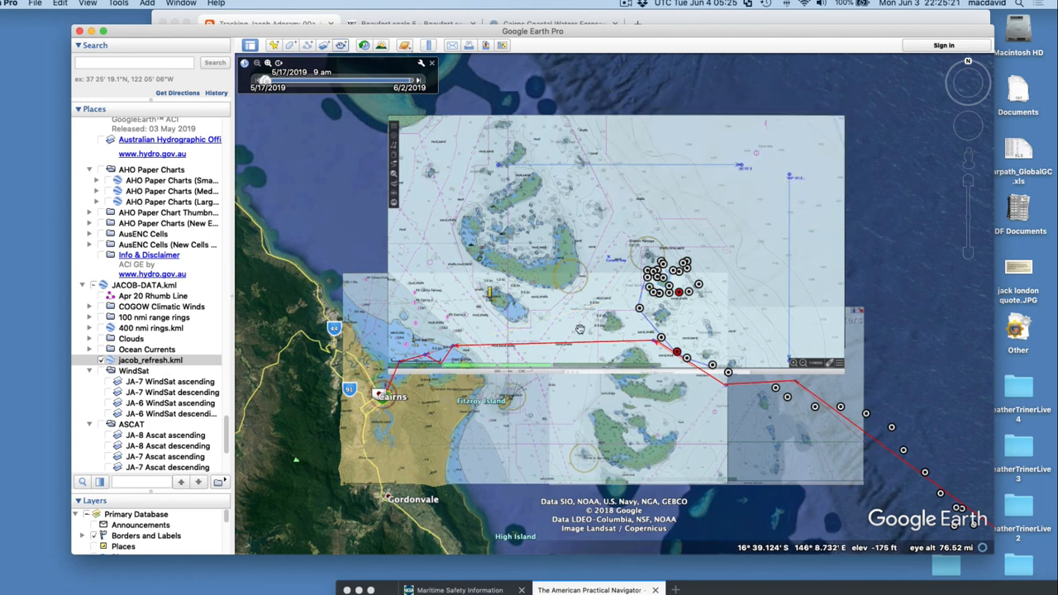
pyautogui.moveTo(683, 361)
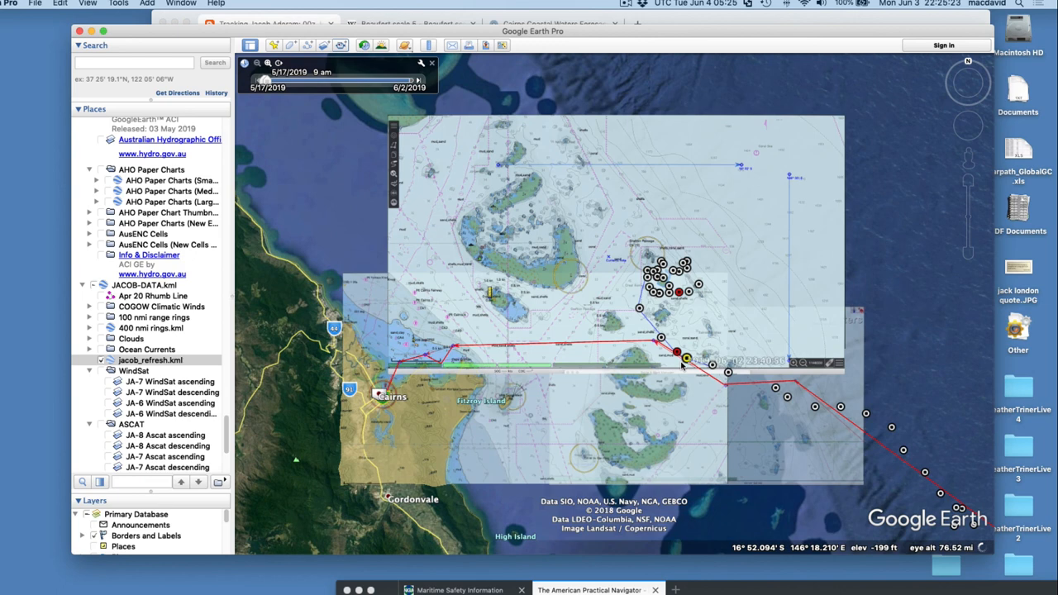